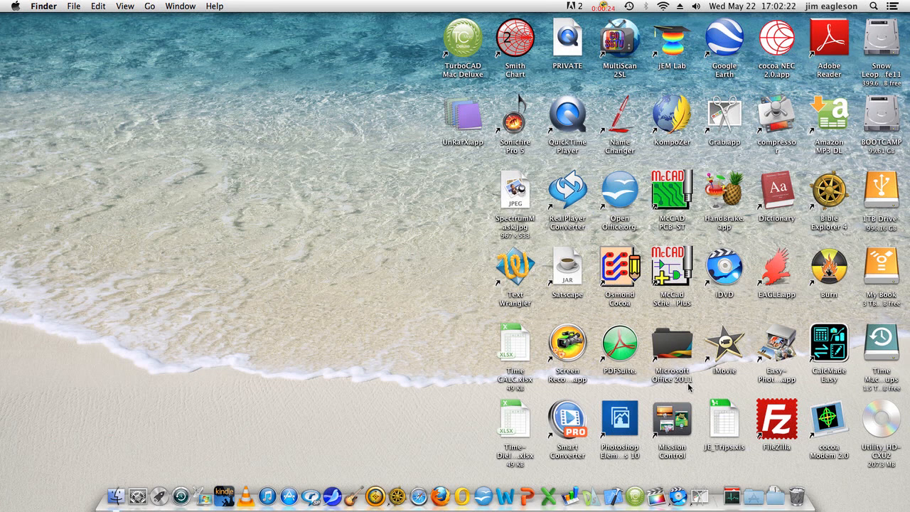
pyautogui.moveTo(779, 44)
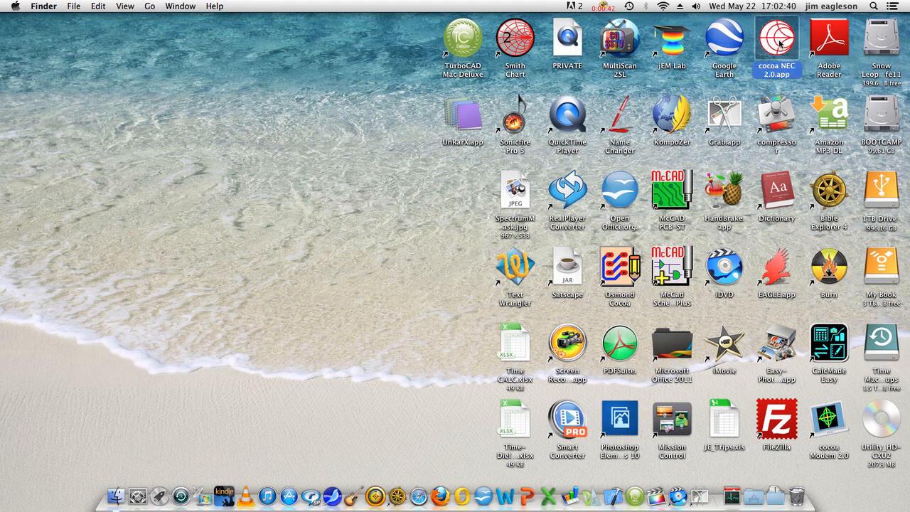
# Step: Launch cocoaNEC 2.0 from its desktop icon so it becomes the active application
pyautogui.doubleClick(776, 40)
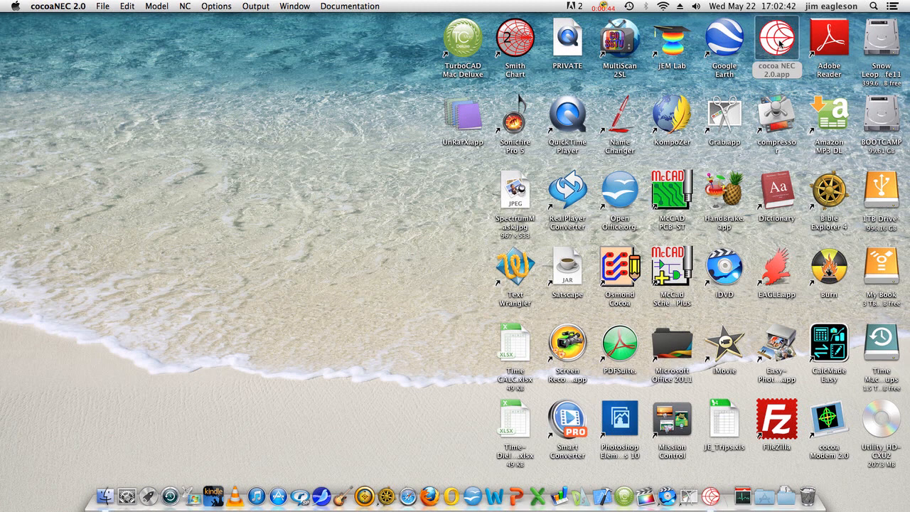
pyautogui.moveTo(125, 31)
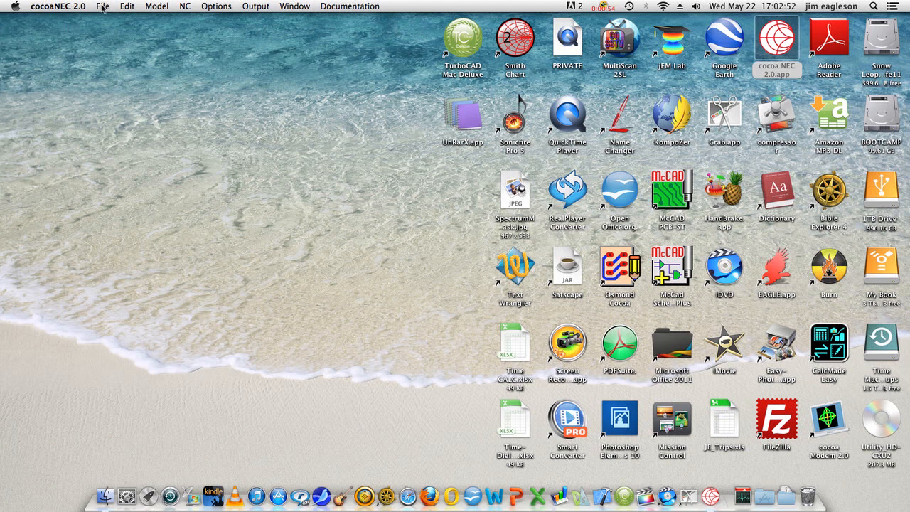
# Step: Open the dipole.nec spreadsheet model showing one wire with 21 segments
pyautogui.click(102, 6)
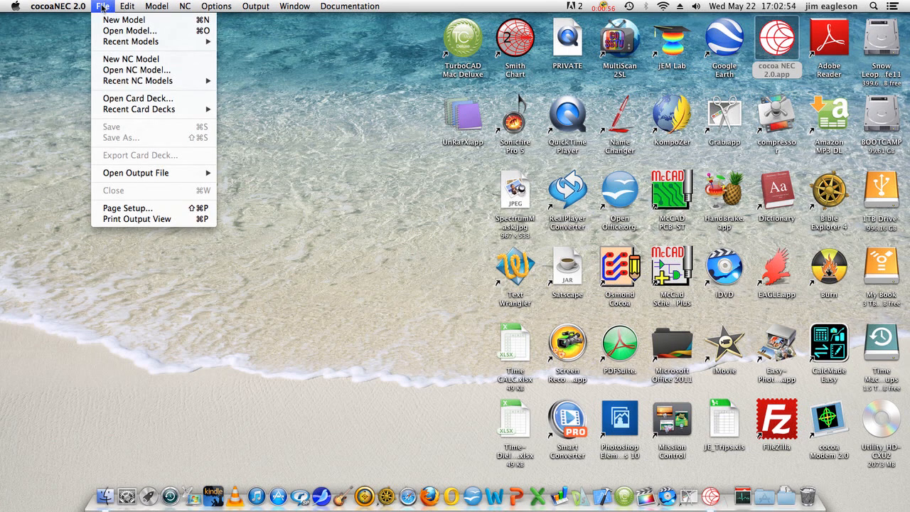
pyautogui.moveTo(125, 20)
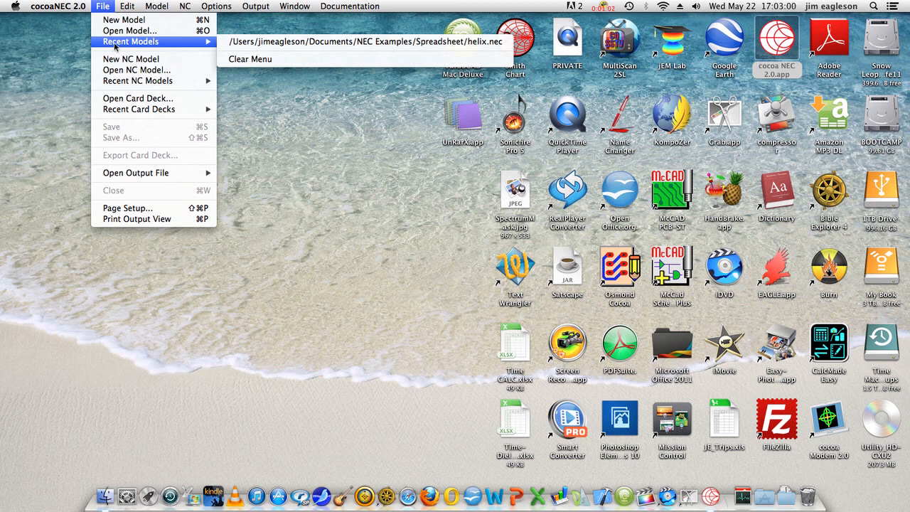
pyautogui.moveTo(128, 31)
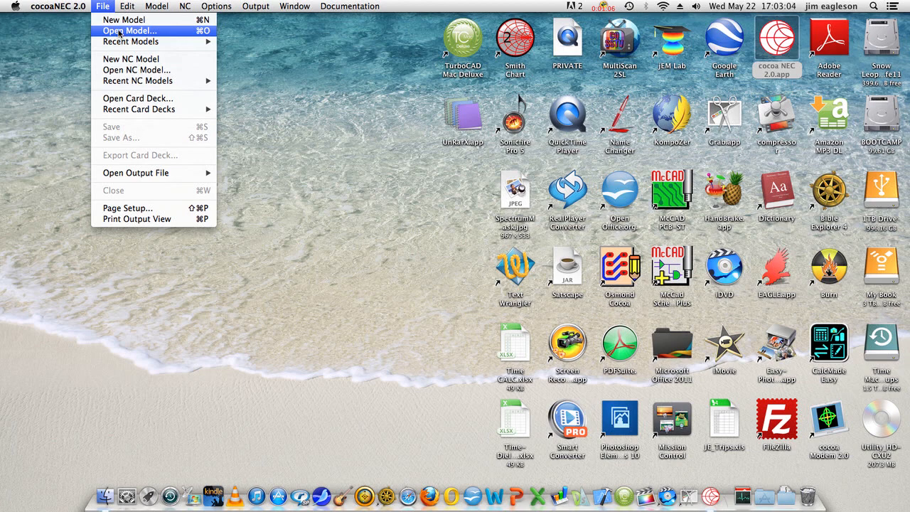
pyautogui.click(128, 31)
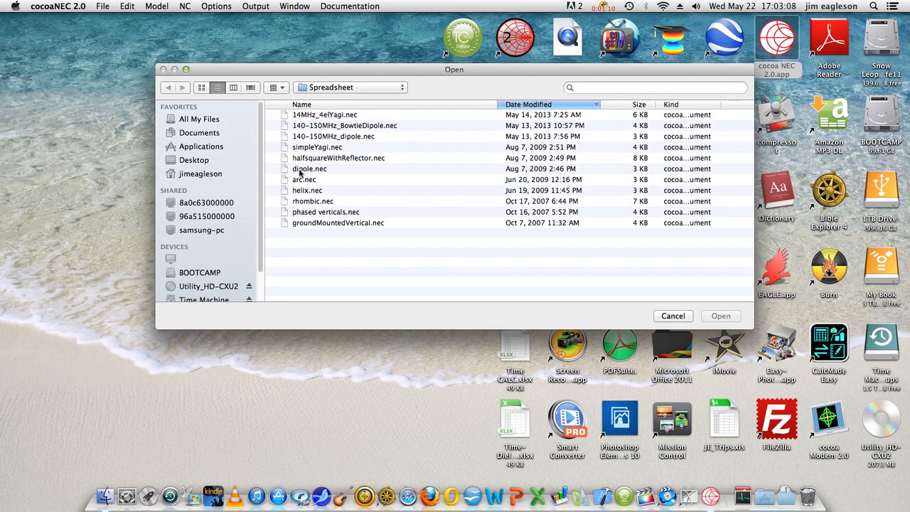
pyautogui.click(309, 168)
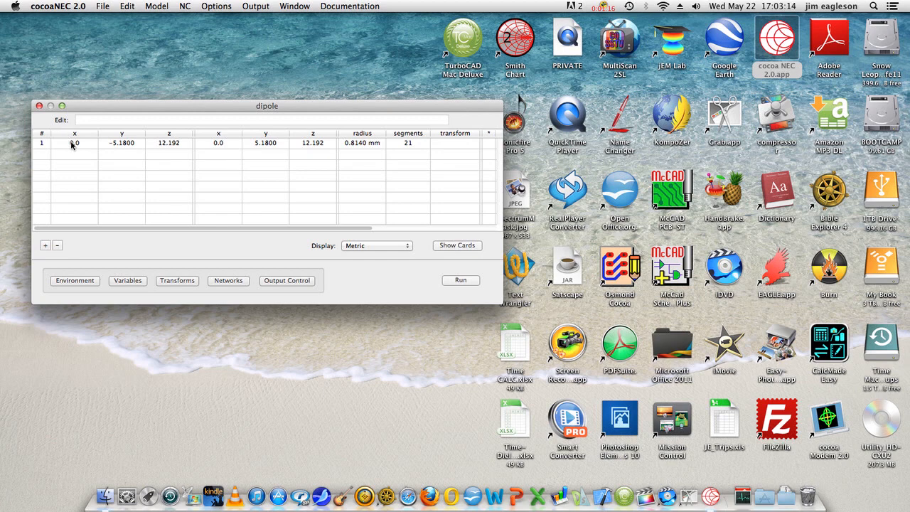
pyautogui.moveTo(77, 146)
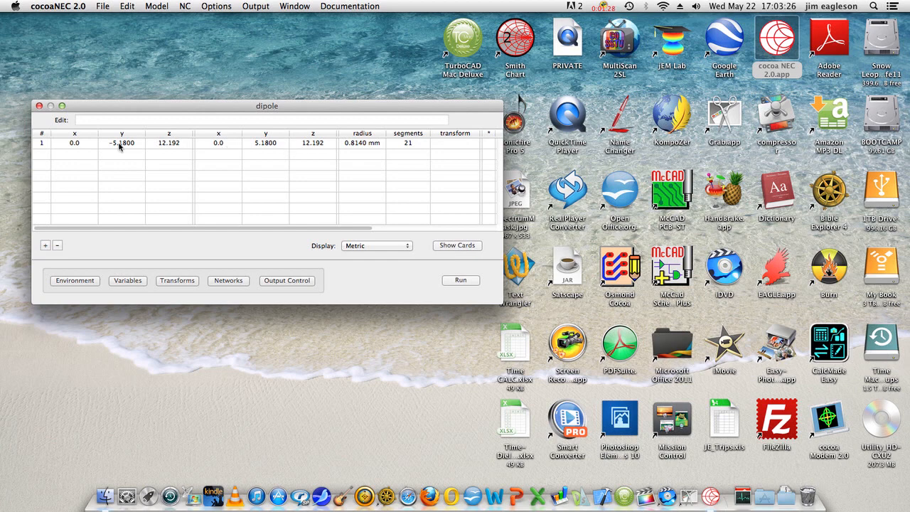
pyautogui.moveTo(157, 146)
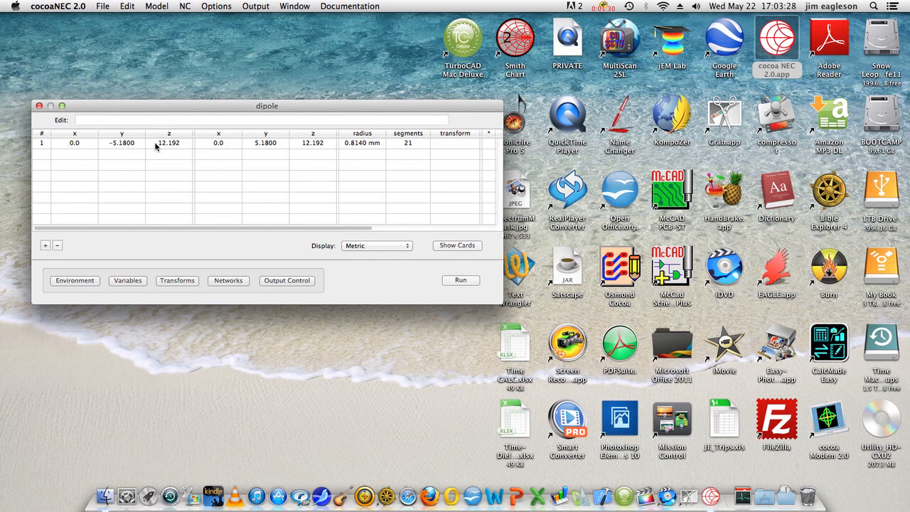
pyautogui.moveTo(128, 144)
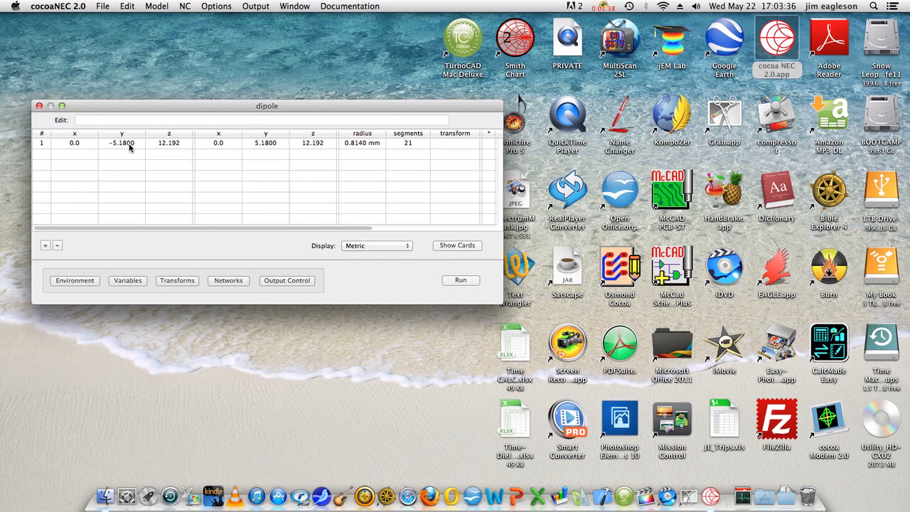
pyautogui.moveTo(250, 145)
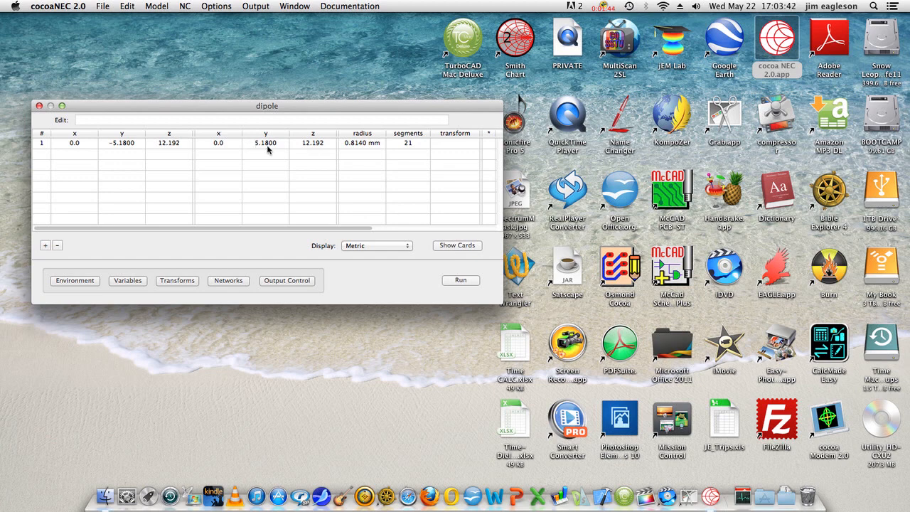
pyautogui.moveTo(165, 149)
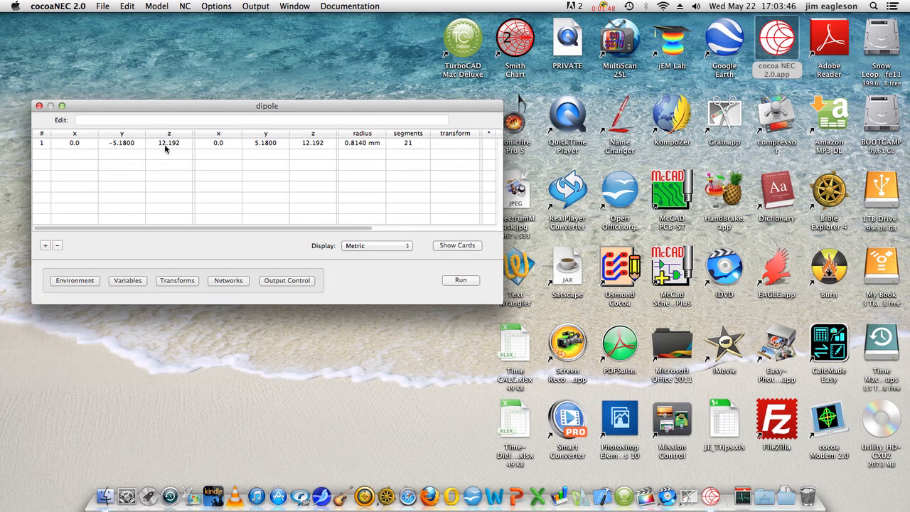
pyautogui.moveTo(126, 152)
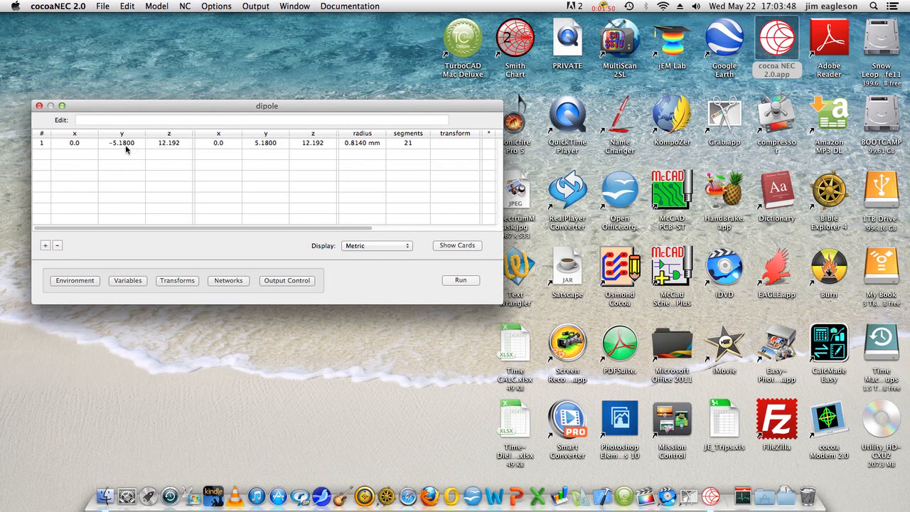
pyautogui.moveTo(366, 250)
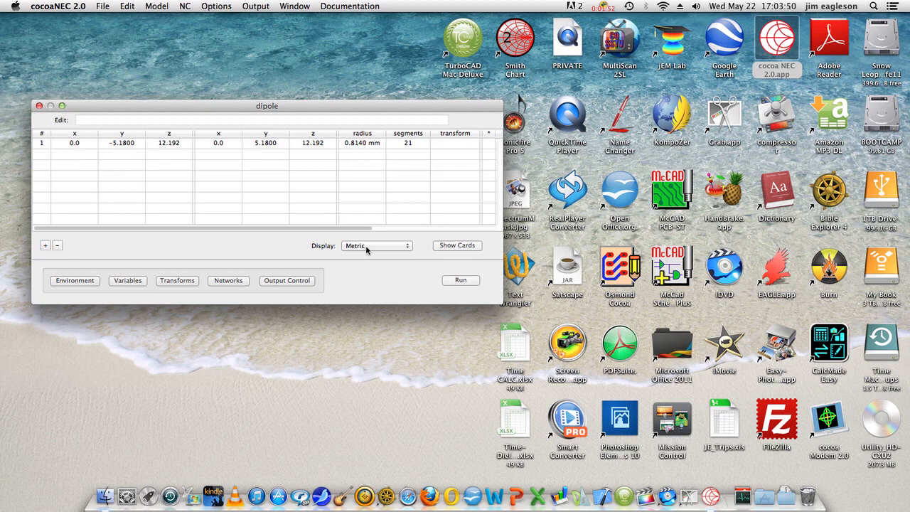
pyautogui.moveTo(168, 149)
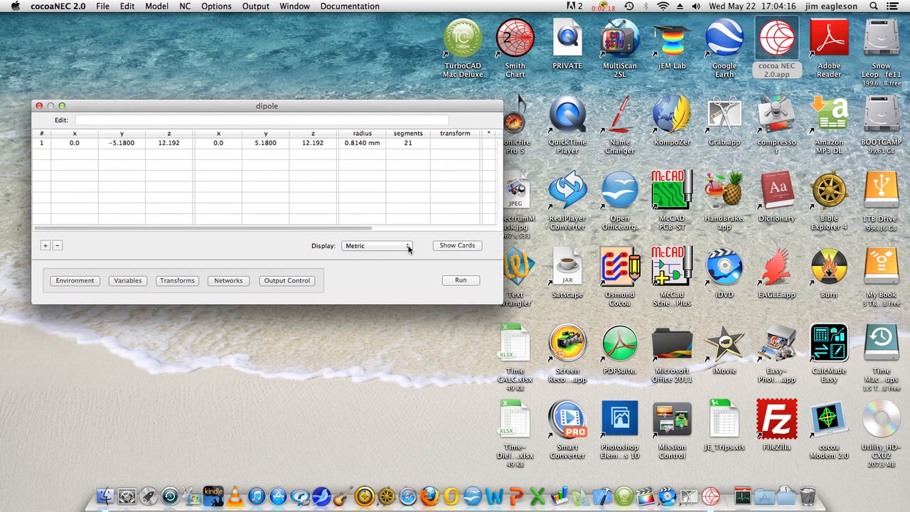
# Step: Display the geometry in English decimal units, wire at ±16.99 ft and 40.00 ft height
pyautogui.click(377, 245)
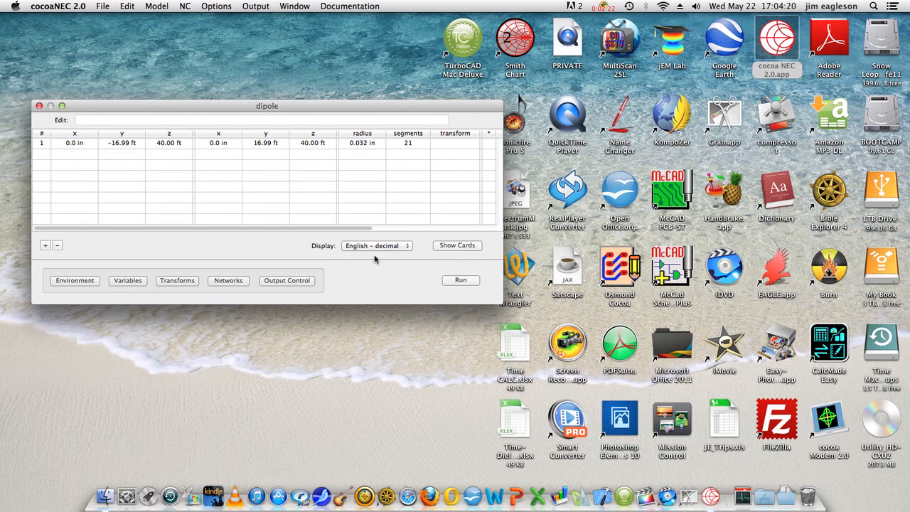
pyautogui.moveTo(372, 247)
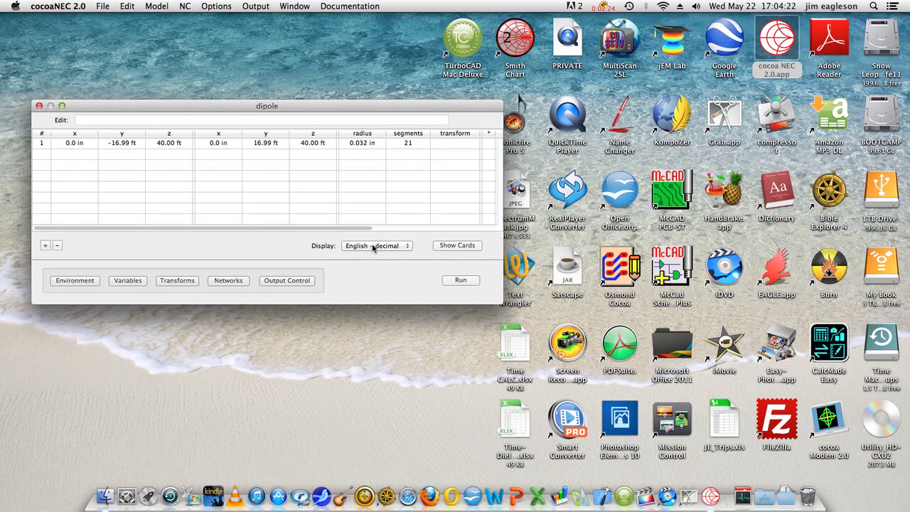
pyautogui.moveTo(367, 148)
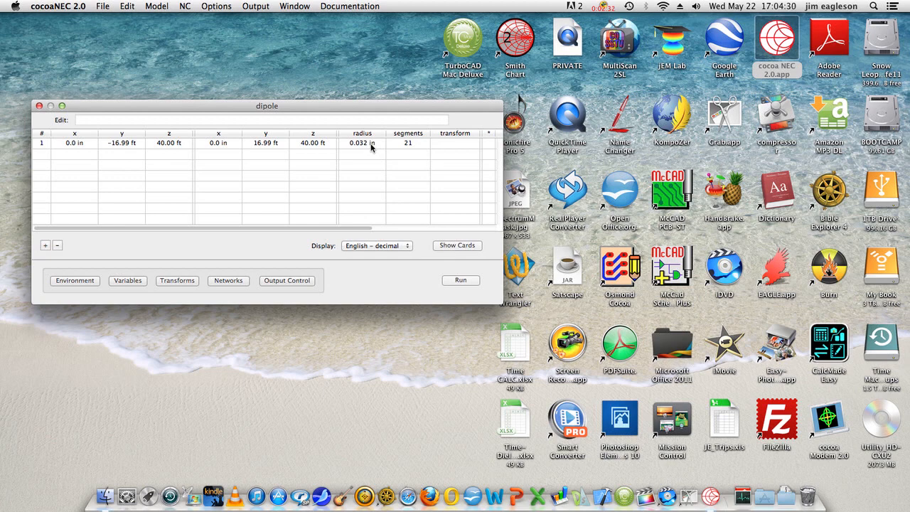
pyautogui.moveTo(313, 145)
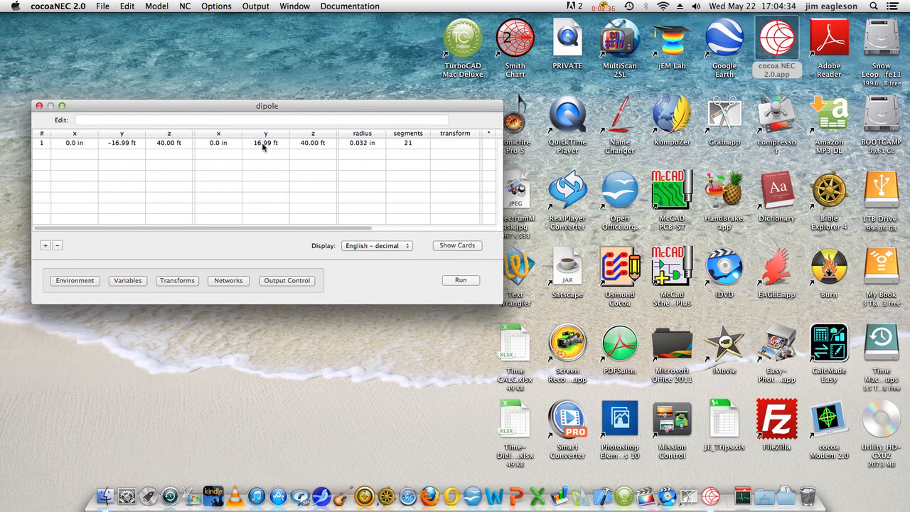
pyautogui.moveTo(159, 153)
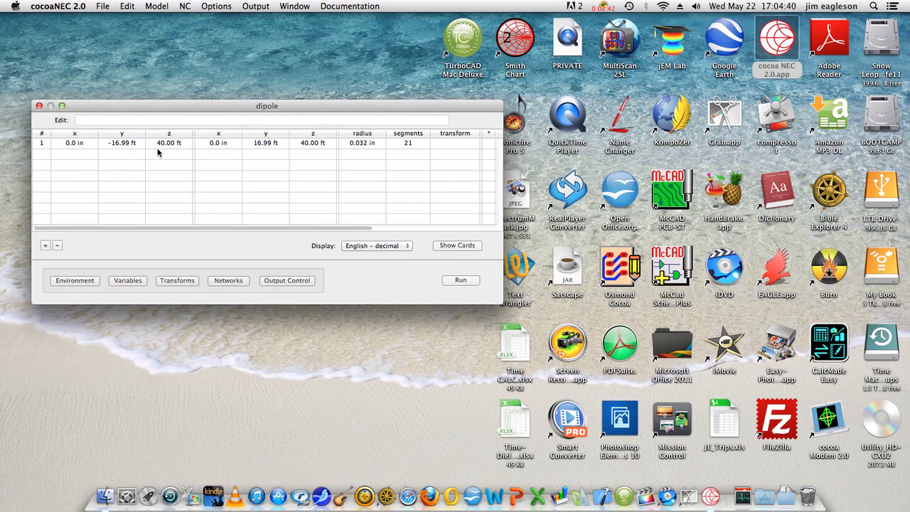
pyautogui.moveTo(120, 145)
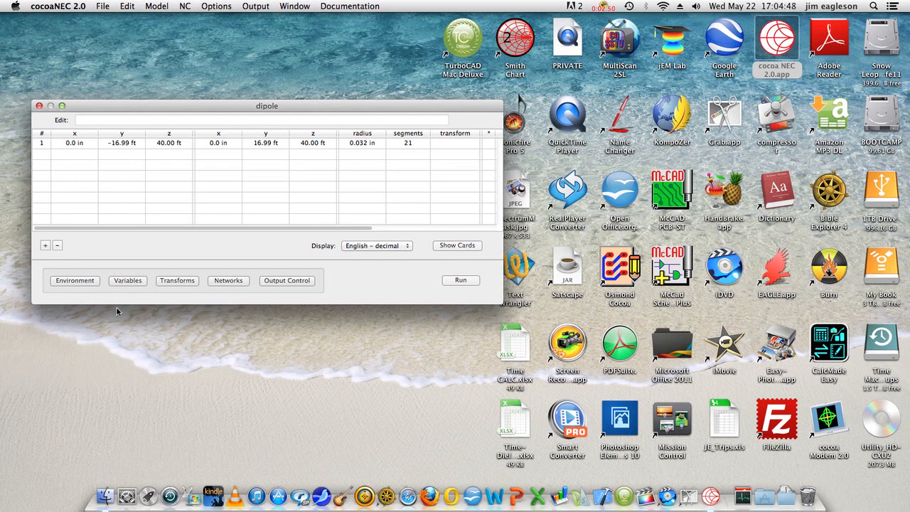
# Step: Review the environment: single 14.080 MHz frequency and Good Ground parameters
pyautogui.click(74, 280)
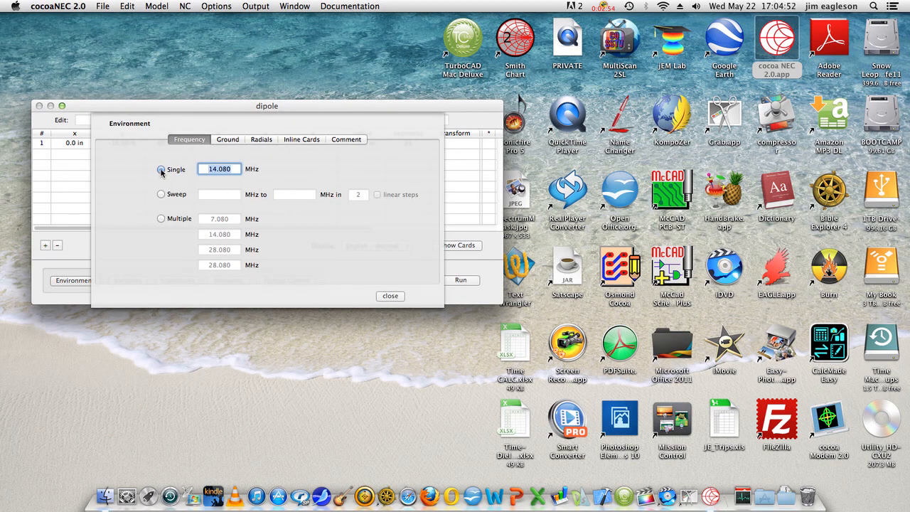
pyautogui.click(161, 169)
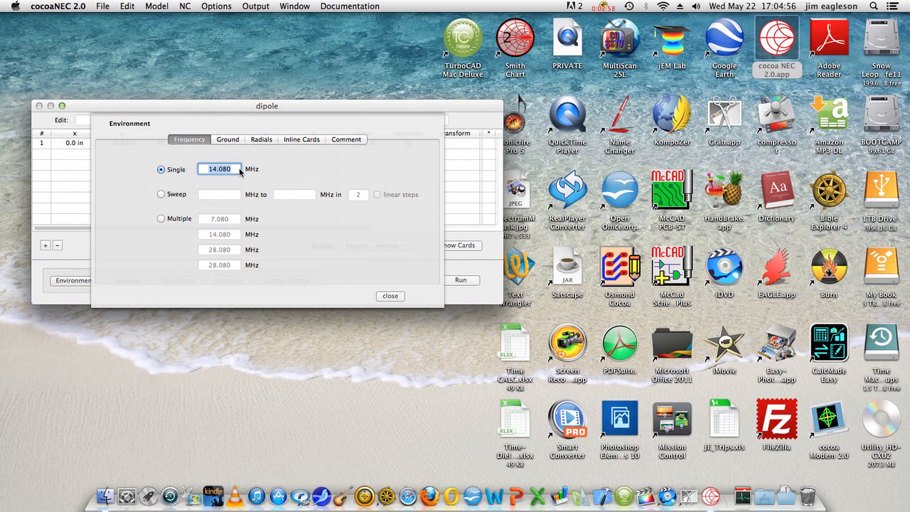
pyautogui.click(228, 140)
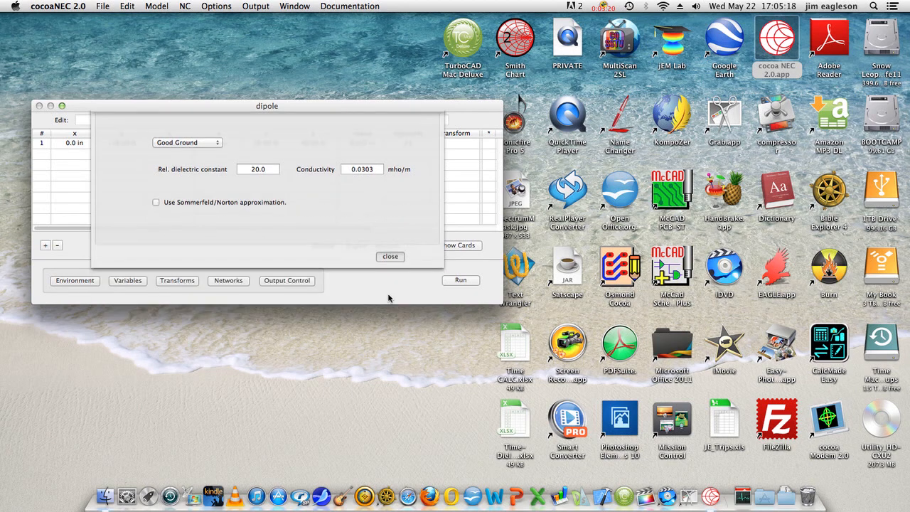
# Step: Show the wire coordinates in wavelengths (±0.2432, 0.5726), then return to English decimal units
pyautogui.click(389, 256)
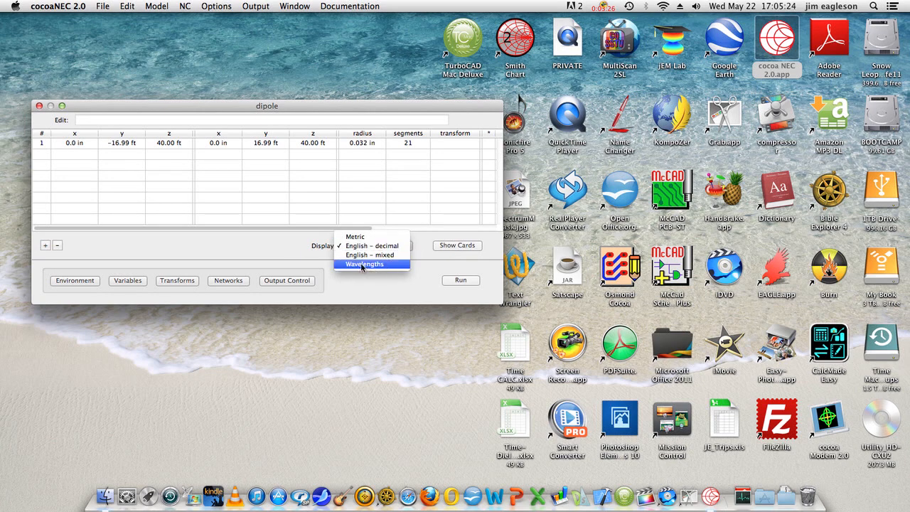
pyautogui.click(364, 263)
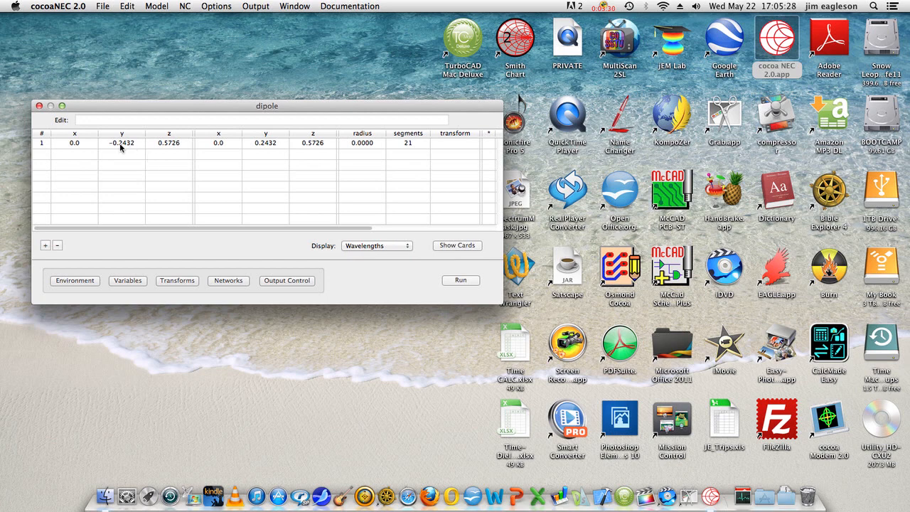
pyautogui.moveTo(137, 148)
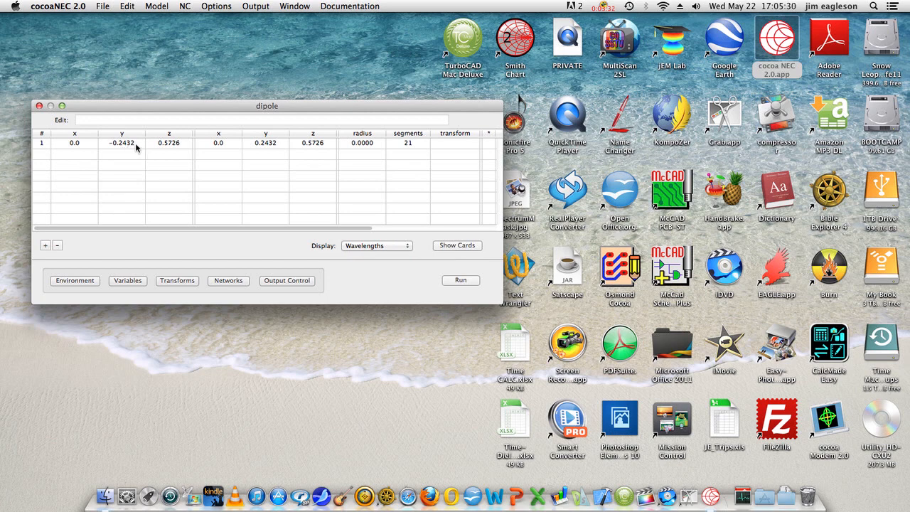
pyautogui.moveTo(168, 148)
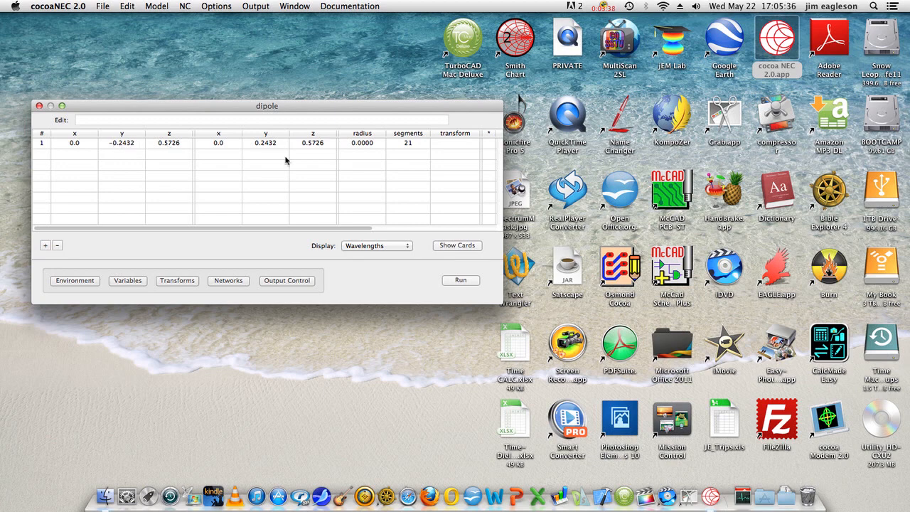
pyautogui.moveTo(169, 152)
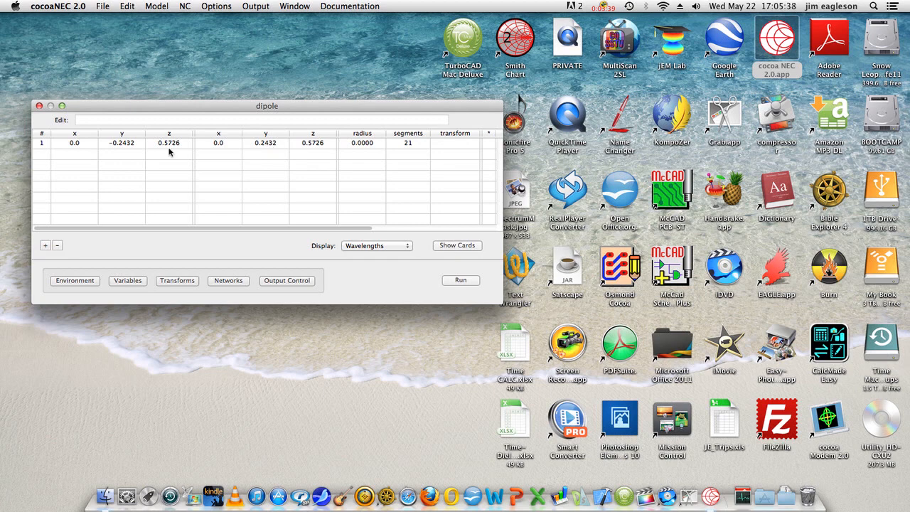
pyautogui.moveTo(268, 151)
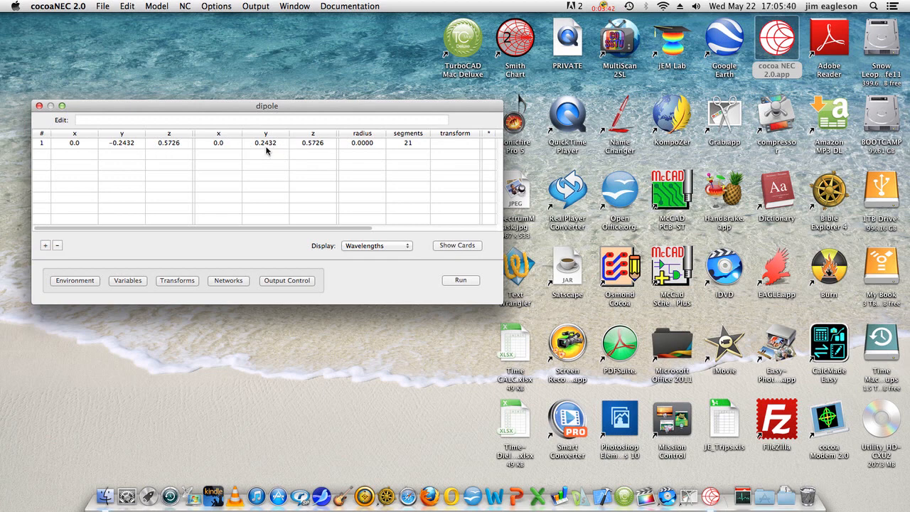
pyautogui.moveTo(168, 150)
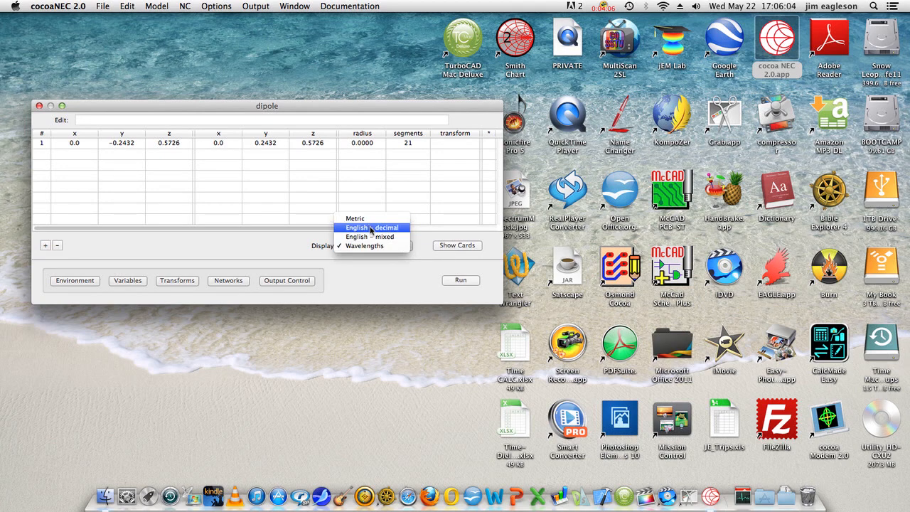
pyautogui.click(371, 227)
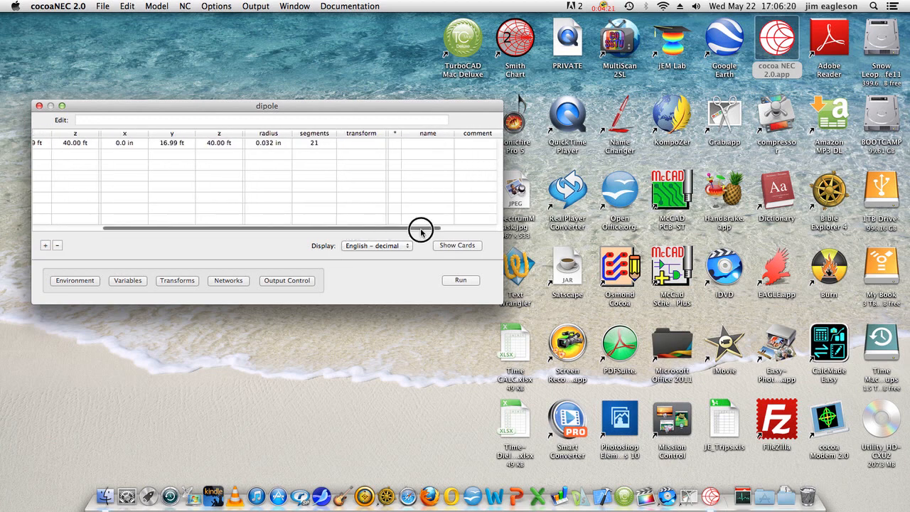
pyautogui.moveTo(421, 227); pyautogui.dragTo(457, 228)
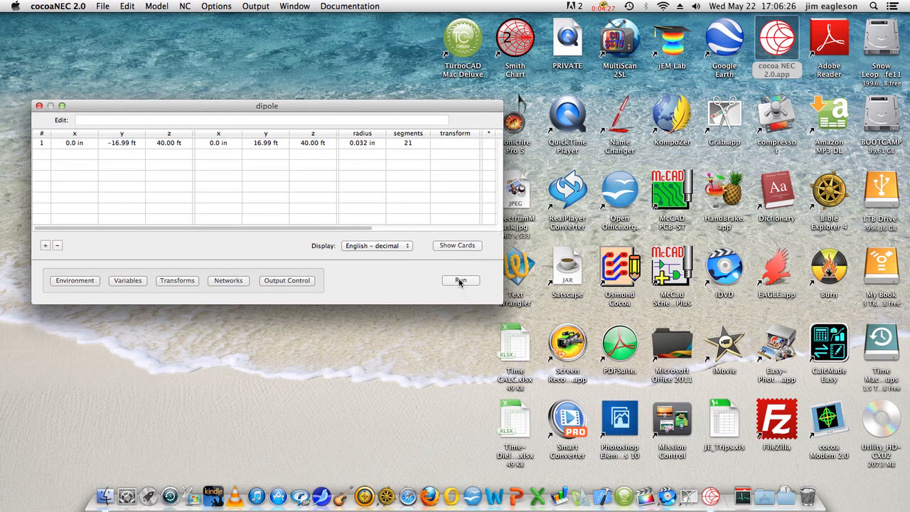
# Step: Run the dipole simulation to get the 14.080 MHz summary with 9.31 dB directivity and 8.46 dBi gain
pyautogui.click(460, 281)
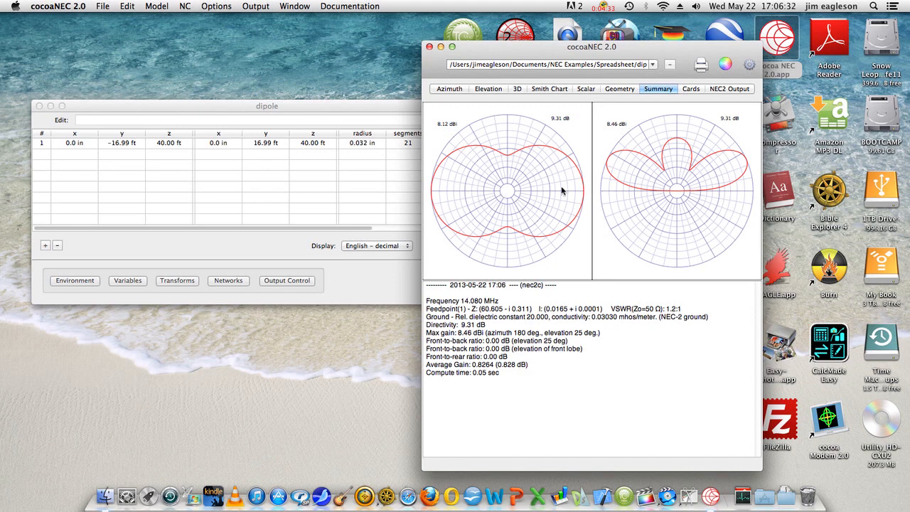
pyautogui.moveTo(569, 182)
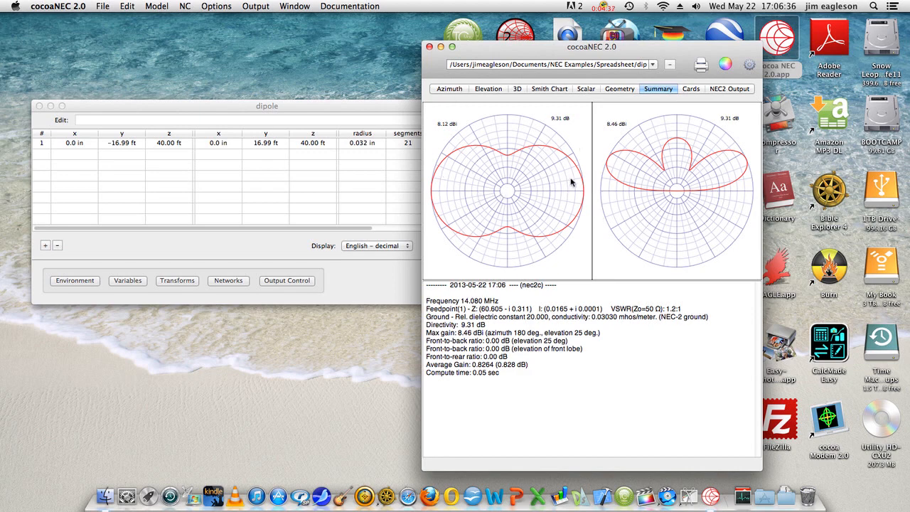
pyautogui.moveTo(696, 176)
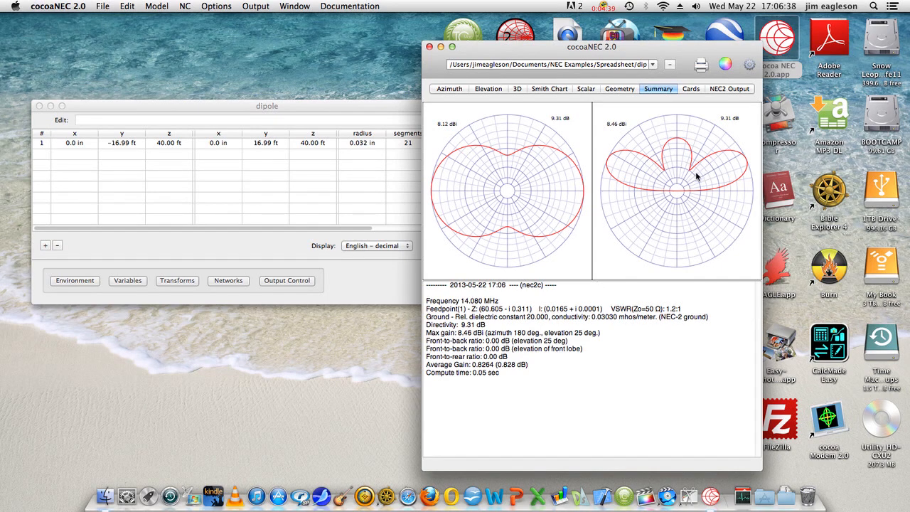
pyautogui.moveTo(712, 176)
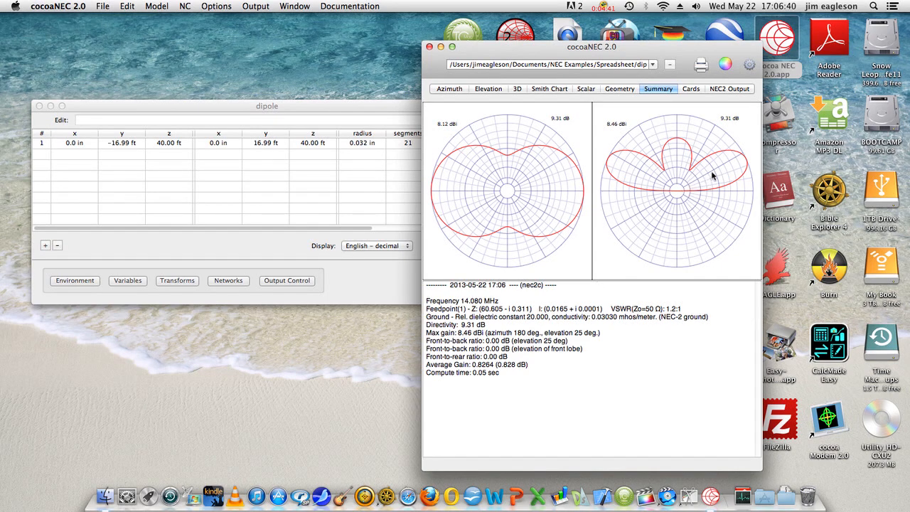
pyautogui.moveTo(751, 193)
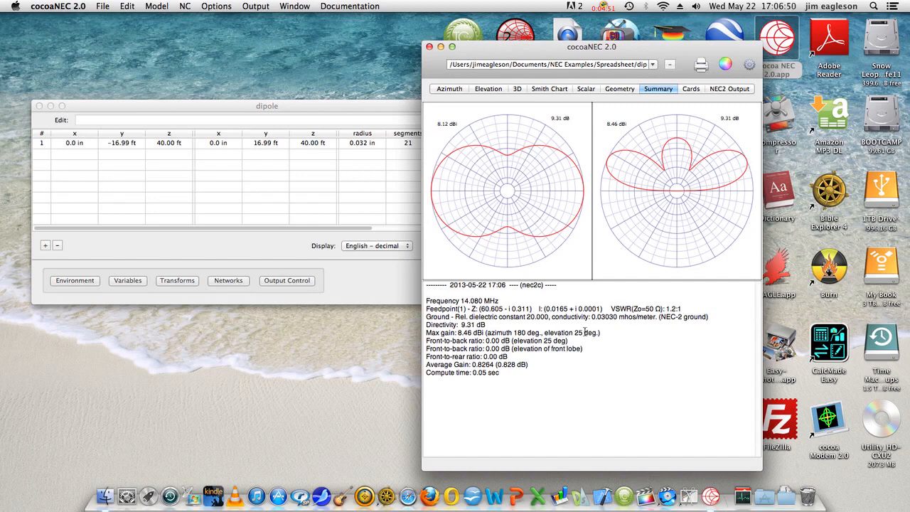
pyautogui.moveTo(398, 373)
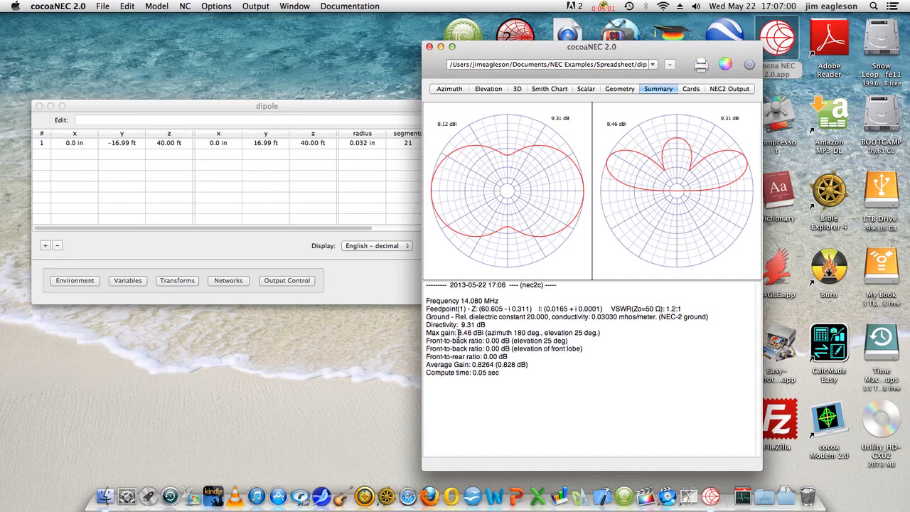
pyautogui.moveTo(694, 176)
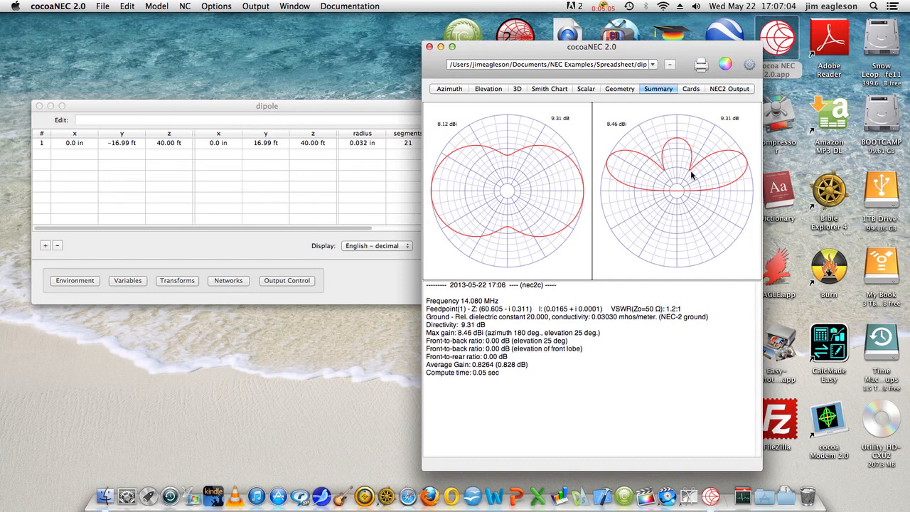
pyautogui.moveTo(760, 164)
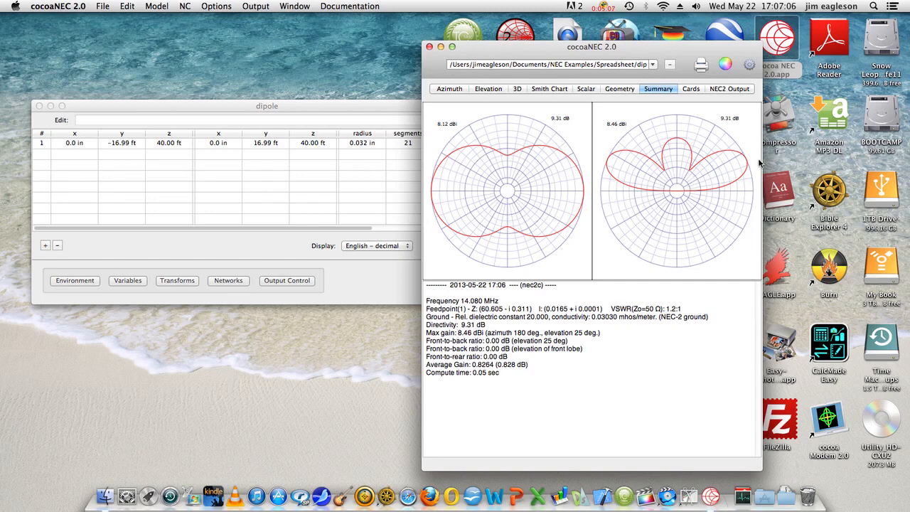
pyautogui.moveTo(691, 194)
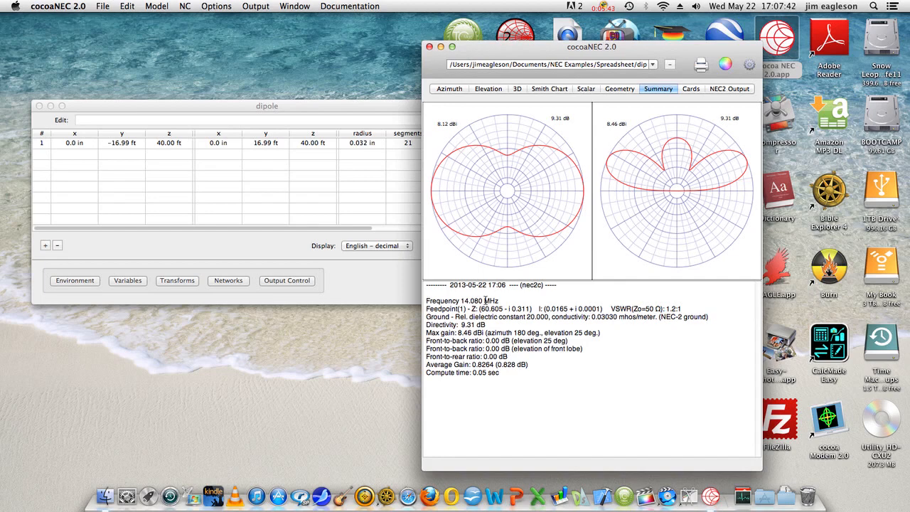
pyautogui.moveTo(450, 88)
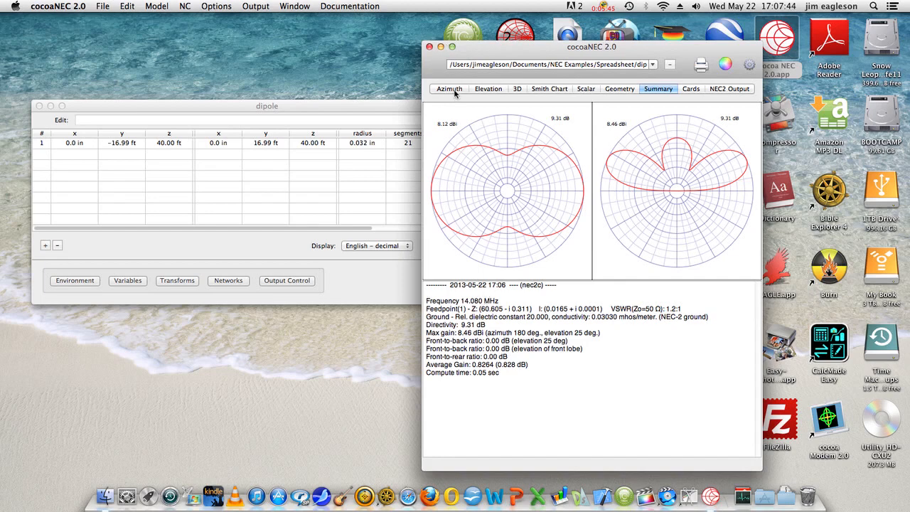
# Step: View the full-size azimuth and elevation patterns, then the 3D radiation surface
pyautogui.click(449, 88)
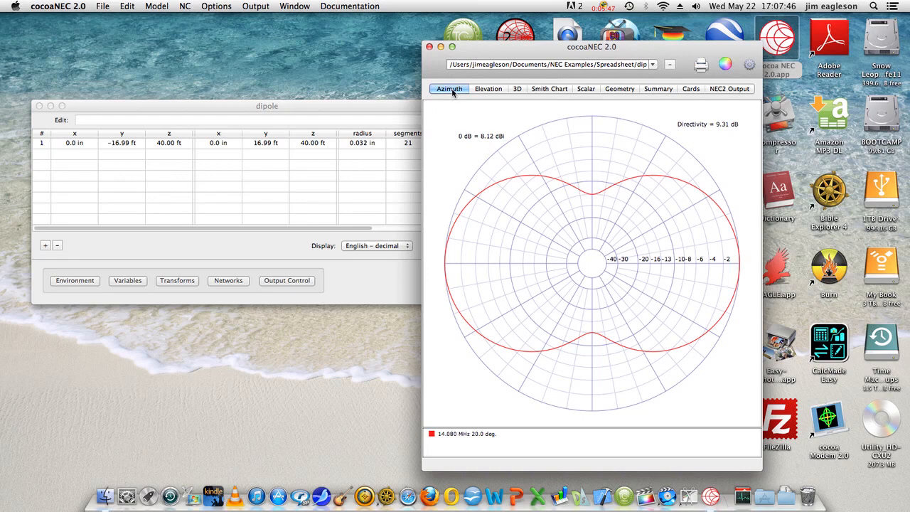
pyautogui.moveTo(716, 70)
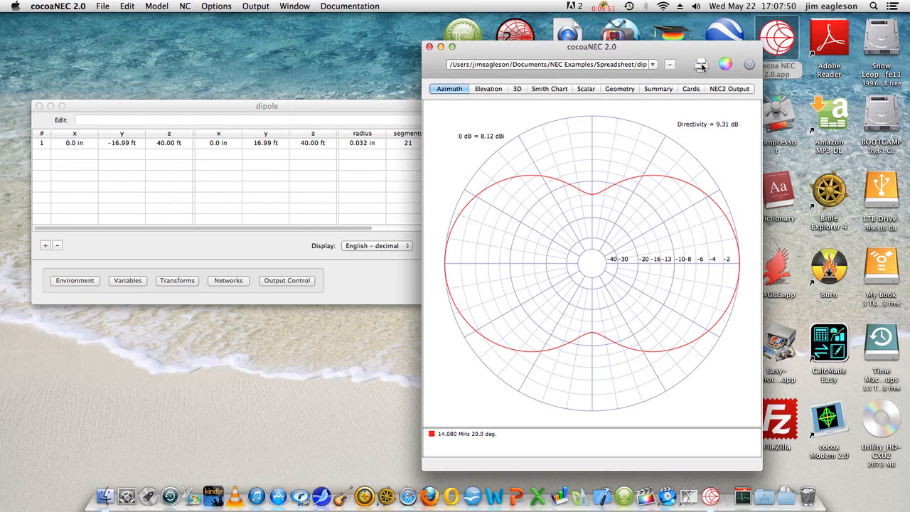
pyautogui.click(489, 88)
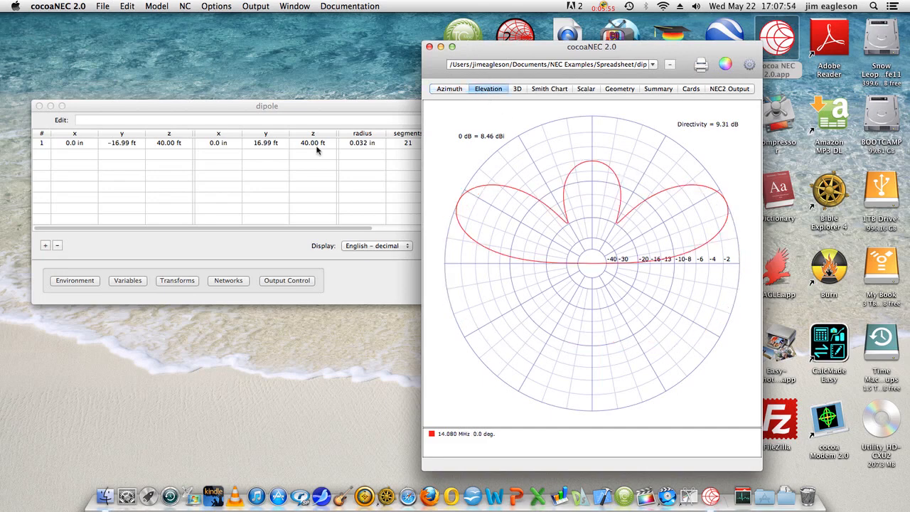
pyautogui.click(517, 88)
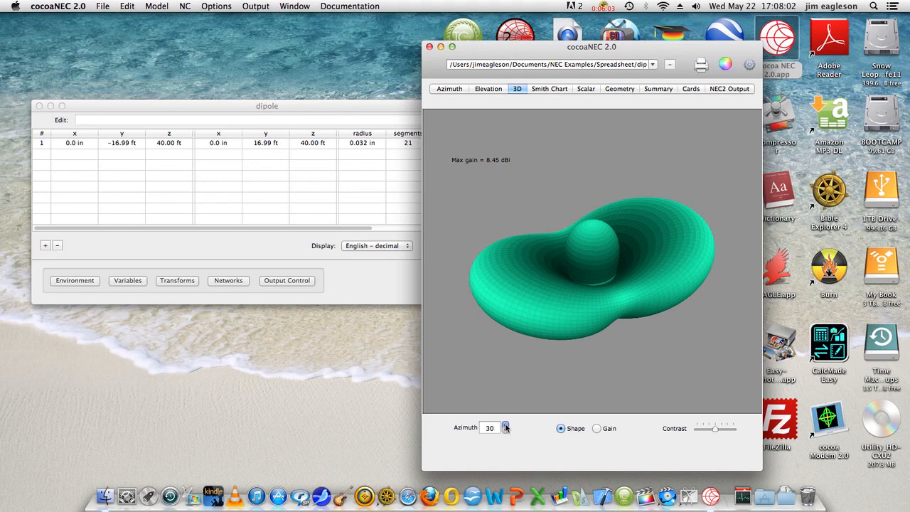
# Step: Set the 3D viewing azimuth to 45 degrees, adjust shading contrast, and show the Smith chart
pyautogui.click(504, 425)
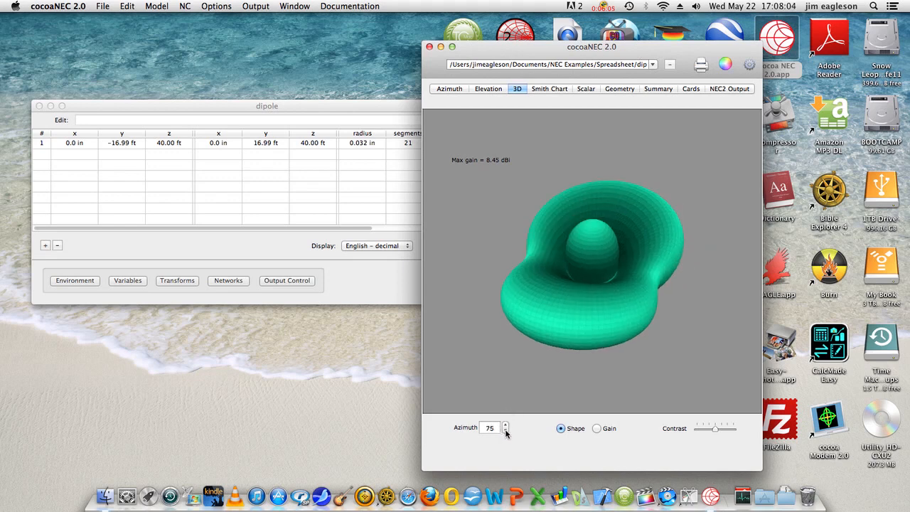
pyautogui.click(506, 430)
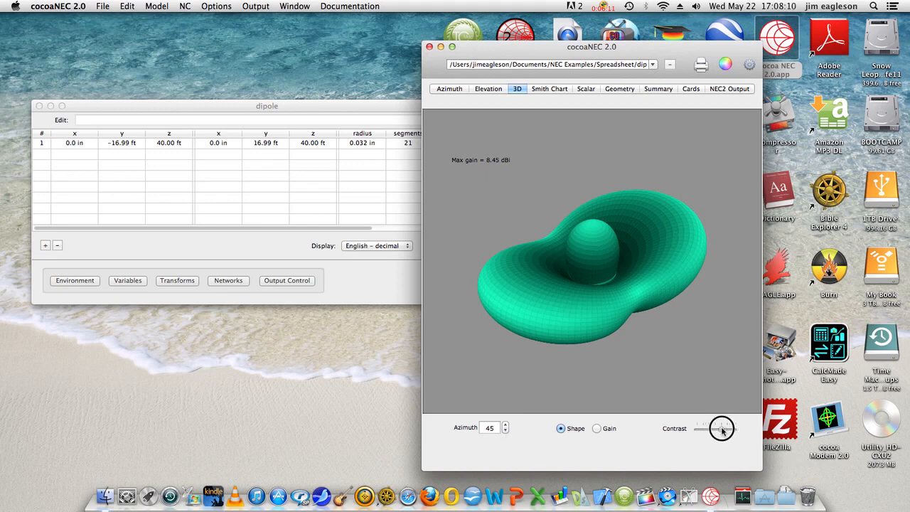
pyautogui.moveTo(722, 429); pyautogui.dragTo(690, 429)
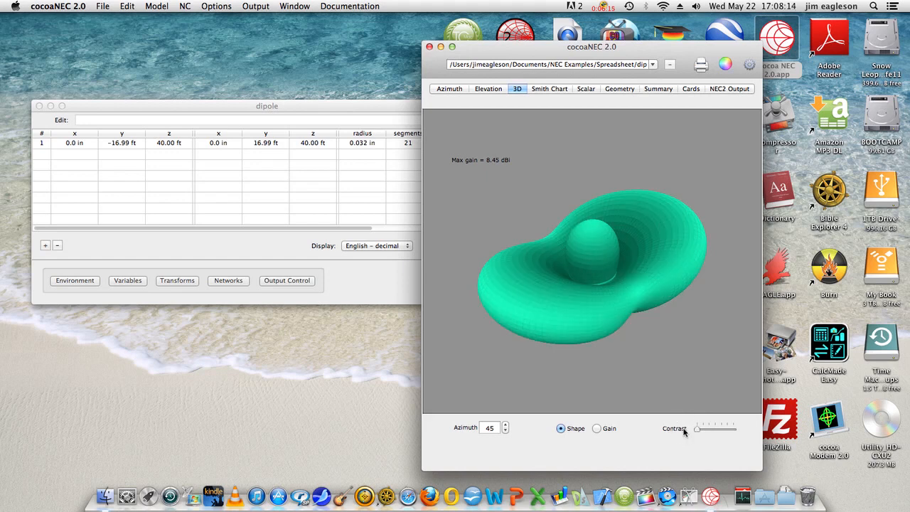
pyautogui.moveTo(696, 427); pyautogui.dragTo(737, 429)
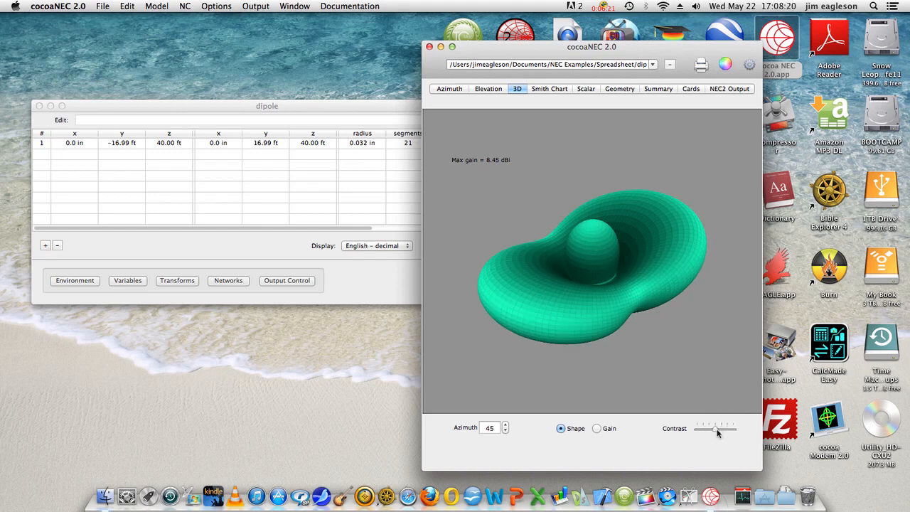
pyautogui.click(549, 88)
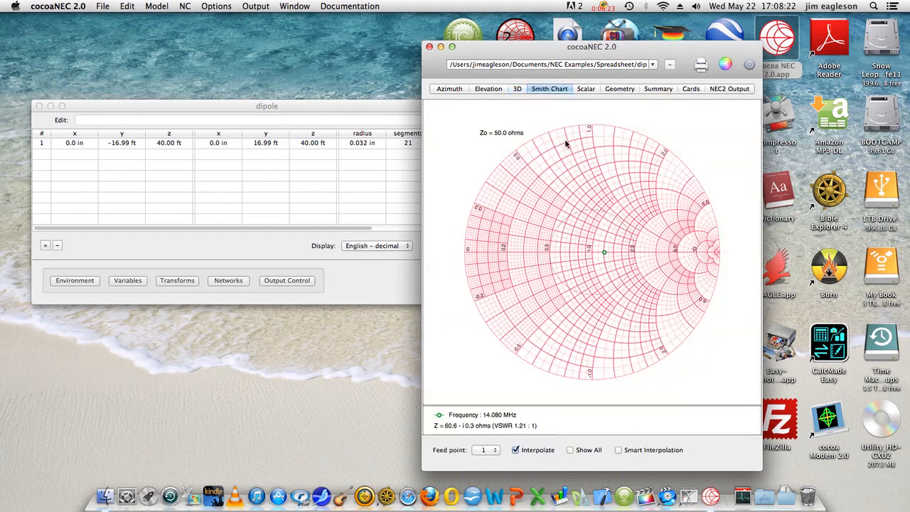
pyautogui.moveTo(595, 255)
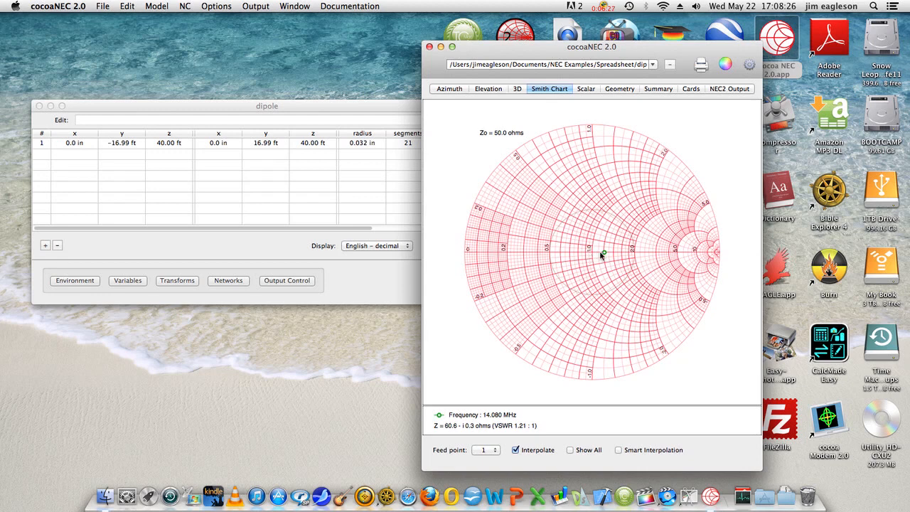
pyautogui.moveTo(519, 432)
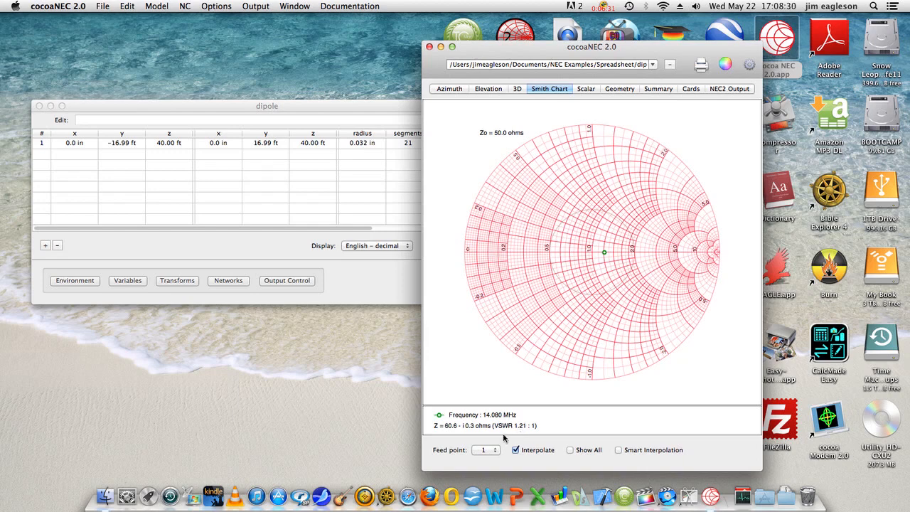
pyautogui.moveTo(466, 432)
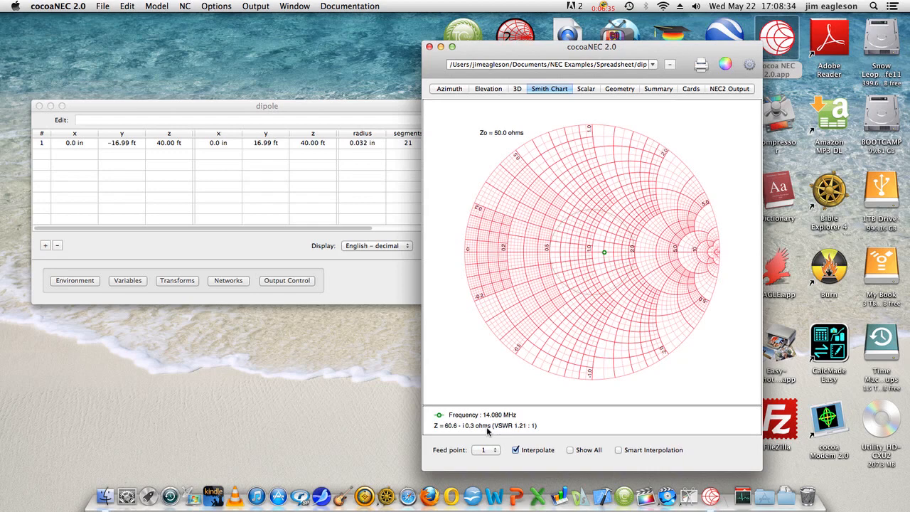
pyautogui.moveTo(586, 97)
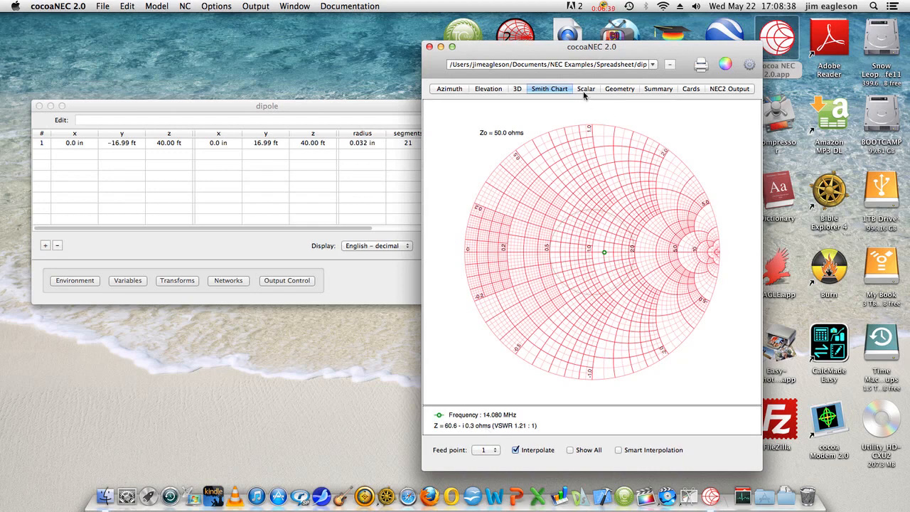
# Step: Show the scalar R-X plot reading 60.6 − j0.3 Ω and VSWR 1.21 across 13.9–14.3 MHz
pyautogui.click(585, 88)
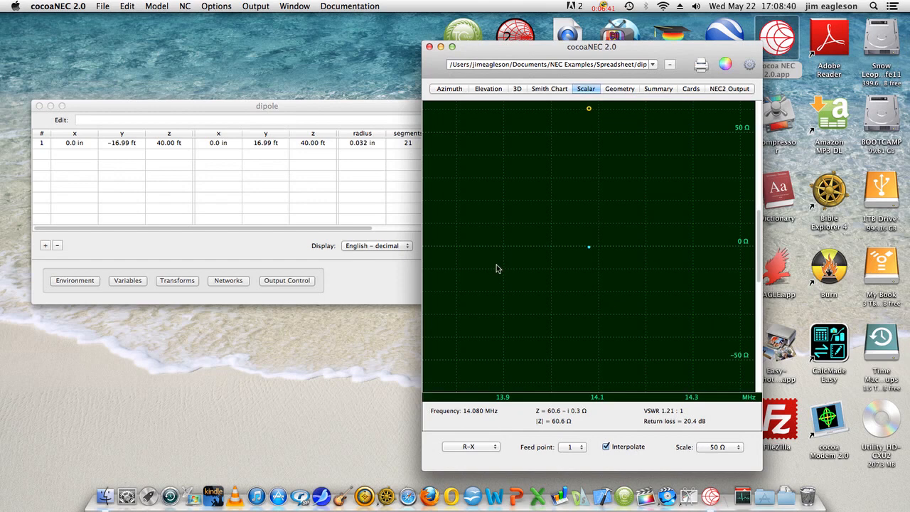
pyautogui.moveTo(591, 253)
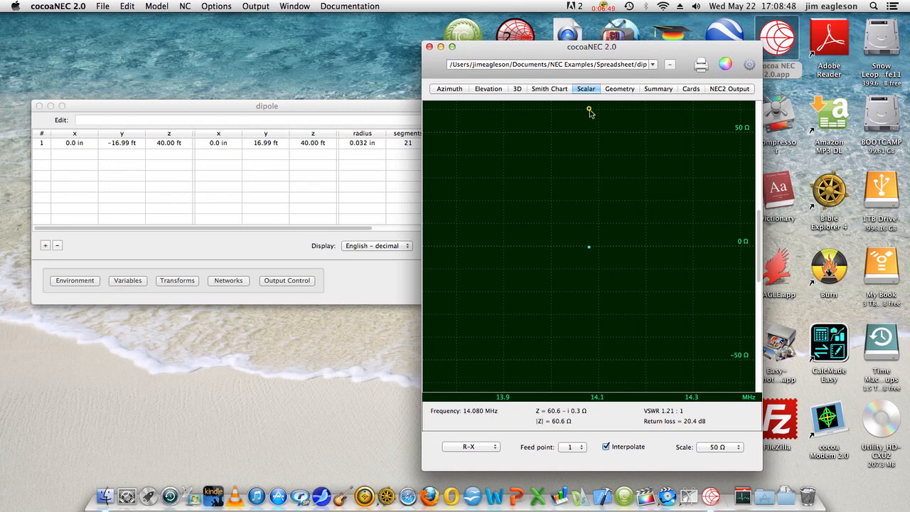
pyautogui.moveTo(635, 314)
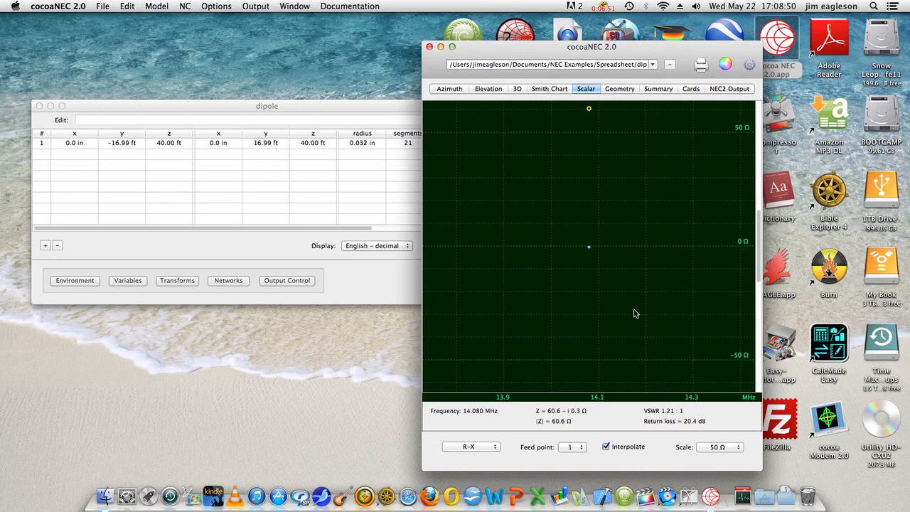
pyautogui.moveTo(600, 80)
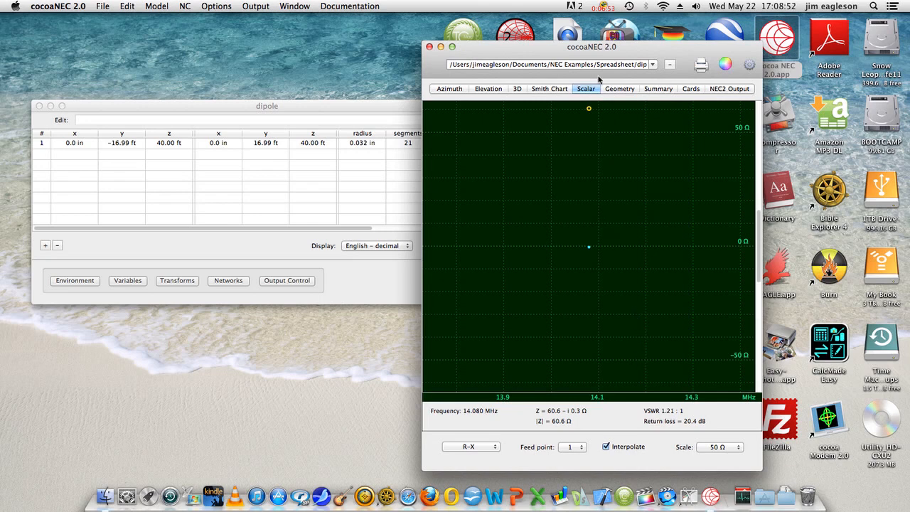
pyautogui.moveTo(601, 111)
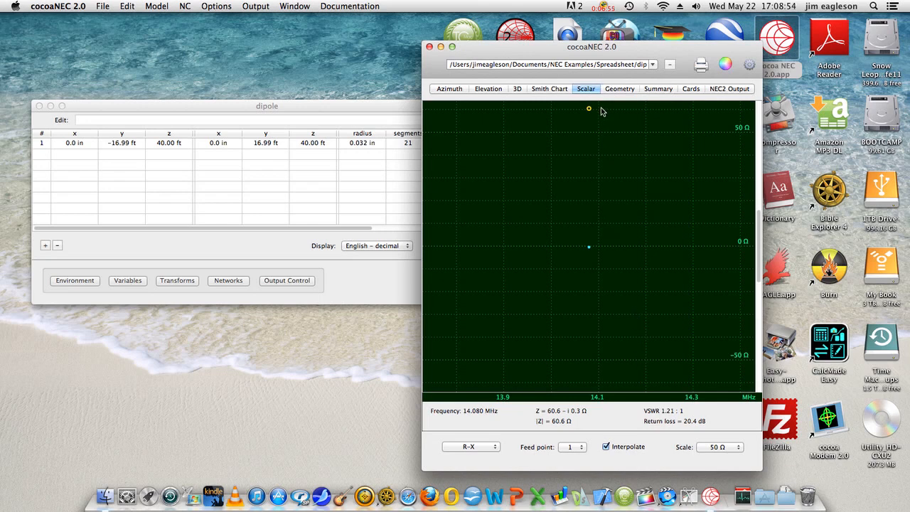
pyautogui.moveTo(609, 205)
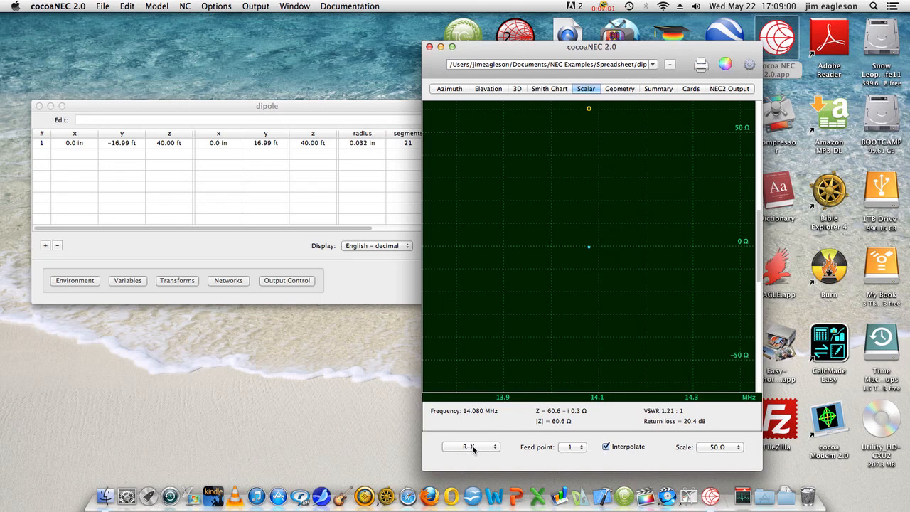
# Step: Plot VSWR instead of resistance/reactance at a 1.5:1 scale
pyautogui.click(471, 447)
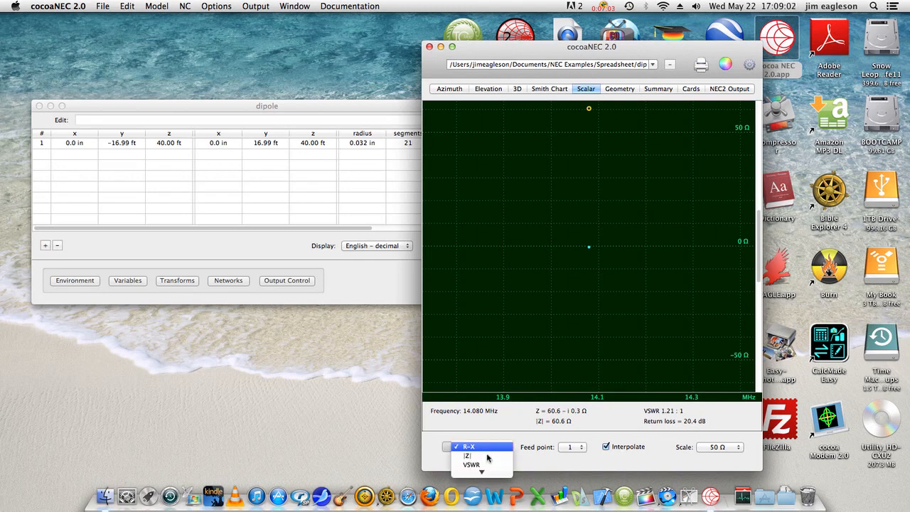
pyautogui.moveTo(472, 463)
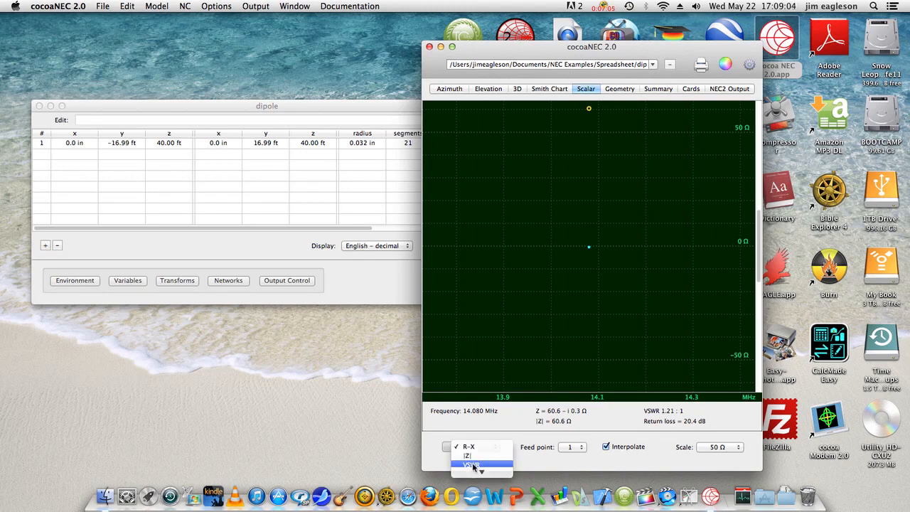
pyautogui.click(470, 463)
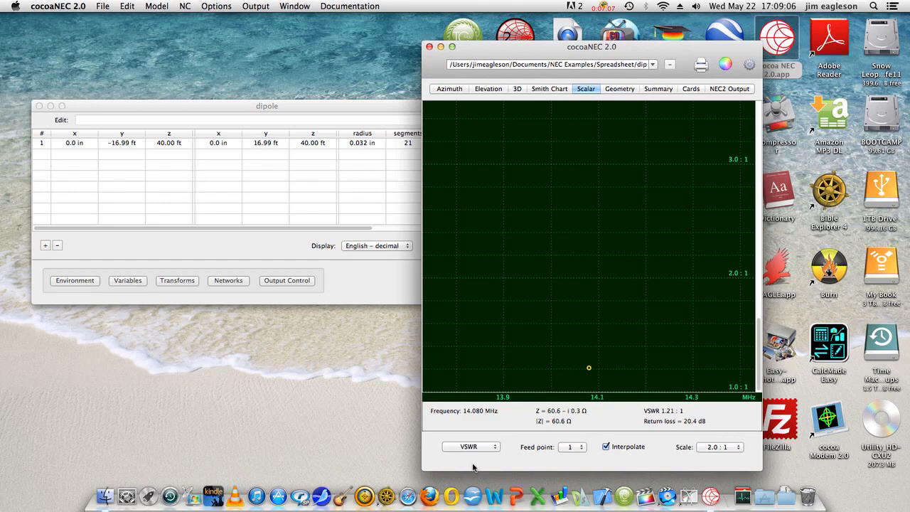
pyautogui.moveTo(767, 461)
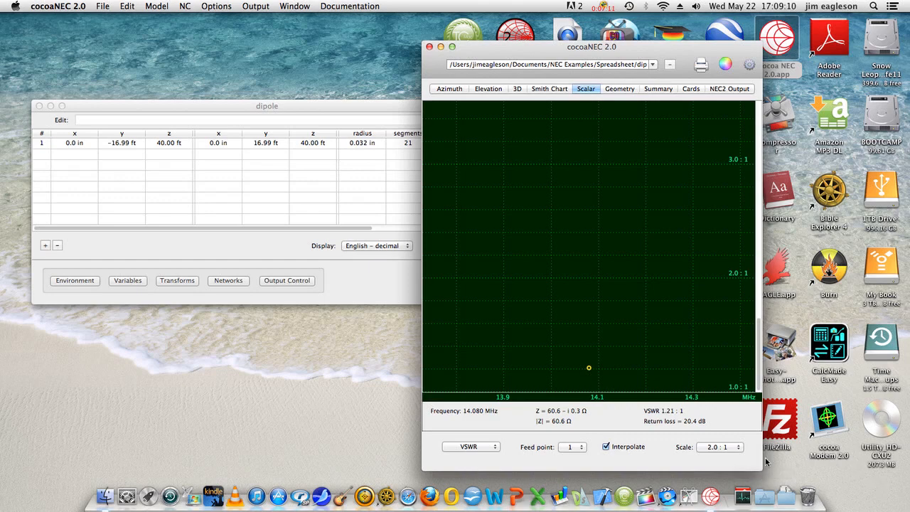
pyautogui.click(718, 446)
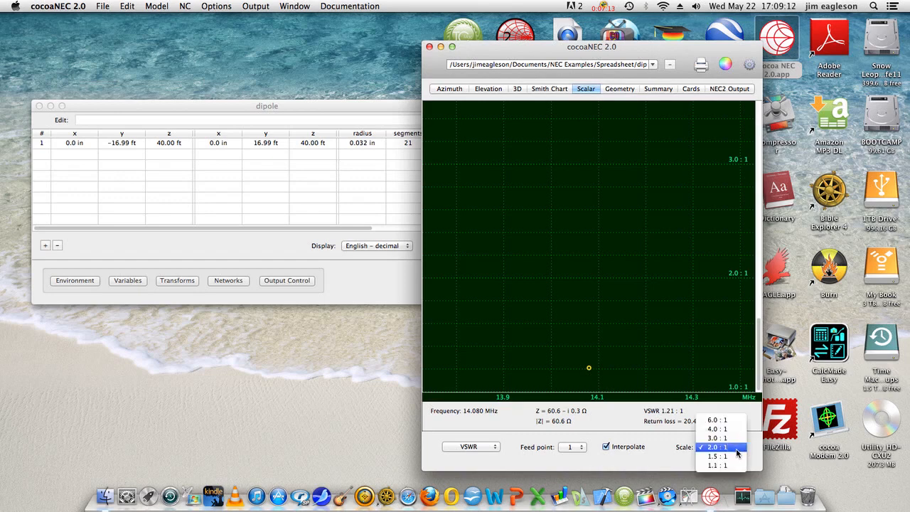
pyautogui.click(716, 455)
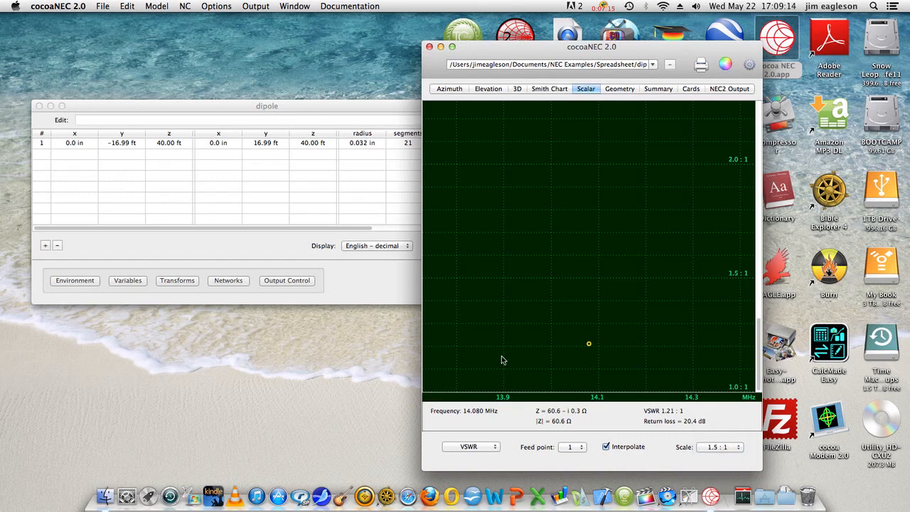
pyautogui.moveTo(725, 326)
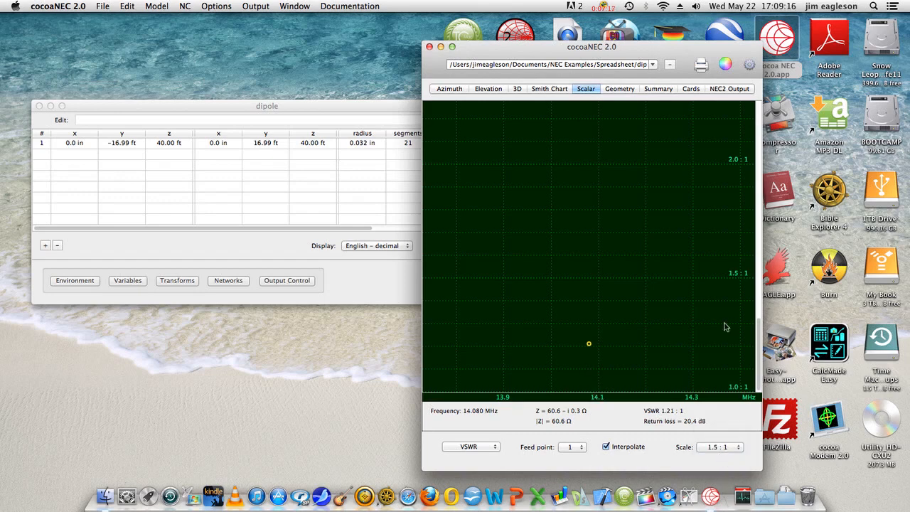
pyautogui.moveTo(594, 352)
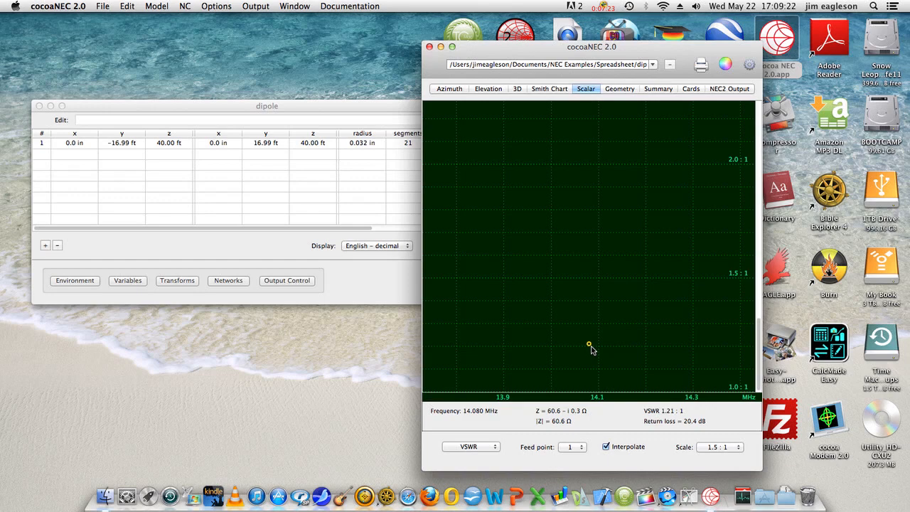
# Step: Plot return loss at a 20 dB scale, then 10 dB, and show the dipole's wire geometry
pyautogui.click(471, 446)
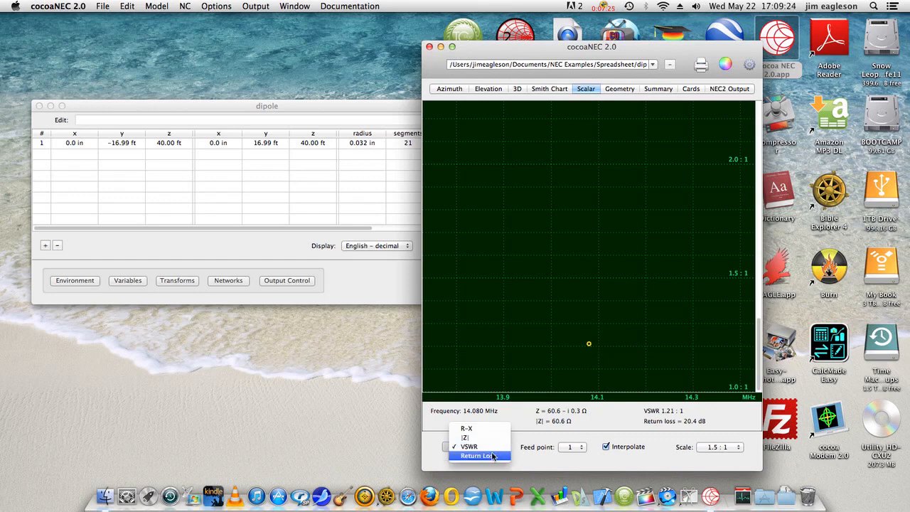
pyautogui.click(475, 455)
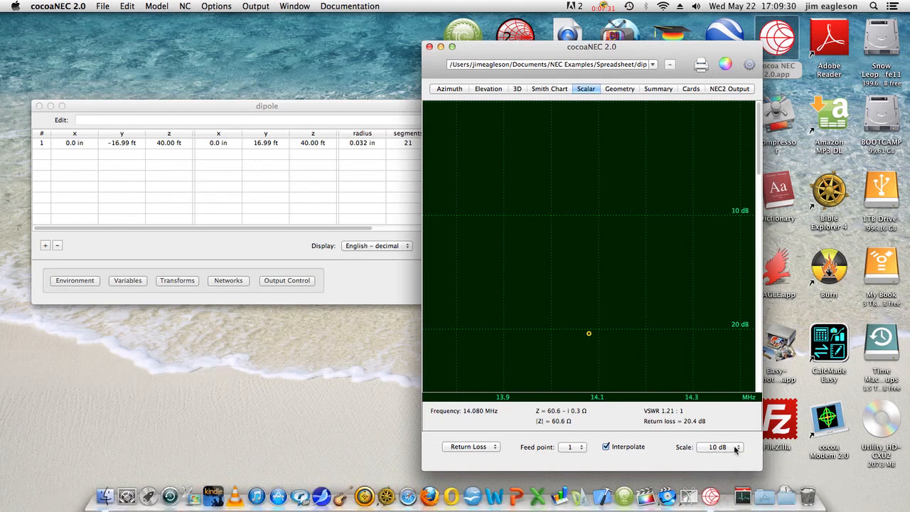
pyautogui.click(719, 447)
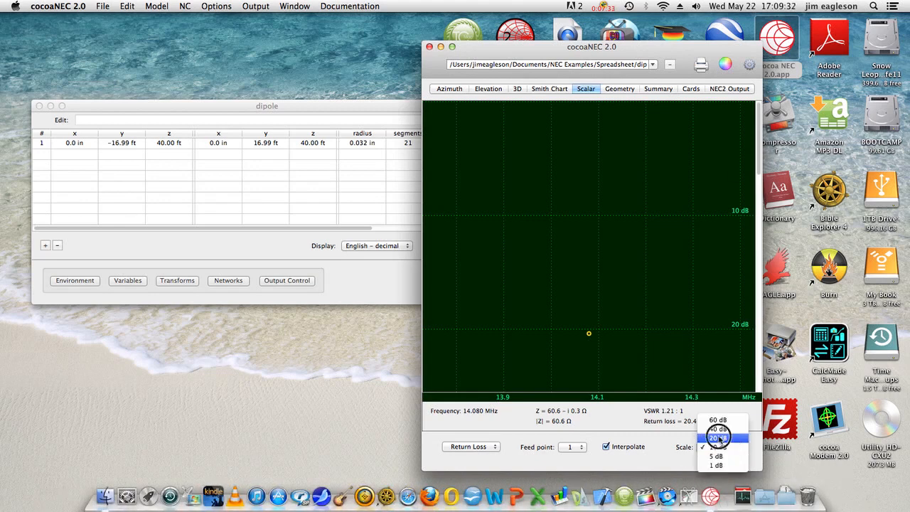
pyautogui.click(716, 438)
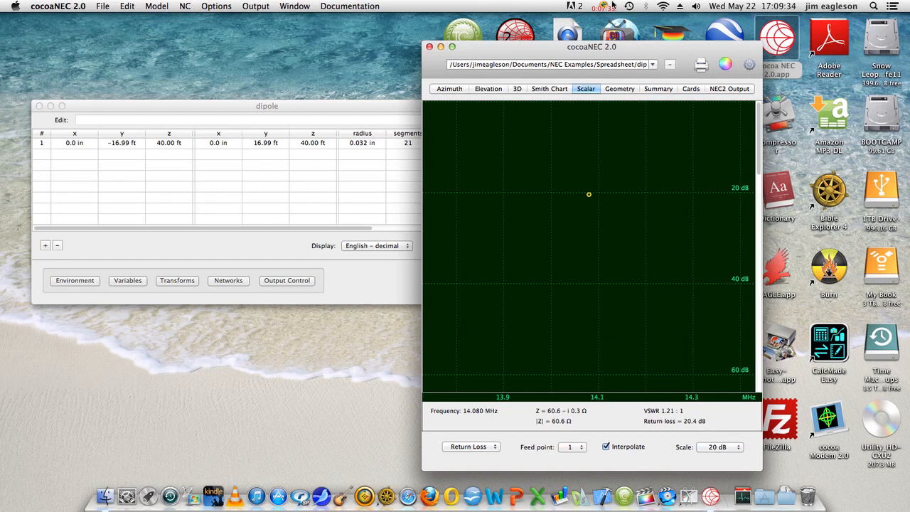
pyautogui.moveTo(586, 167)
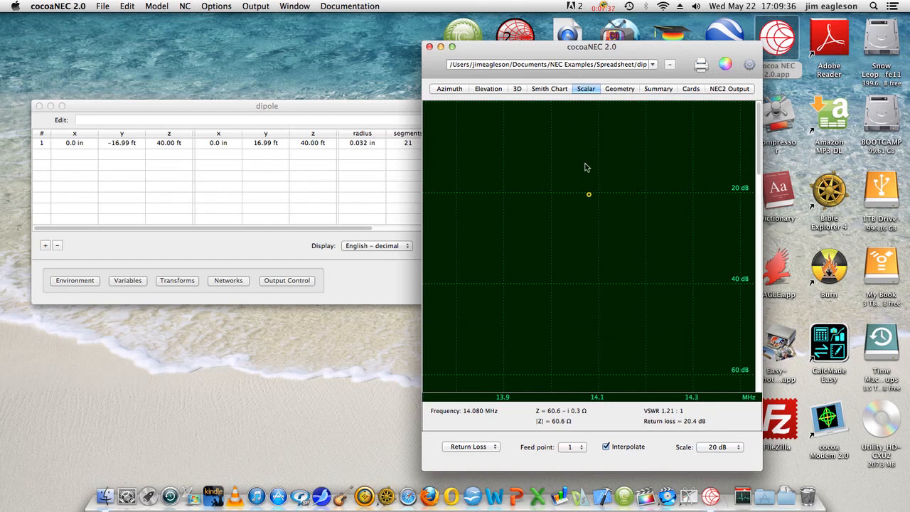
pyautogui.moveTo(588, 284)
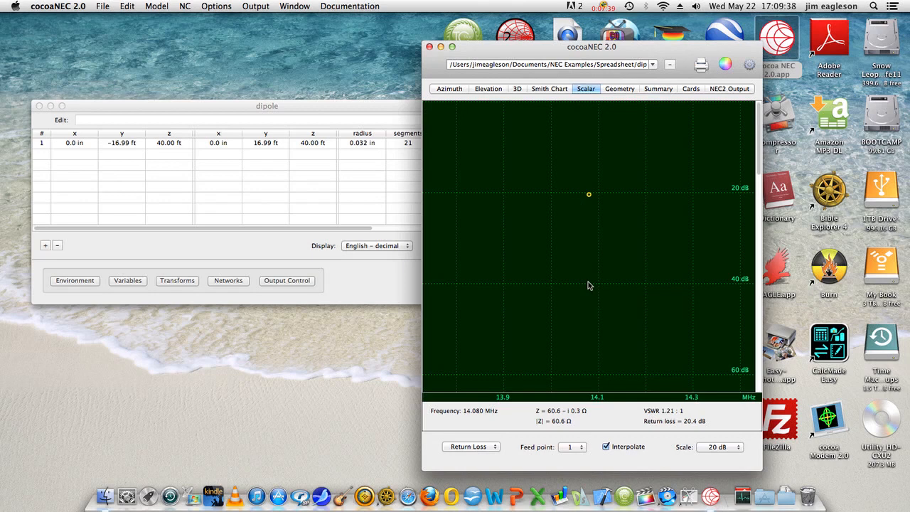
pyautogui.moveTo(591, 196)
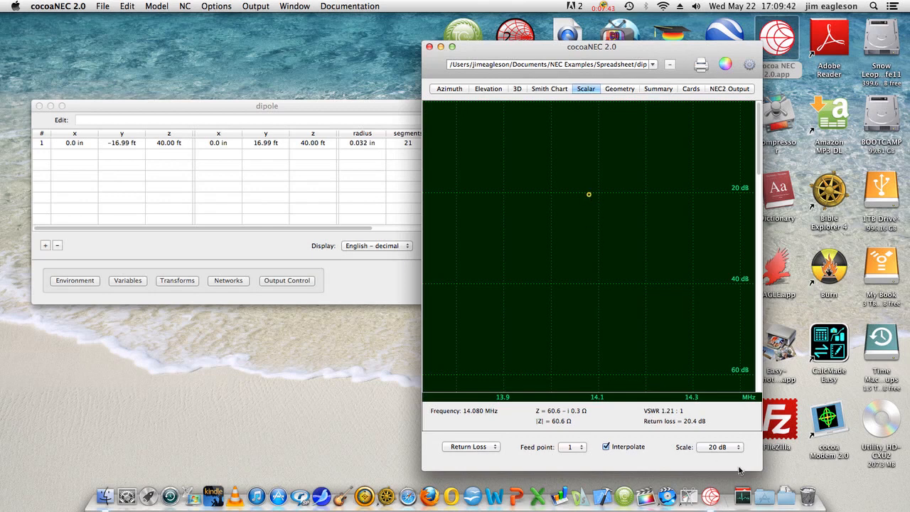
pyautogui.click(719, 446)
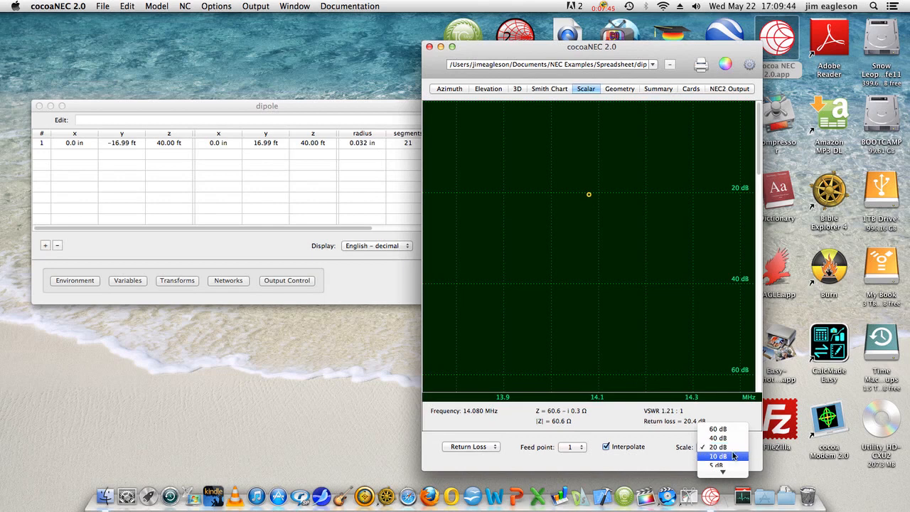
pyautogui.click(717, 455)
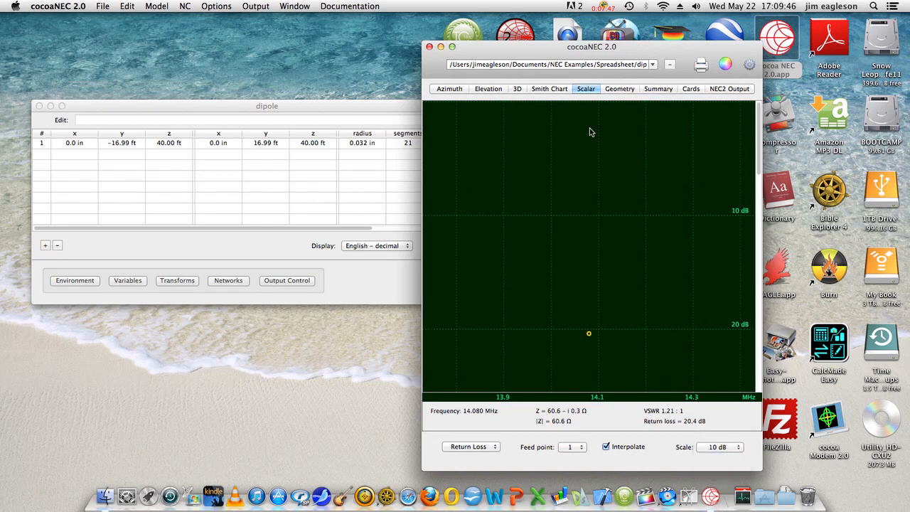
pyautogui.moveTo(615, 309)
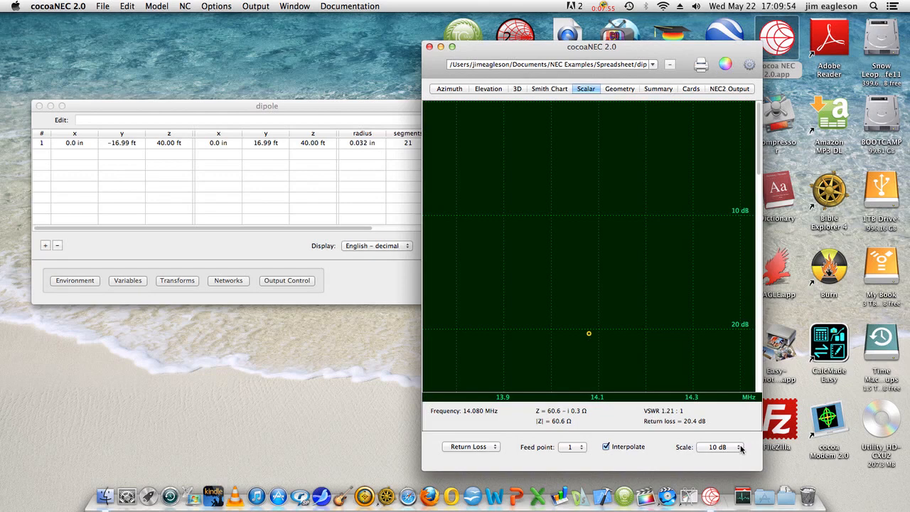
pyautogui.moveTo(603, 68)
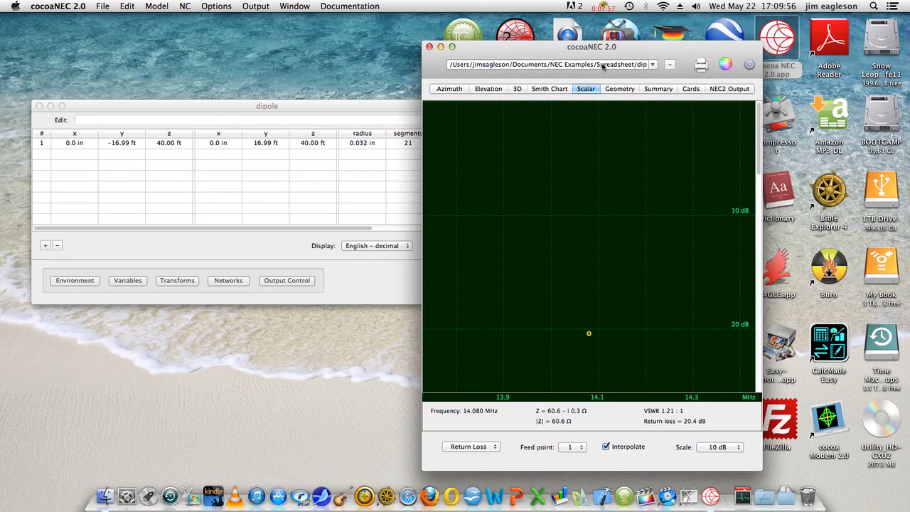
pyautogui.click(620, 88)
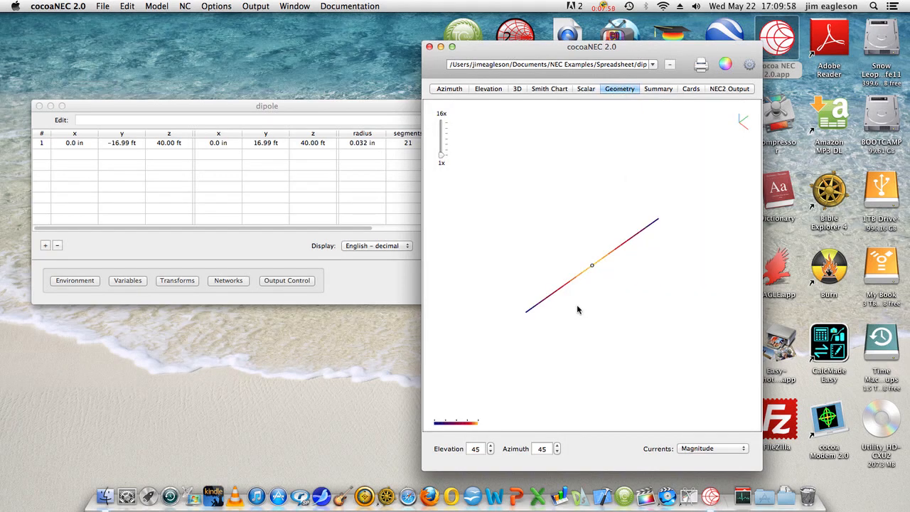
pyautogui.moveTo(571, 310)
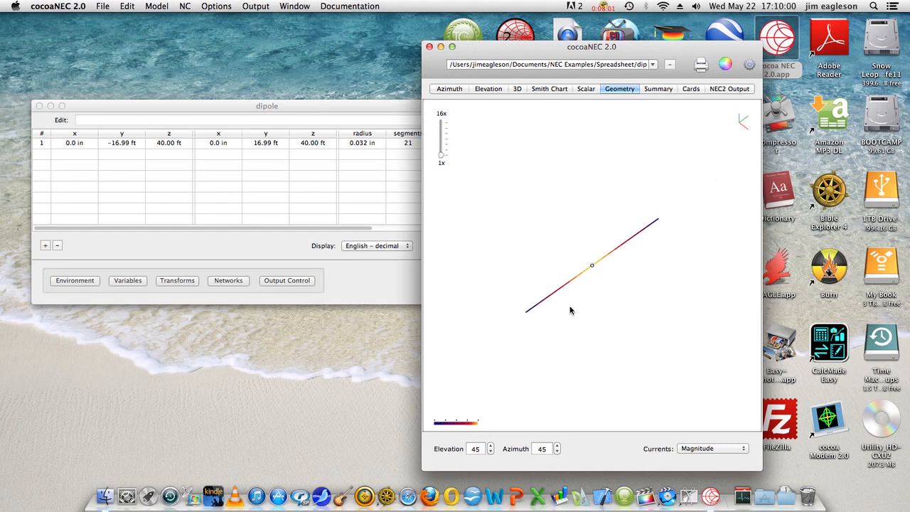
pyautogui.moveTo(520, 321)
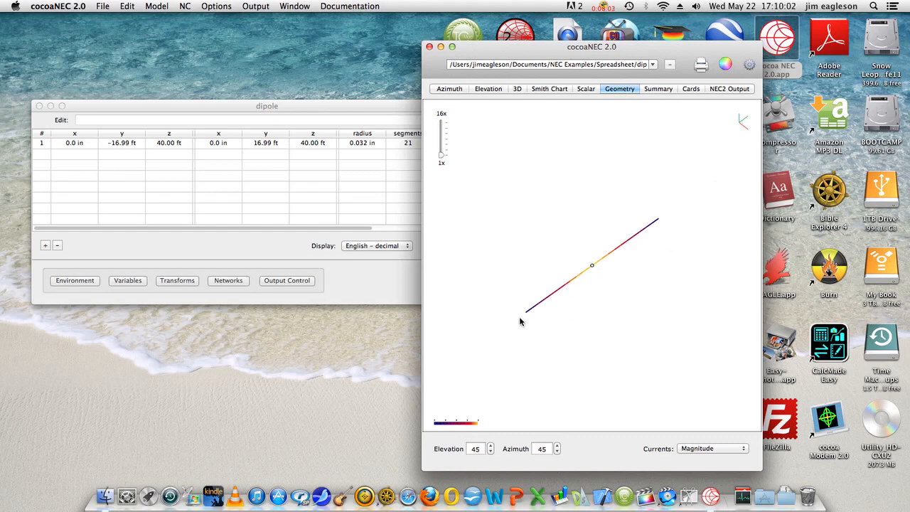
pyautogui.moveTo(596, 268)
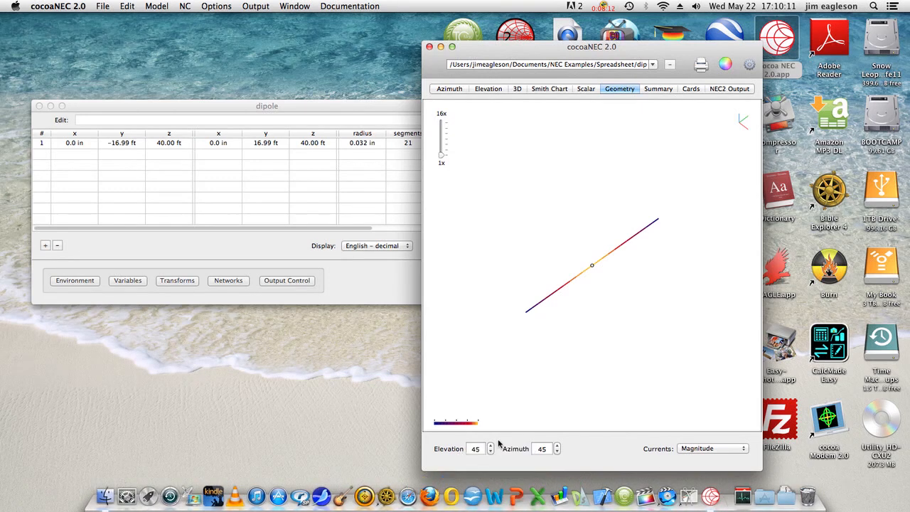
pyautogui.click(489, 445)
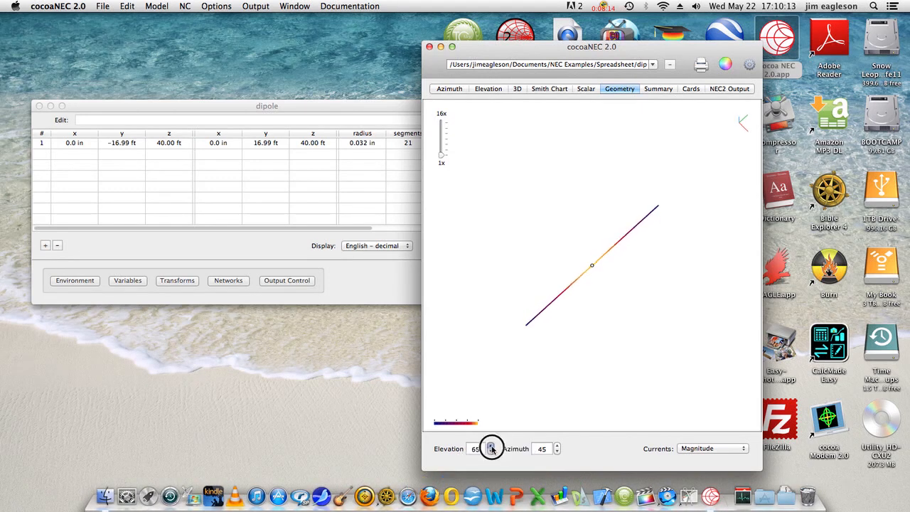
pyautogui.click(489, 445)
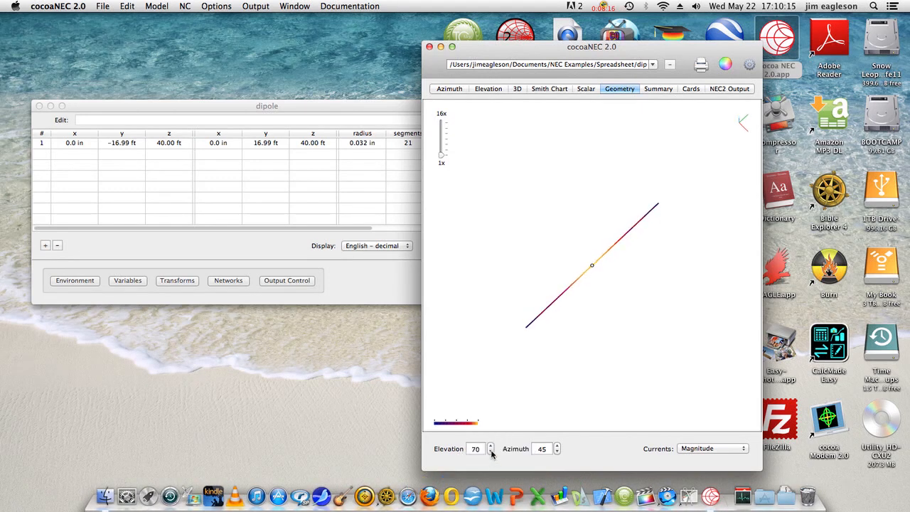
pyautogui.click(490, 452)
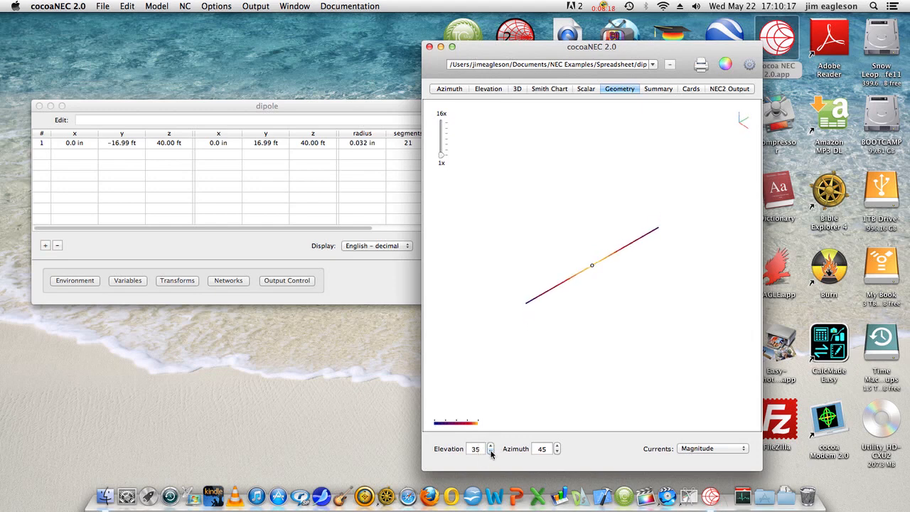
pyautogui.click(489, 447)
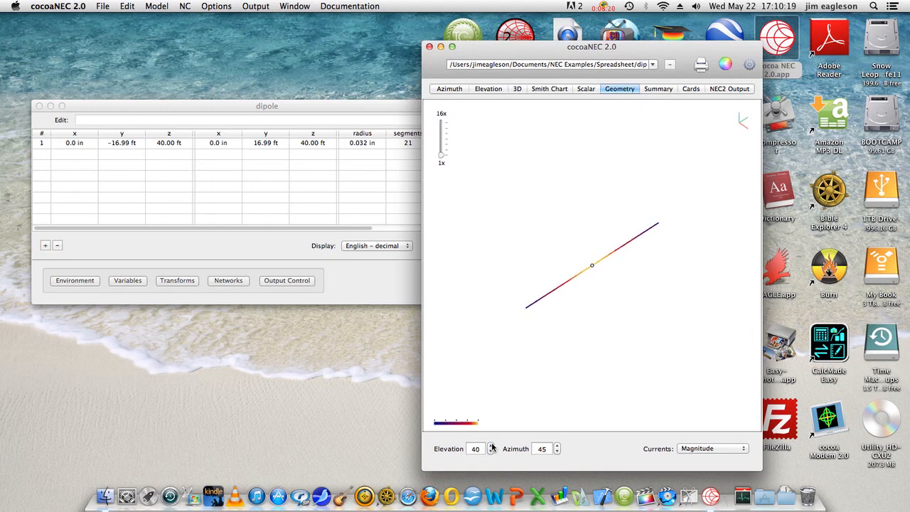
pyautogui.click(489, 446)
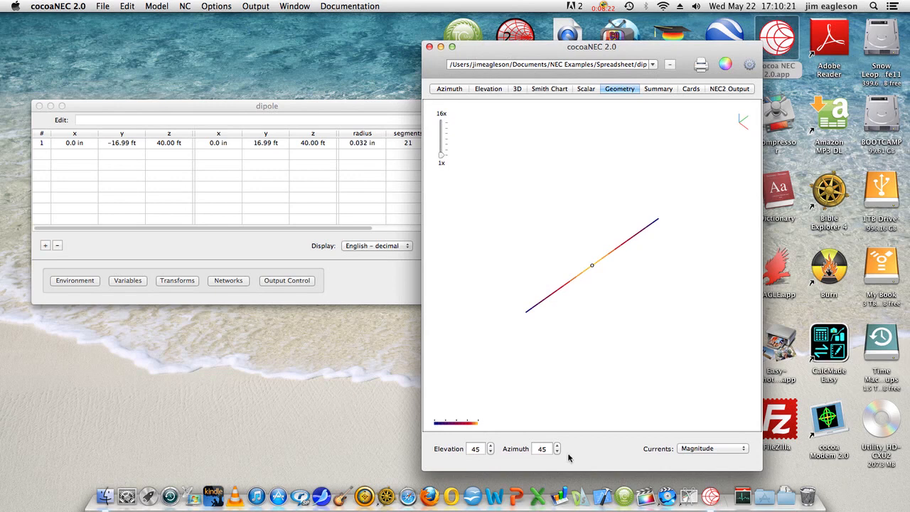
pyautogui.click(557, 446)
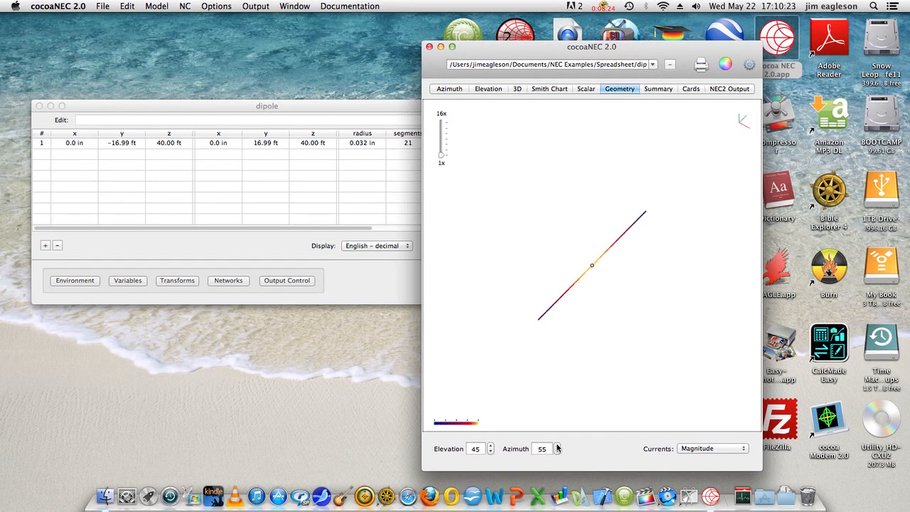
pyautogui.click(558, 450)
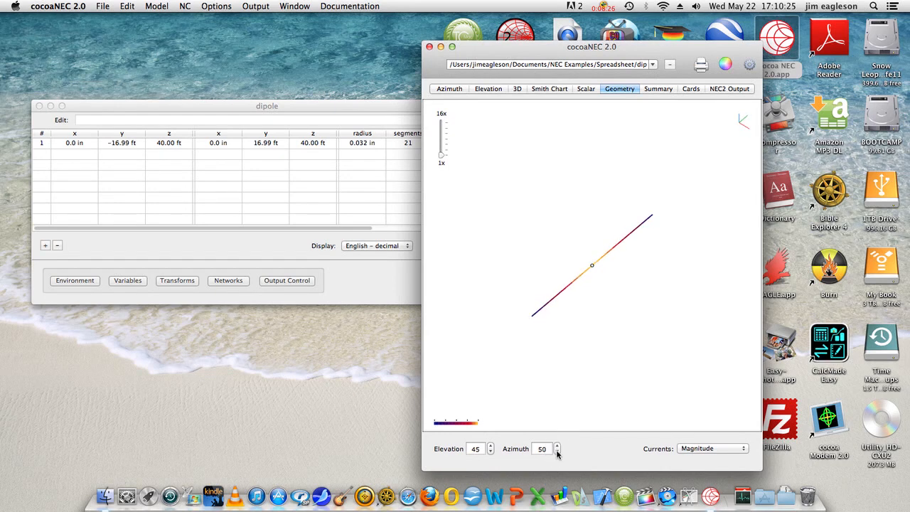
pyautogui.click(557, 451)
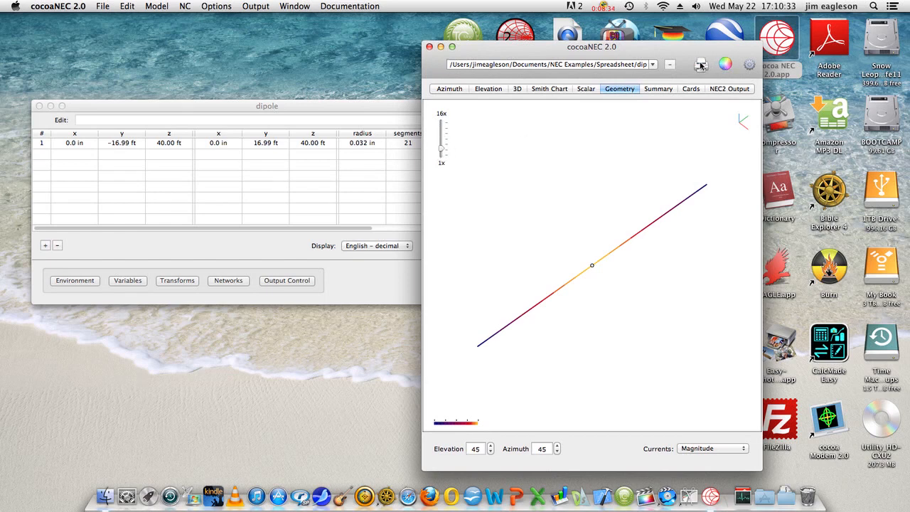
pyautogui.moveTo(441, 125); pyautogui.dragTo(444, 156)
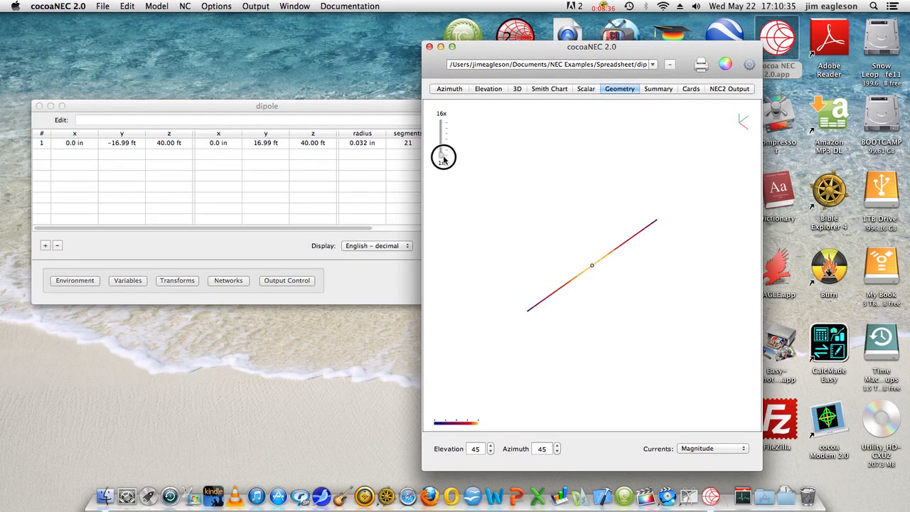
pyautogui.moveTo(443, 156); pyautogui.dragTo(440, 154)
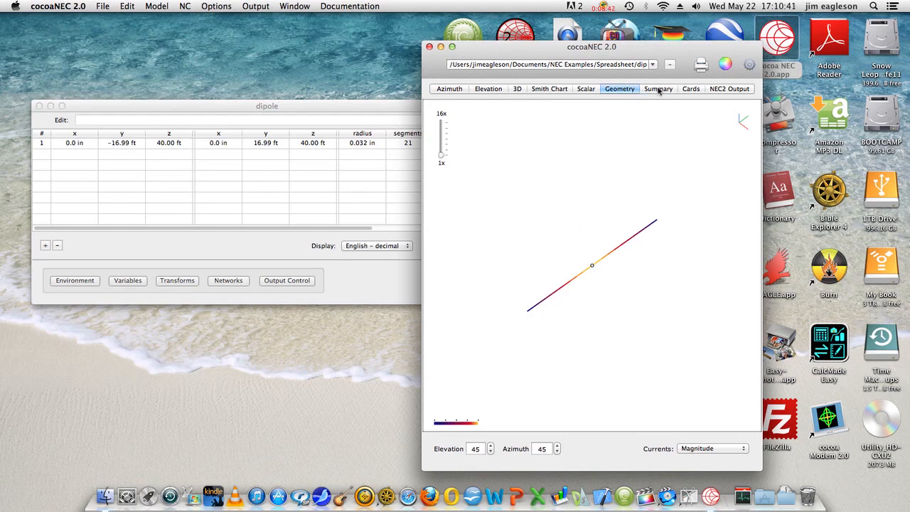
# Step: Review the run Summary with its pattern plots, then the generated NEC card deck
pyautogui.click(656, 88)
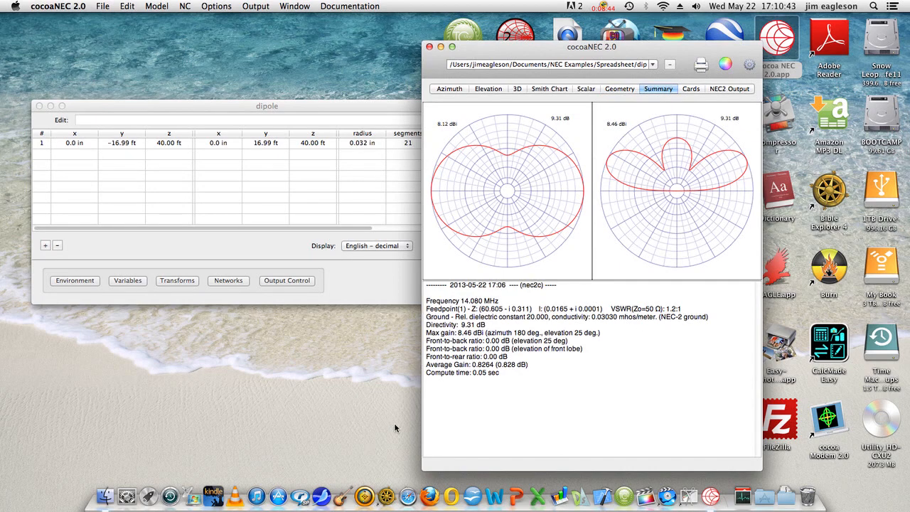
pyautogui.moveTo(727, 142)
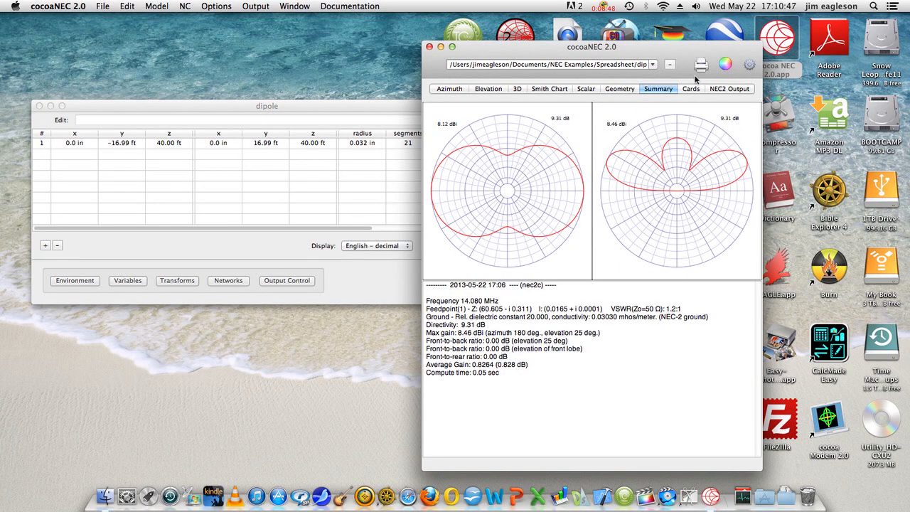
pyautogui.click(689, 88)
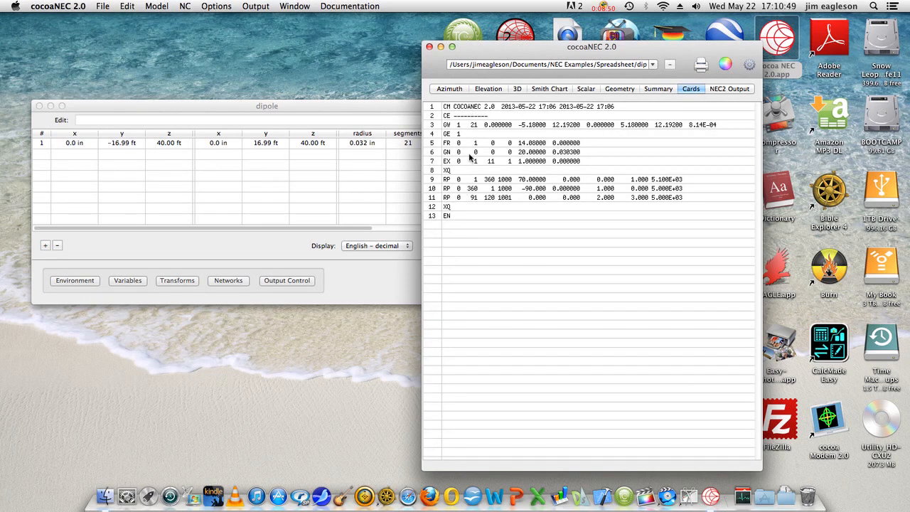
pyautogui.moveTo(480, 174)
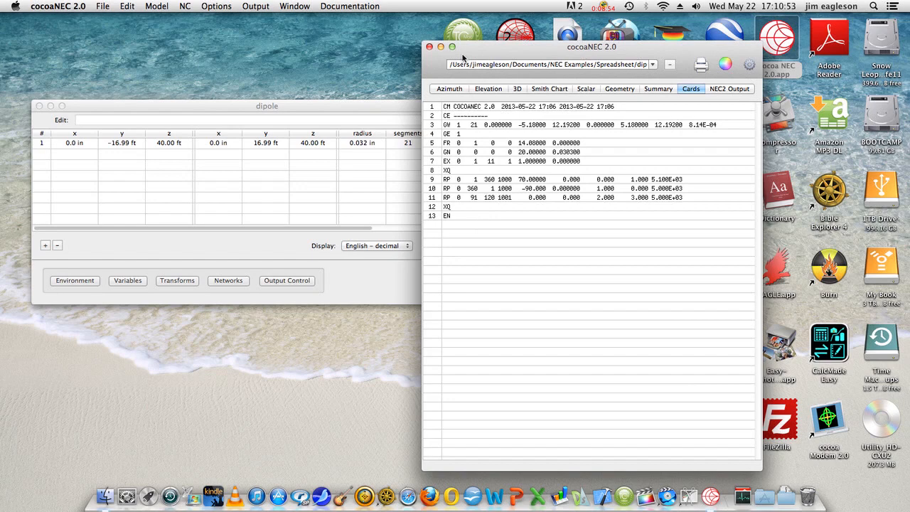
pyautogui.moveTo(507, 224)
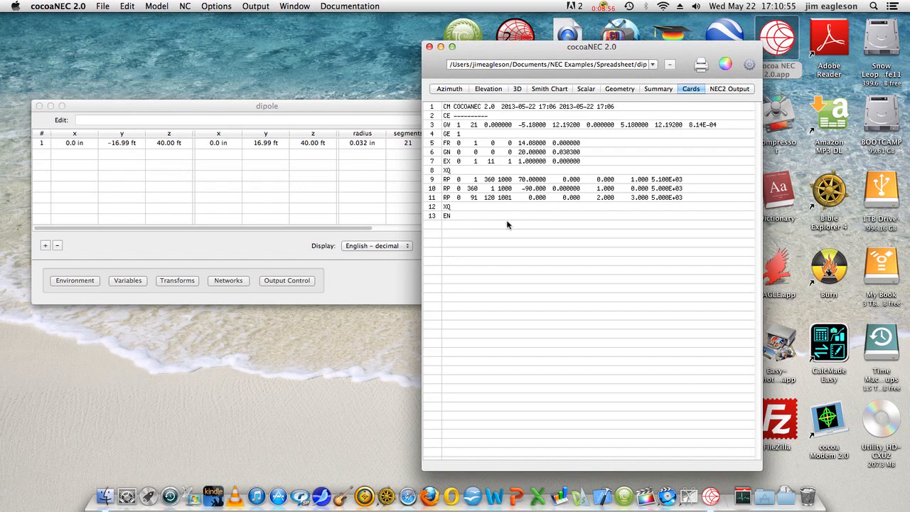
pyautogui.moveTo(463, 219)
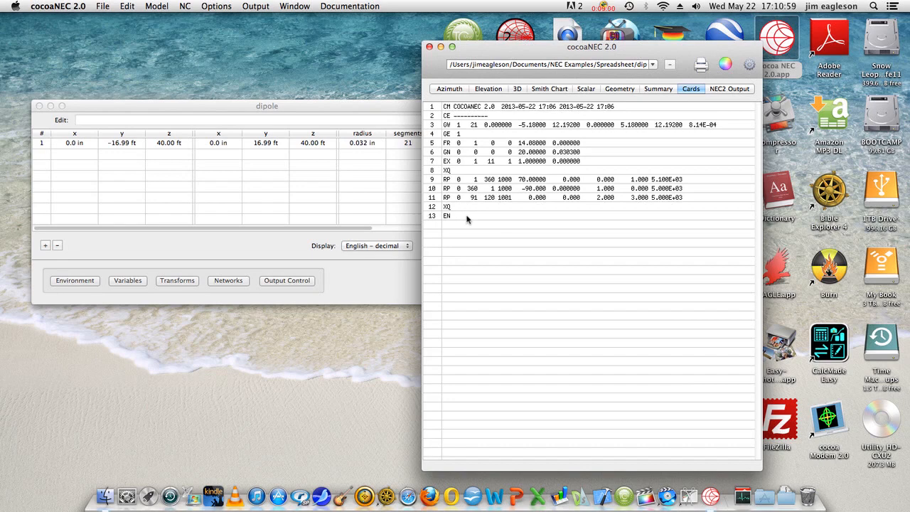
# Step: Show the raw NEC-2 output listing and scroll through it
pyautogui.click(729, 88)
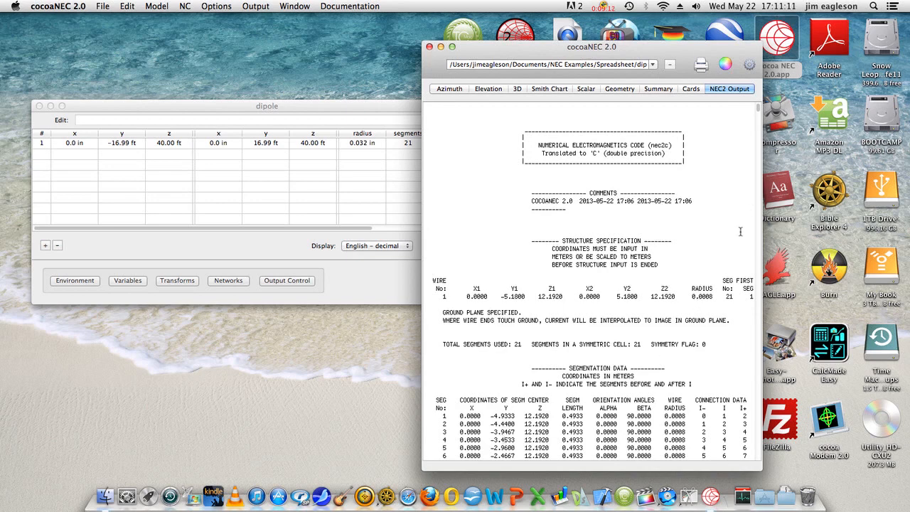
pyautogui.scroll(-3)
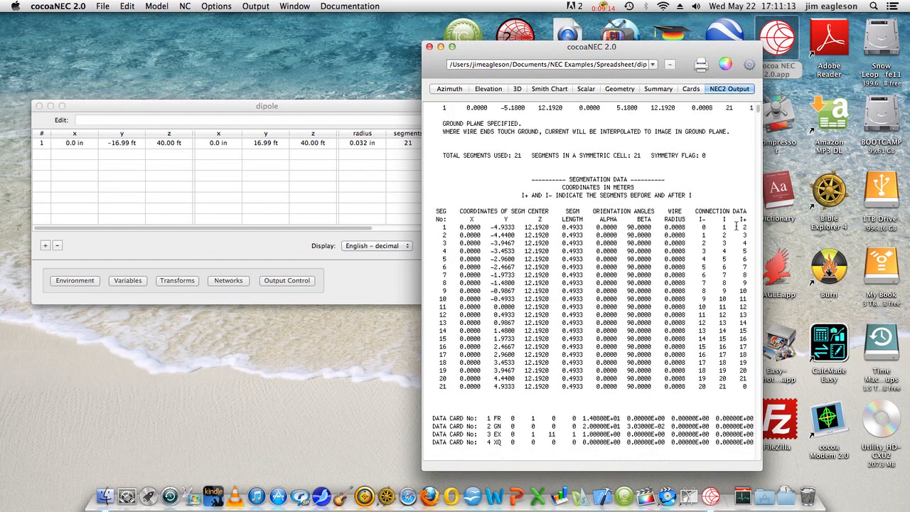
pyautogui.scroll(-3)
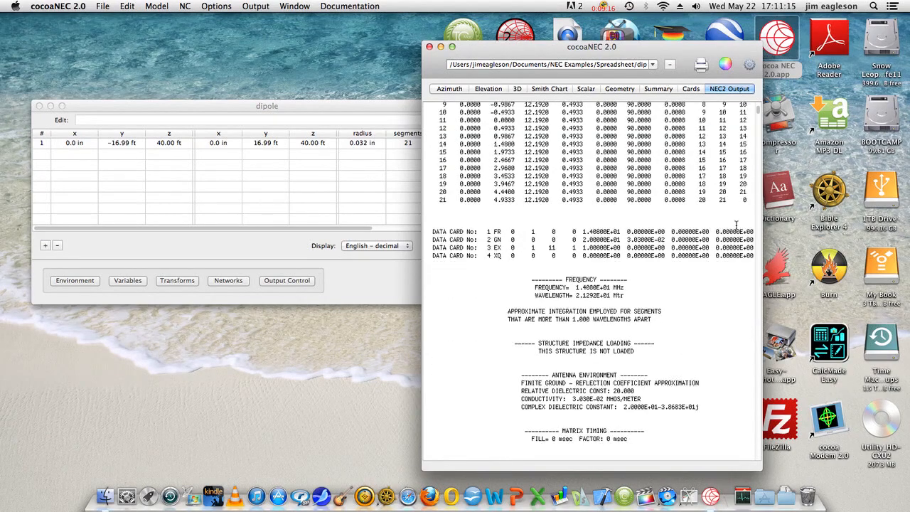
pyautogui.scroll(-3)
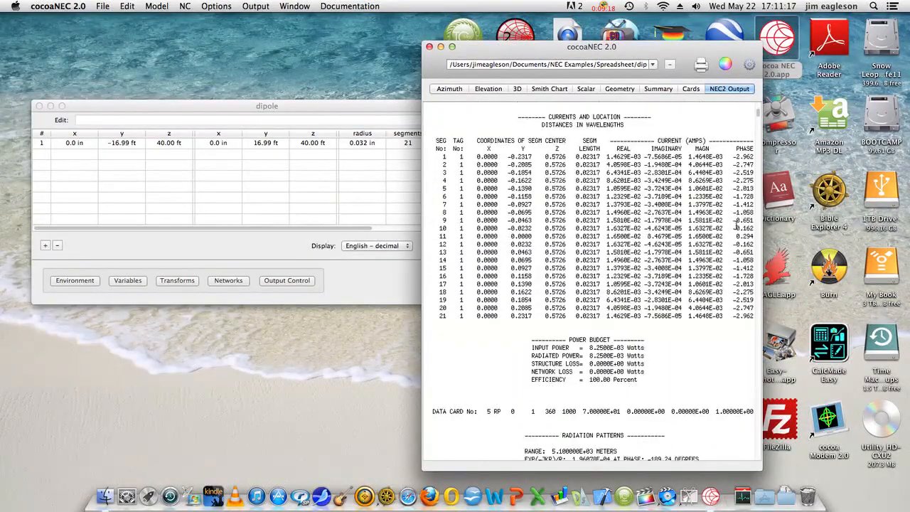
pyautogui.scroll(-3)
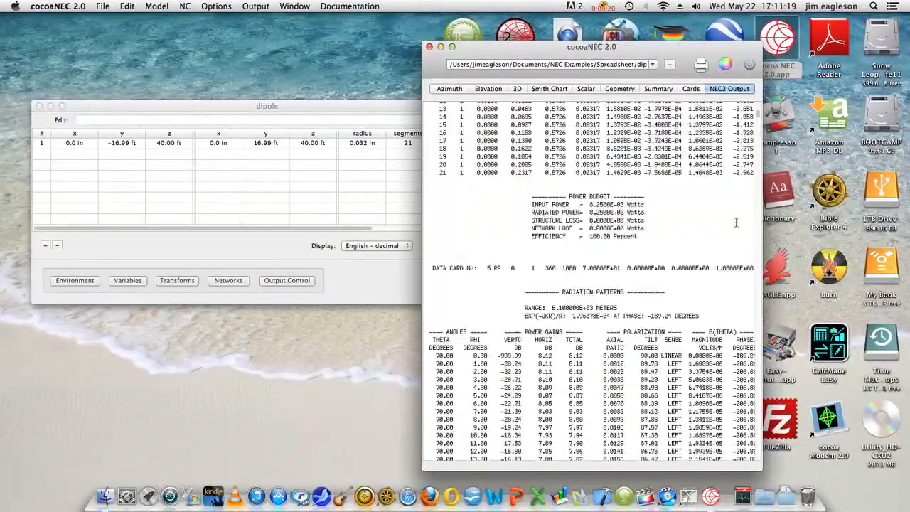
pyautogui.scroll(3)
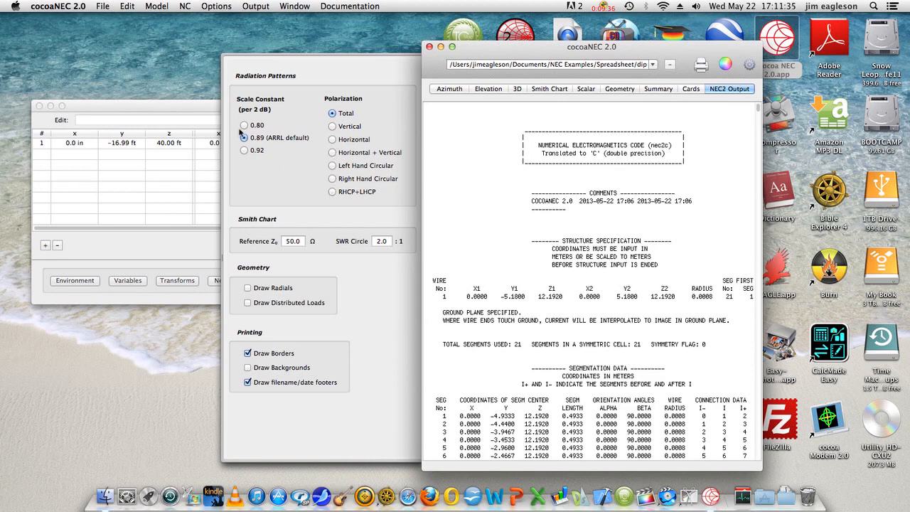
# Step: Bring up the output plotting preferences to change the Smith chart SWR circle from 2.0 to 1.5
pyautogui.click(245, 136)
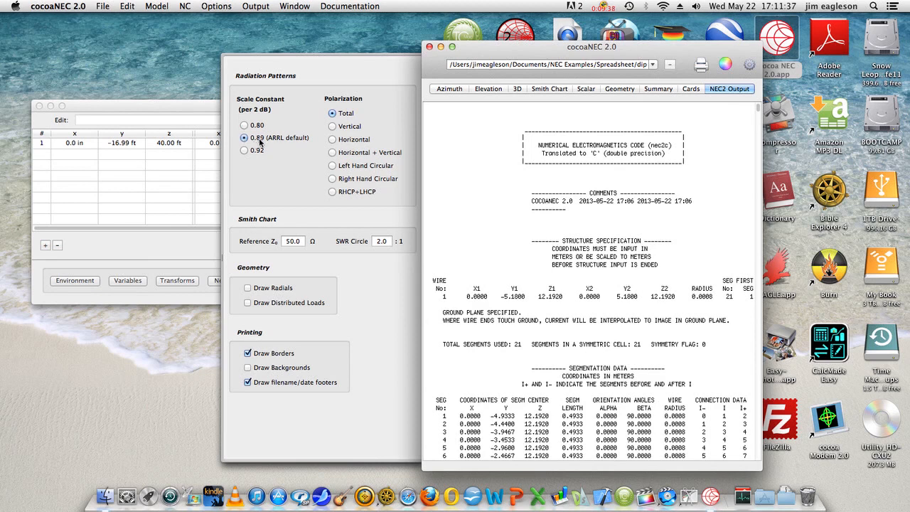
pyautogui.moveTo(289, 141)
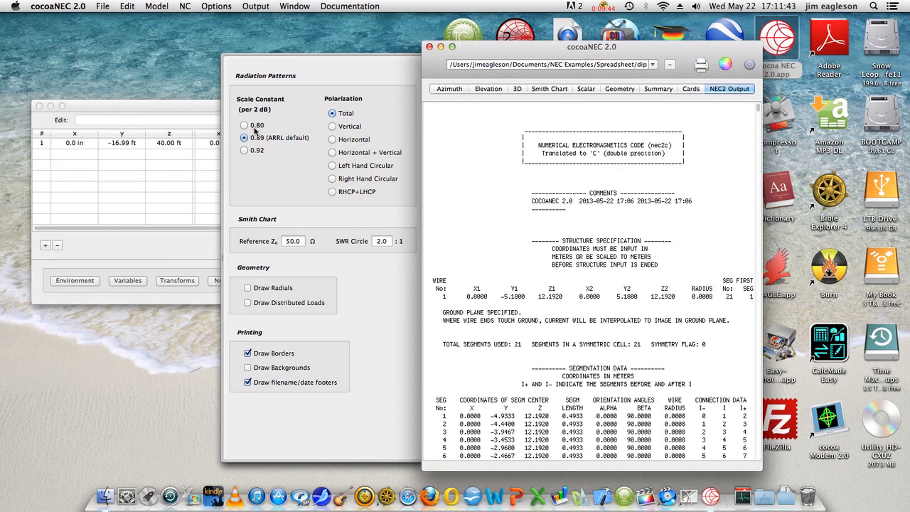
pyautogui.moveTo(235, 171)
pyautogui.write('1.5')
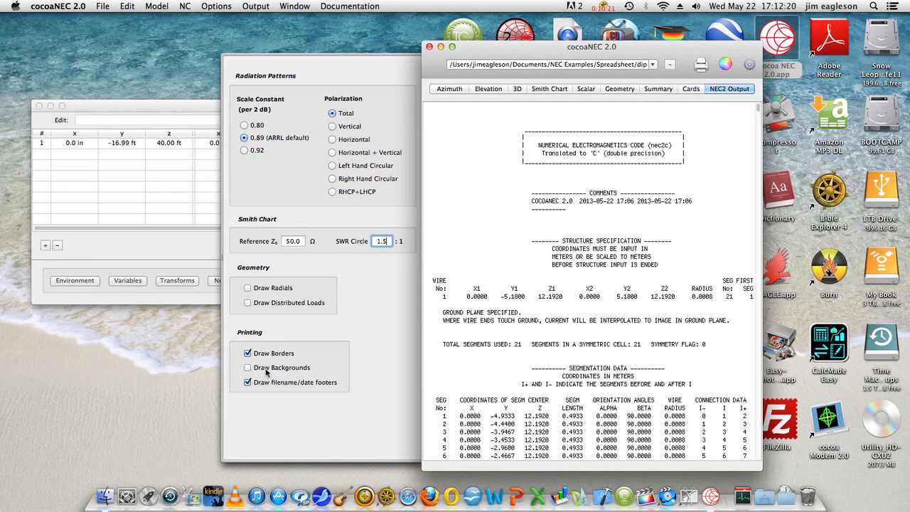
pyautogui.moveTo(375, 358)
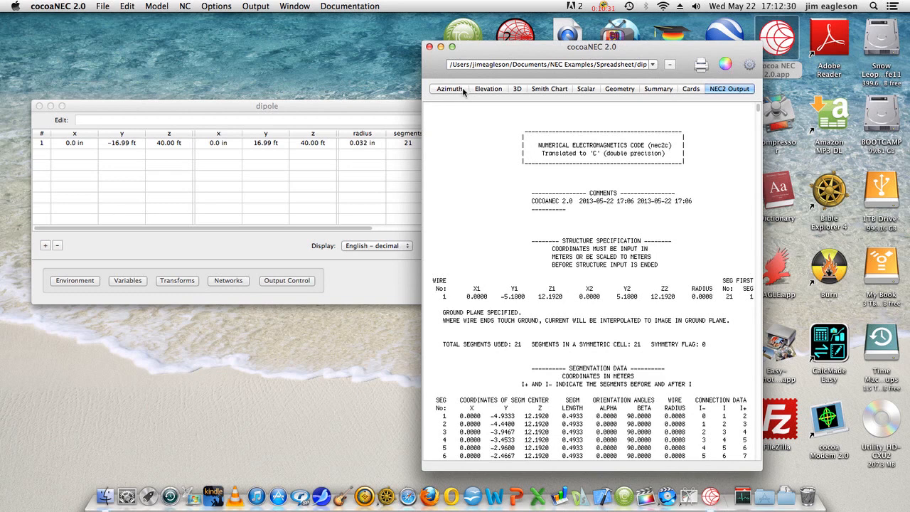
pyautogui.moveTo(475, 179)
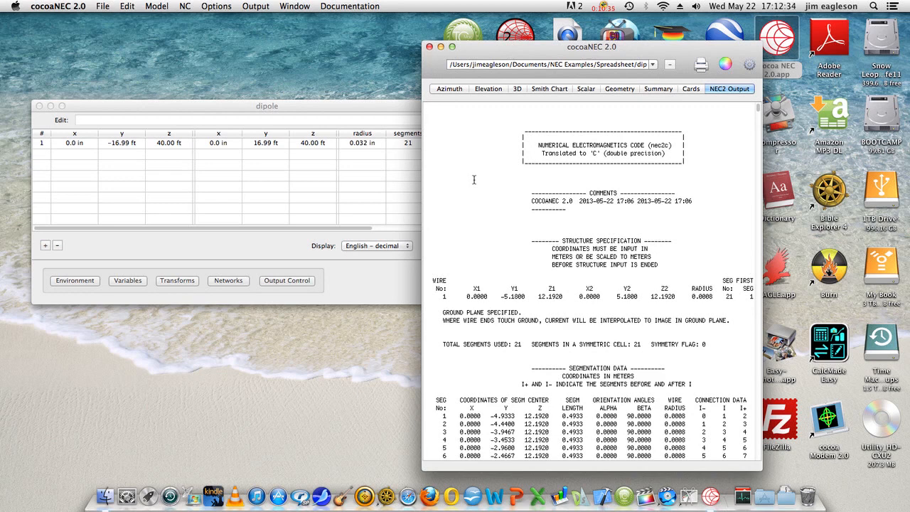
# Step: Set the dipole's z1 and z2 heights from 40 ft to 90.00 ft in the wire table
pyautogui.click(268, 105)
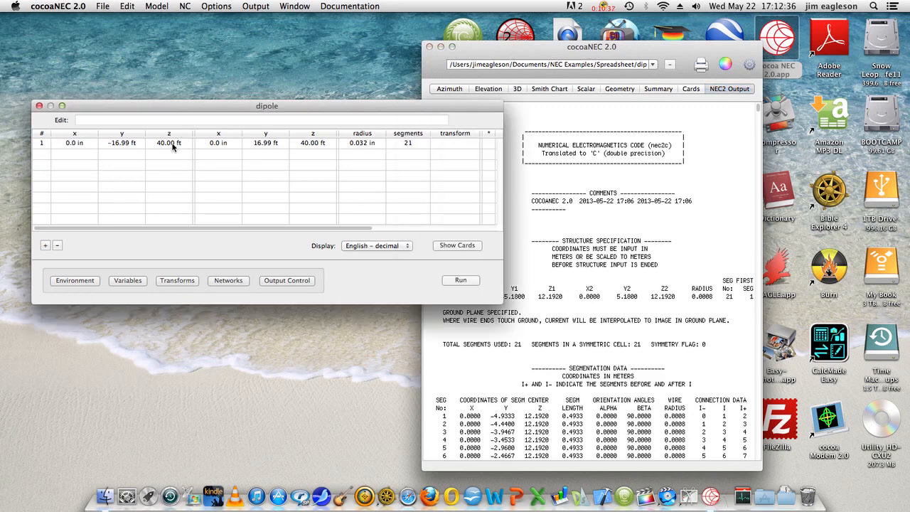
pyautogui.click(168, 142)
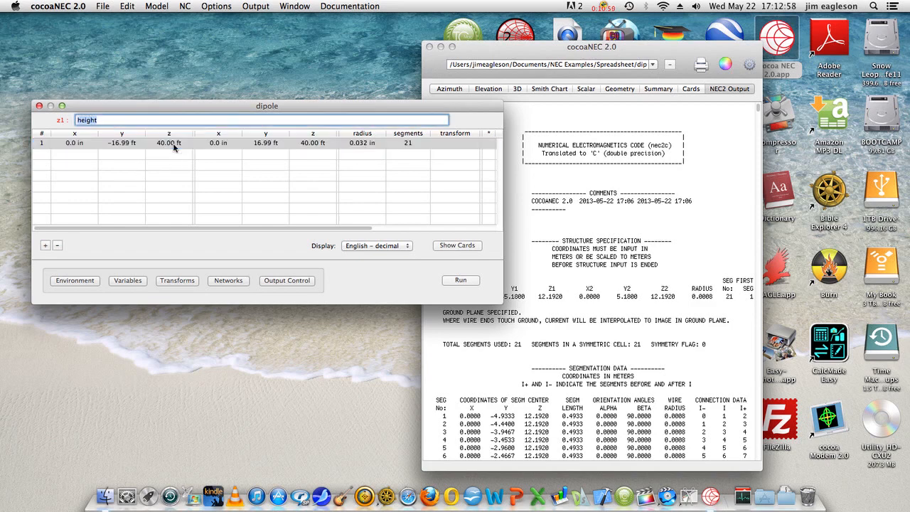
pyautogui.write('9')
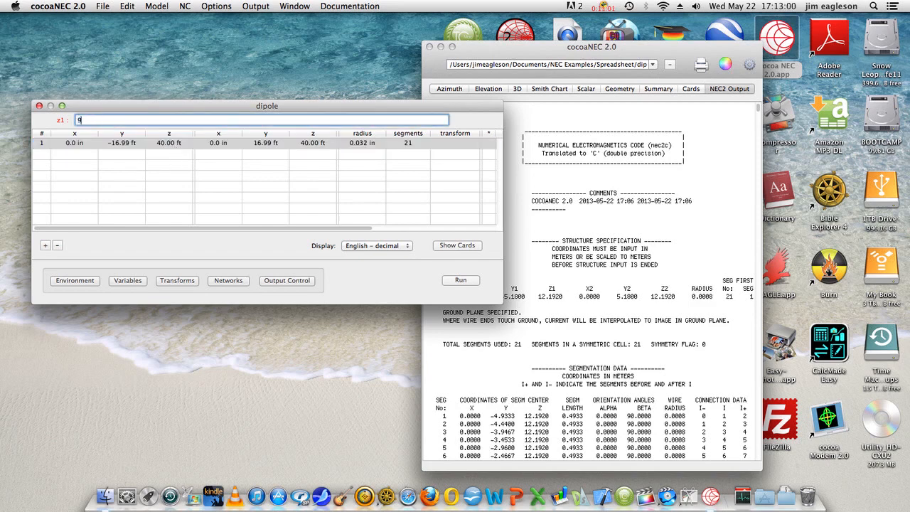
pyautogui.write('0')
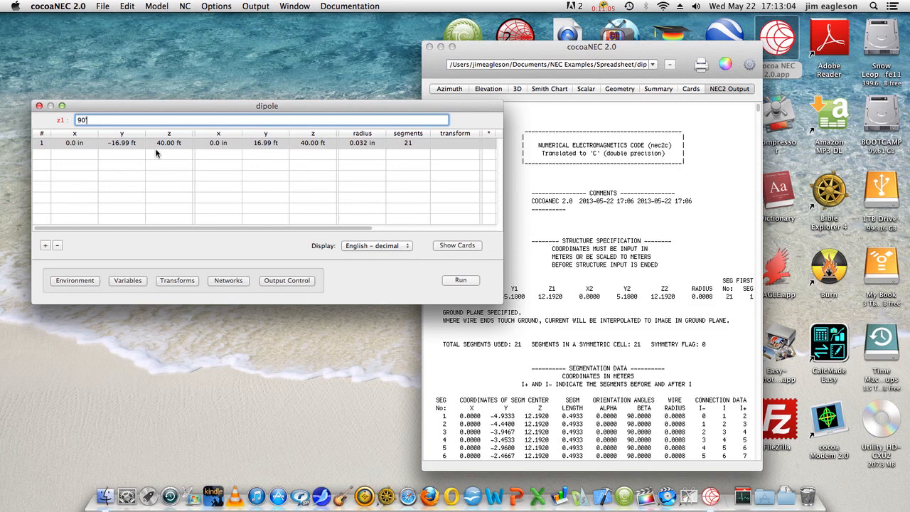
pyautogui.press('Return')
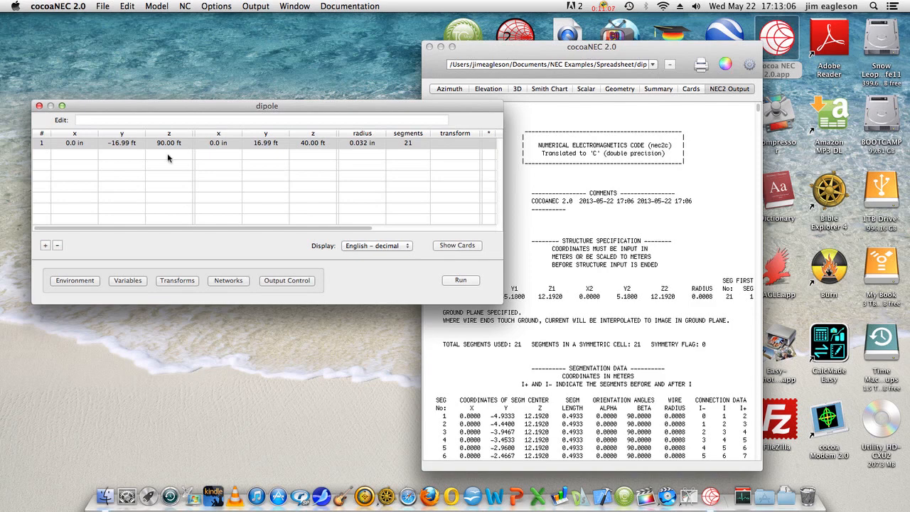
pyautogui.click(311, 142)
pyautogui.write("90'")
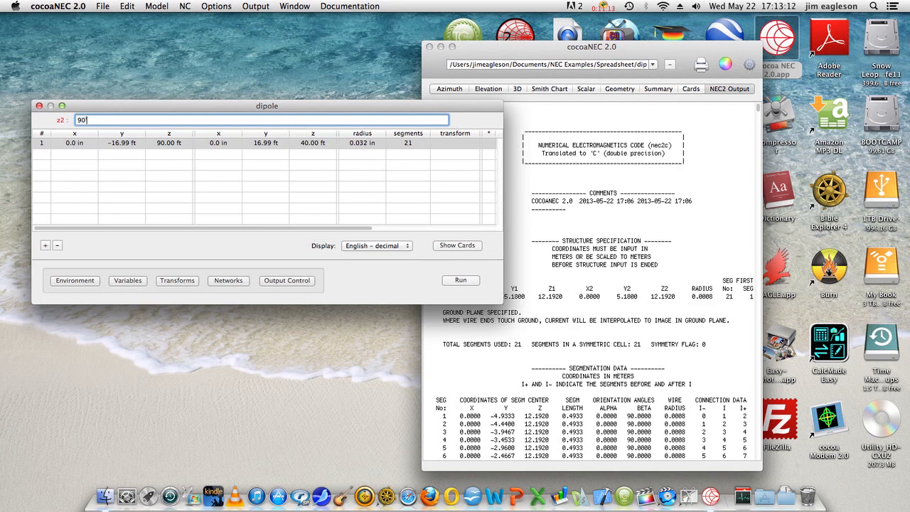
pyautogui.press('Return')
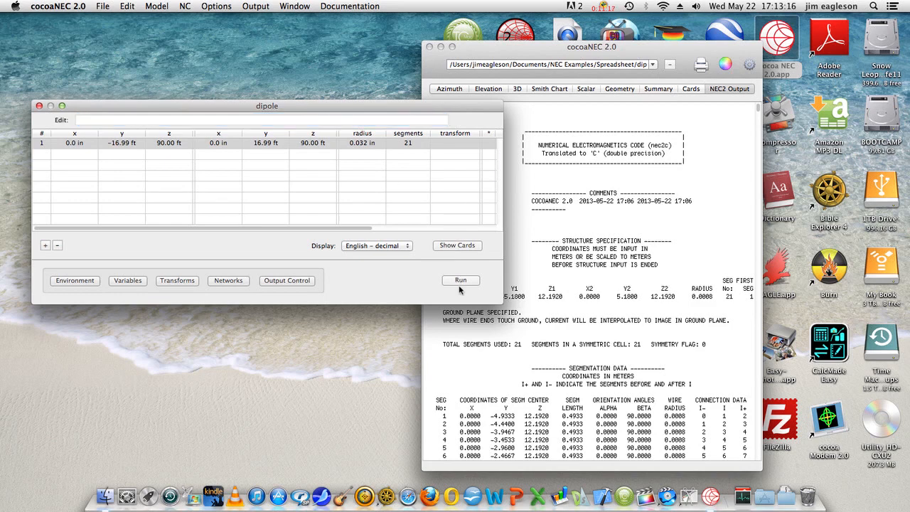
# Step: Rerun the 90-ft dipole and view its azimuth and multi-lobed elevation patterns (8.31 dB directivity)
pyautogui.click(461, 278)
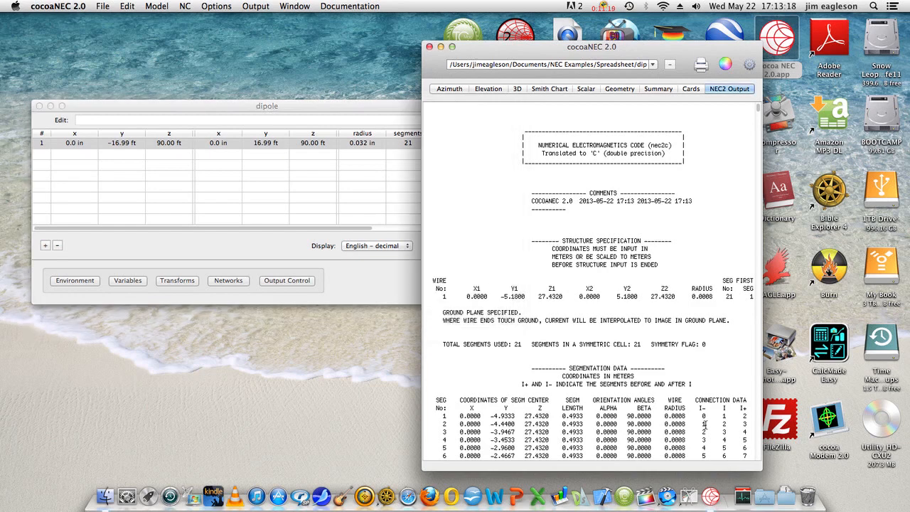
pyautogui.click(449, 88)
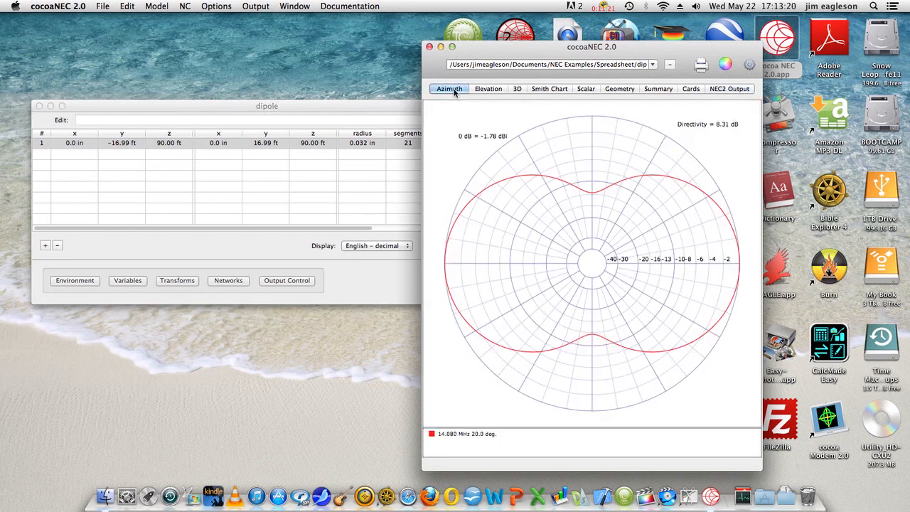
pyautogui.click(489, 88)
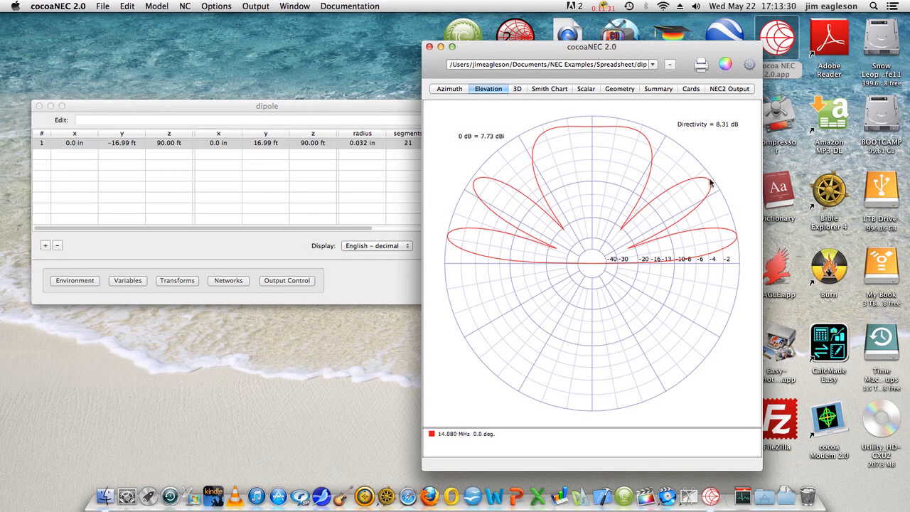
pyautogui.moveTo(714, 187)
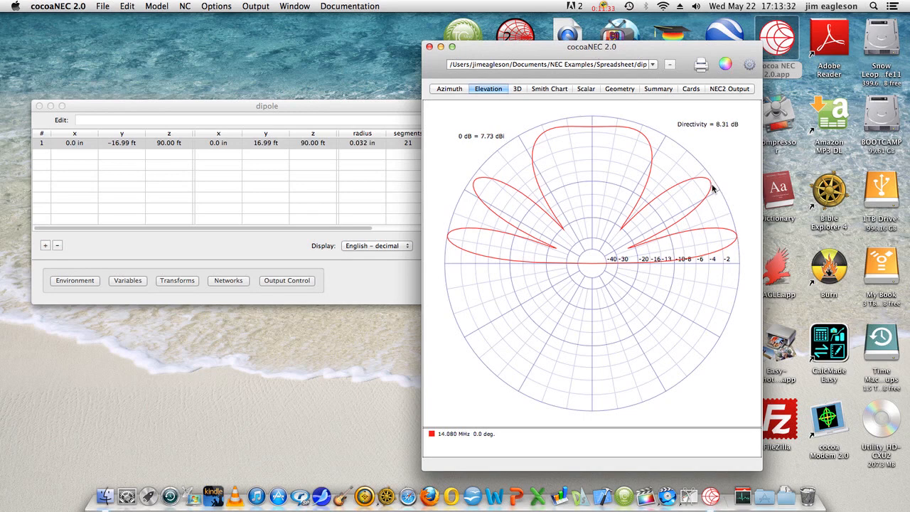
pyautogui.moveTo(688, 213)
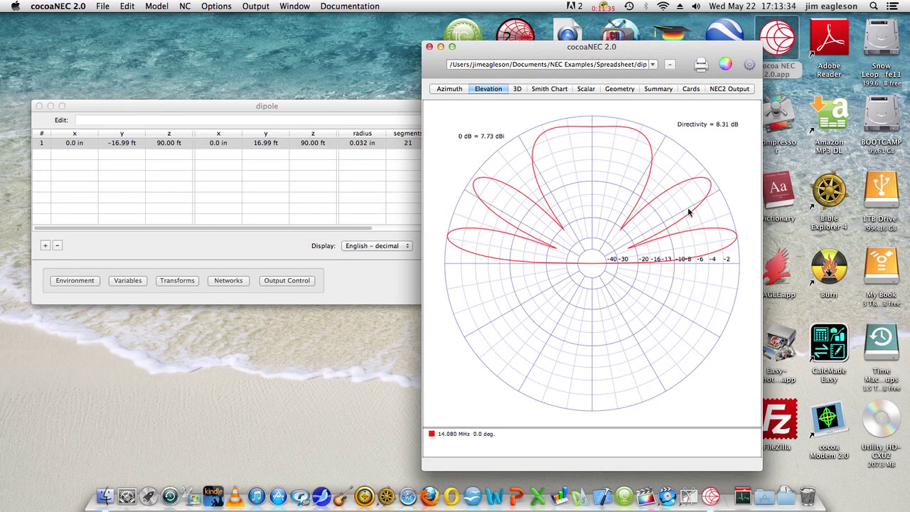
pyautogui.moveTo(685, 187)
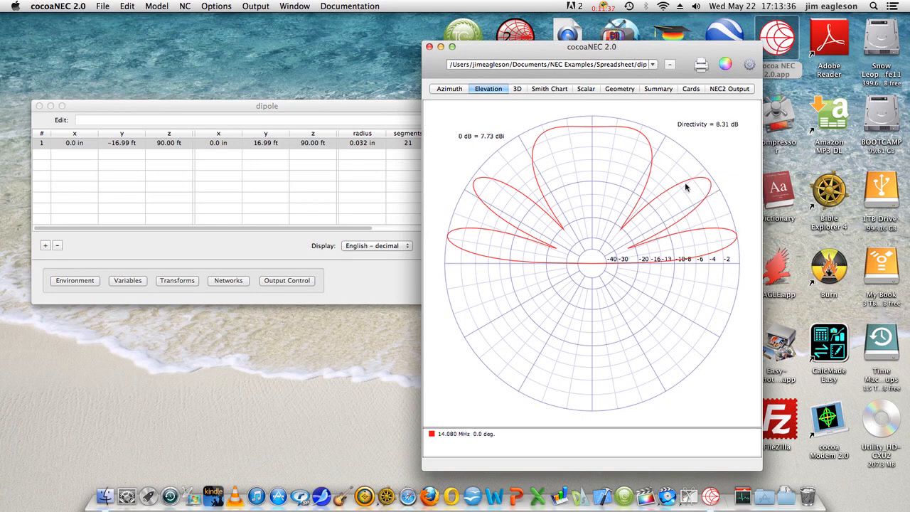
pyautogui.moveTo(637, 236)
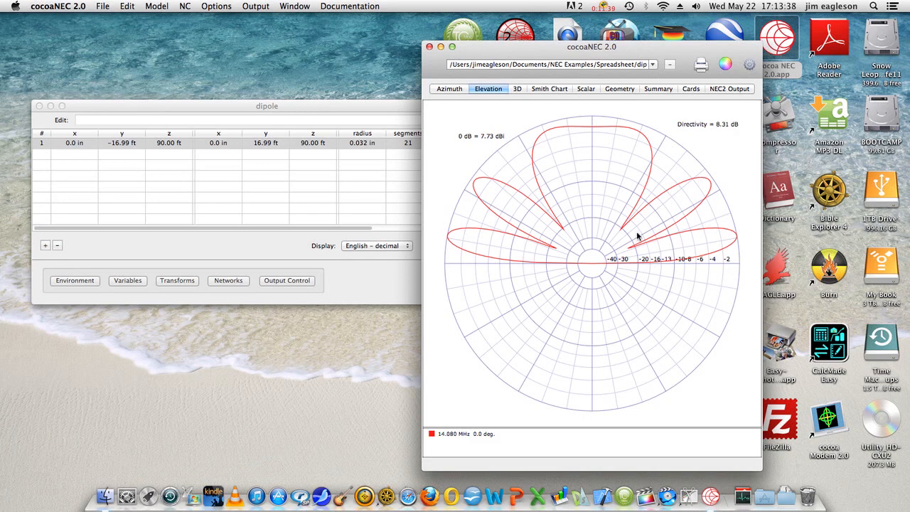
pyautogui.moveTo(598, 252)
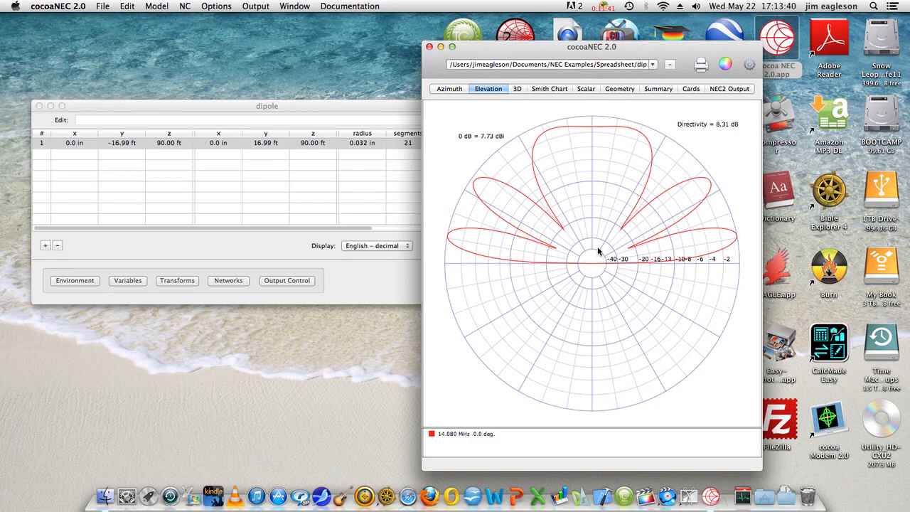
pyautogui.moveTo(593, 267)
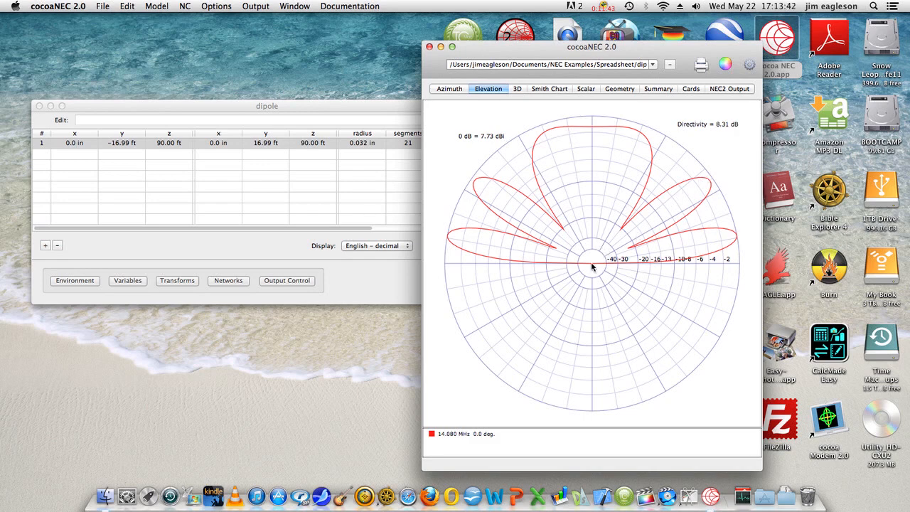
pyautogui.moveTo(637, 170)
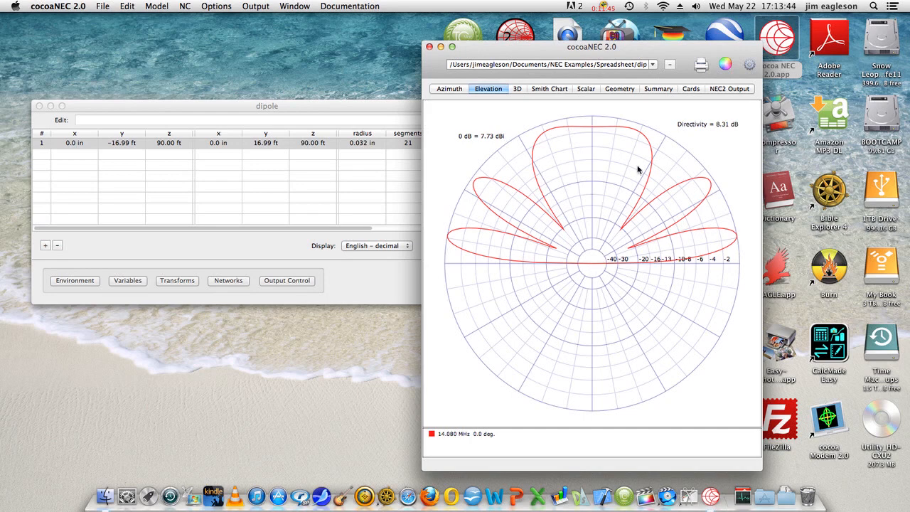
pyautogui.moveTo(590, 174)
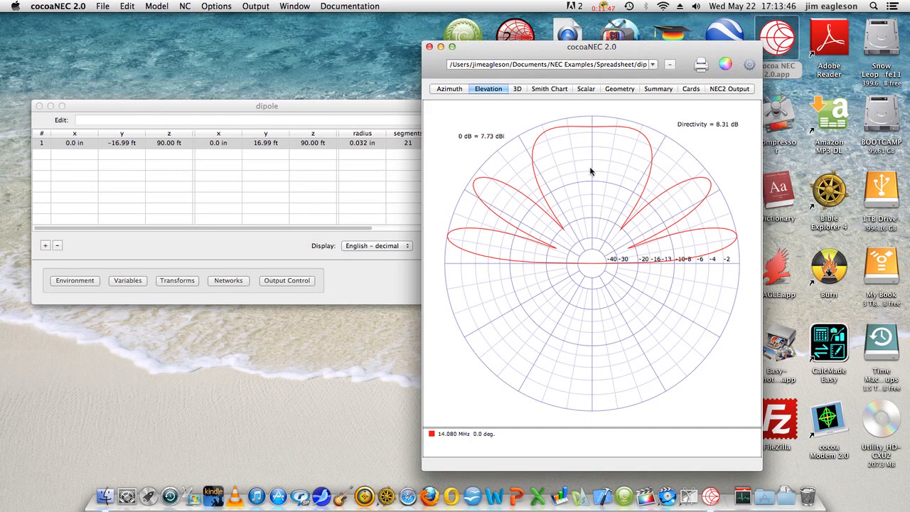
pyautogui.moveTo(262, 176)
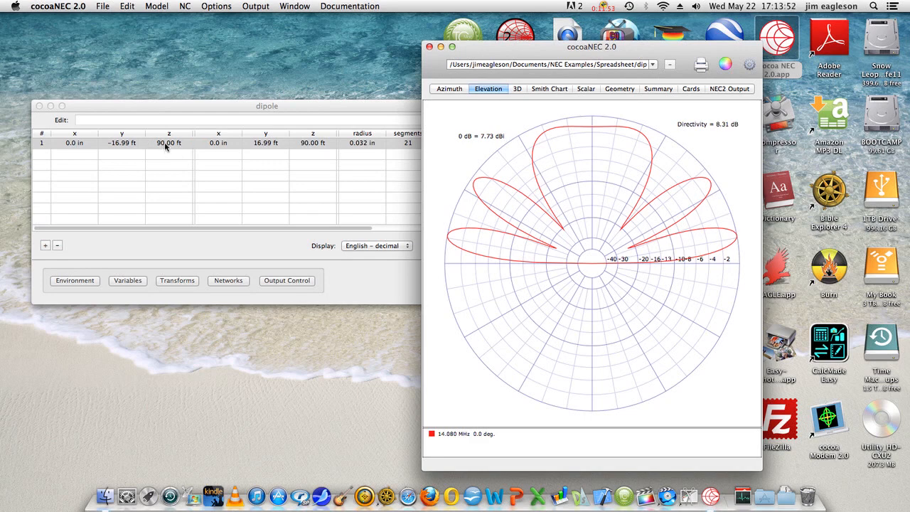
# Step: Enter 1000 for the dipole wire heights so both z cells read 999.9 ft
pyautogui.click(168, 142)
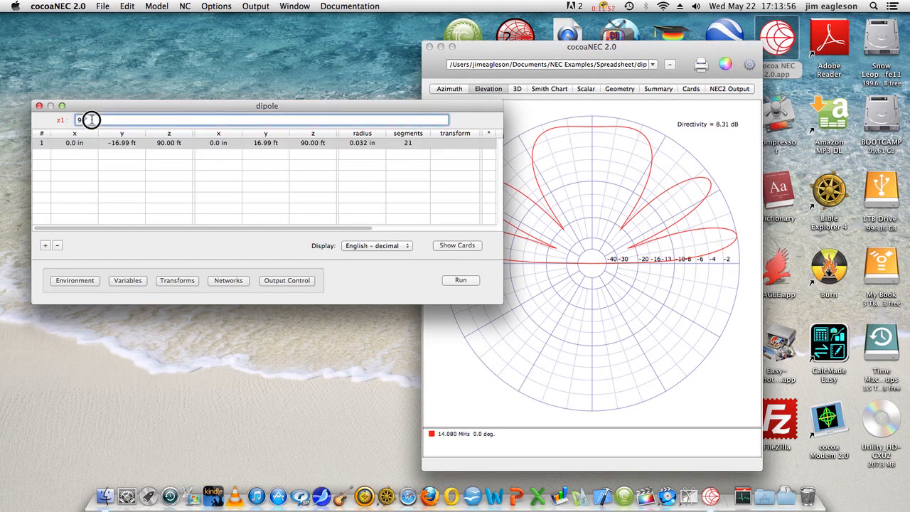
pyautogui.write("0'")
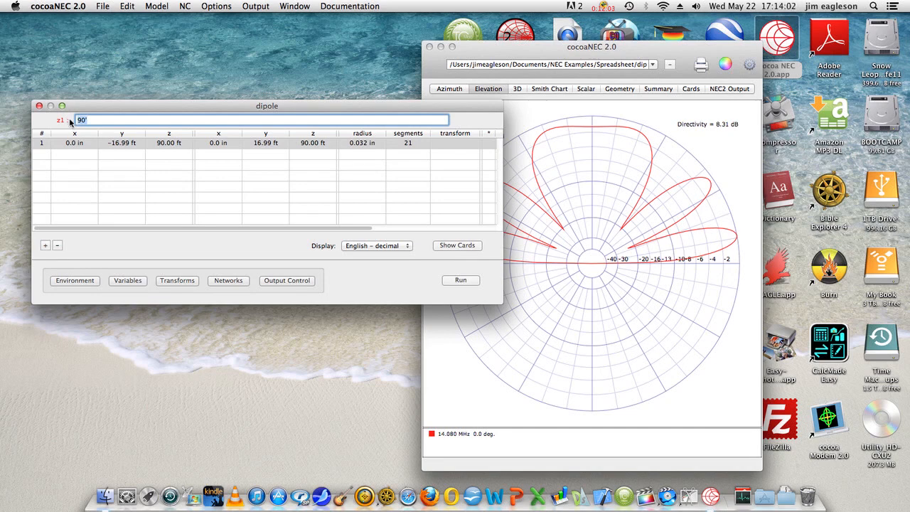
pyautogui.write('1000')
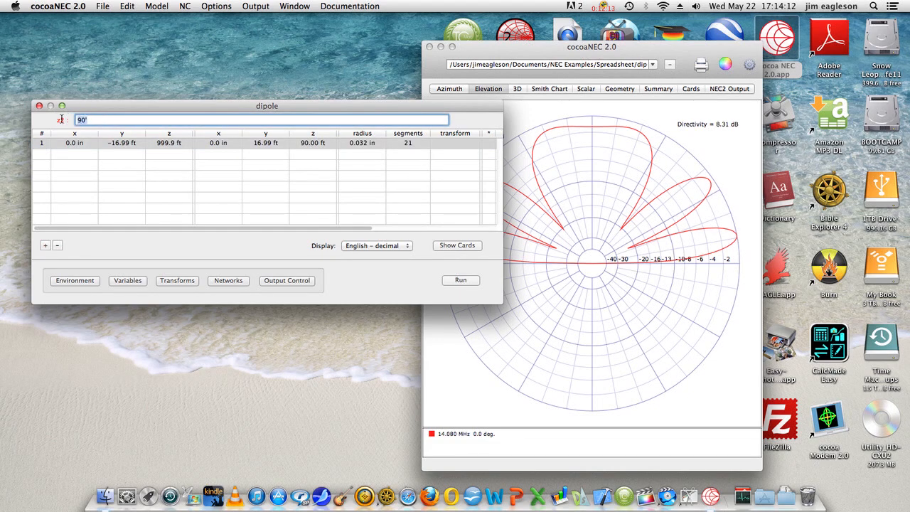
pyautogui.write('1000')
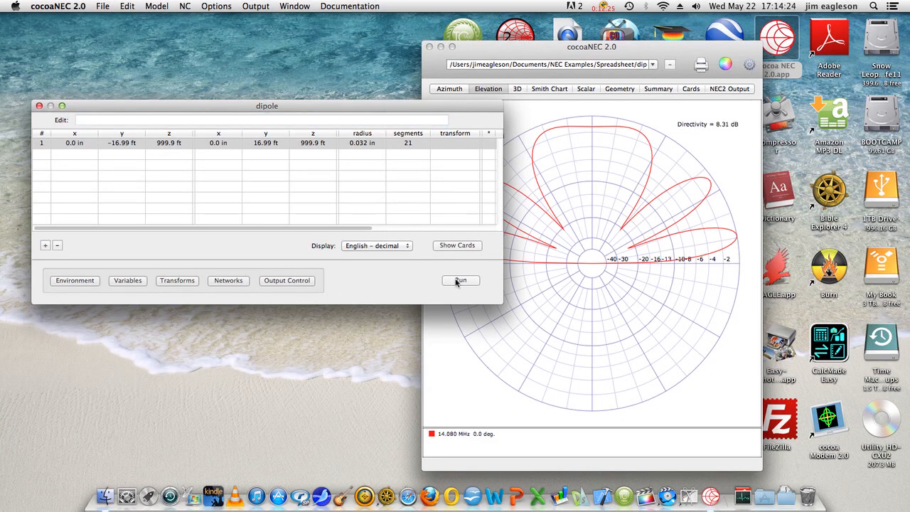
pyautogui.click(461, 280)
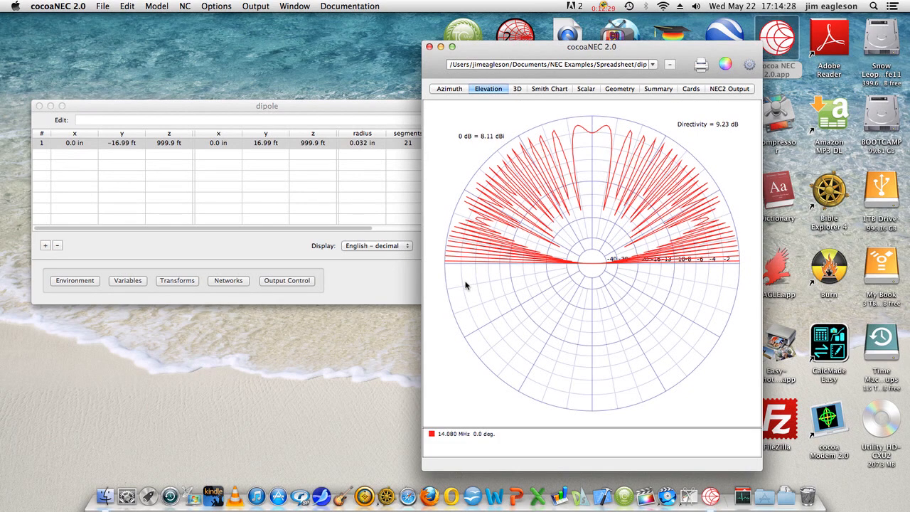
pyautogui.moveTo(742, 262)
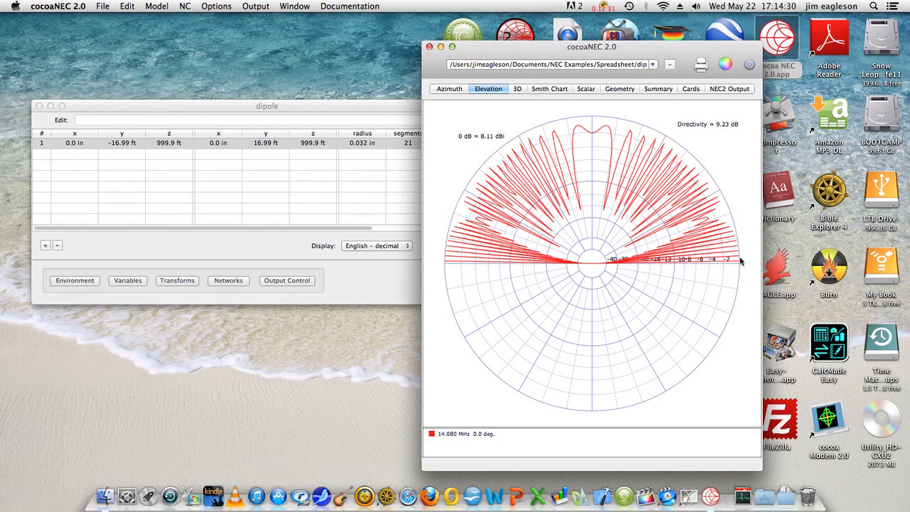
pyautogui.moveTo(736, 244)
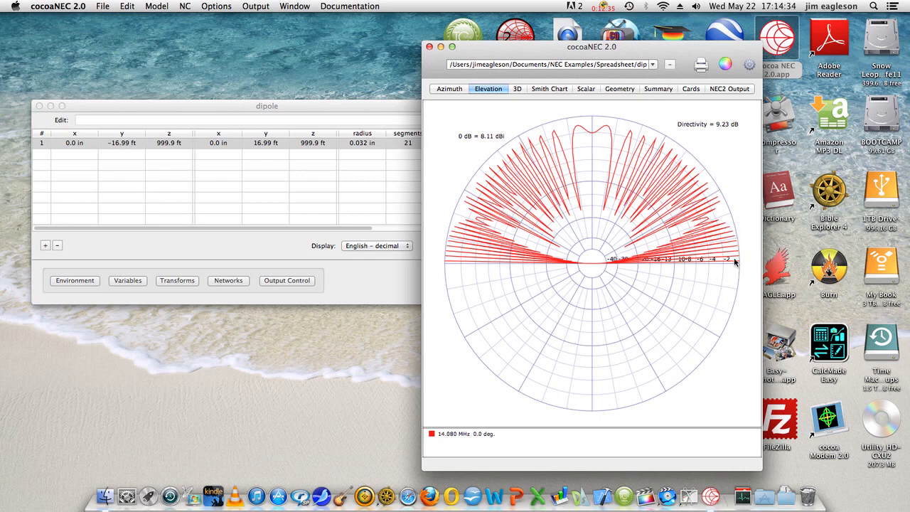
pyautogui.moveTo(723, 229)
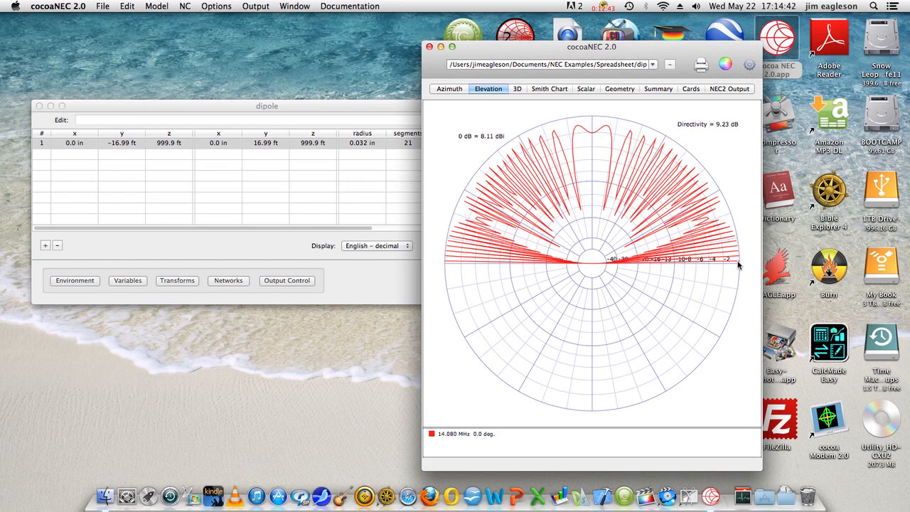
pyautogui.moveTo(739, 262)
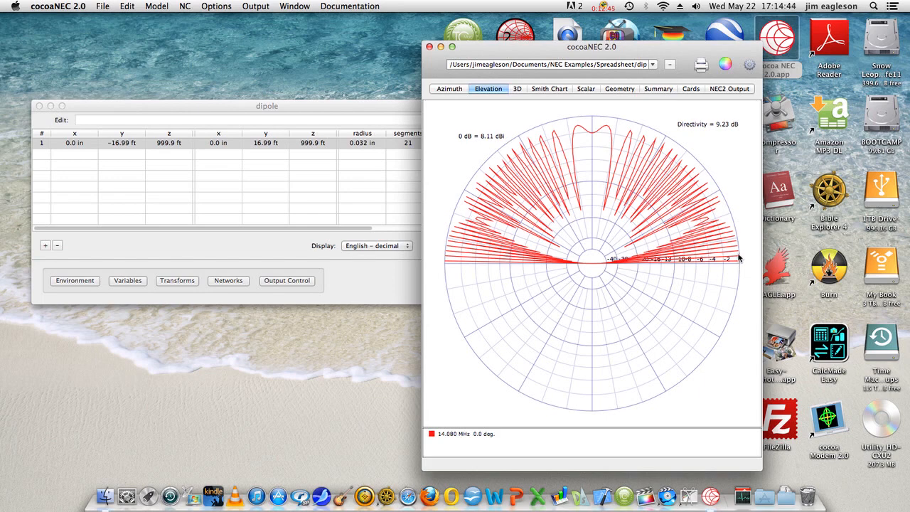
pyautogui.moveTo(733, 241)
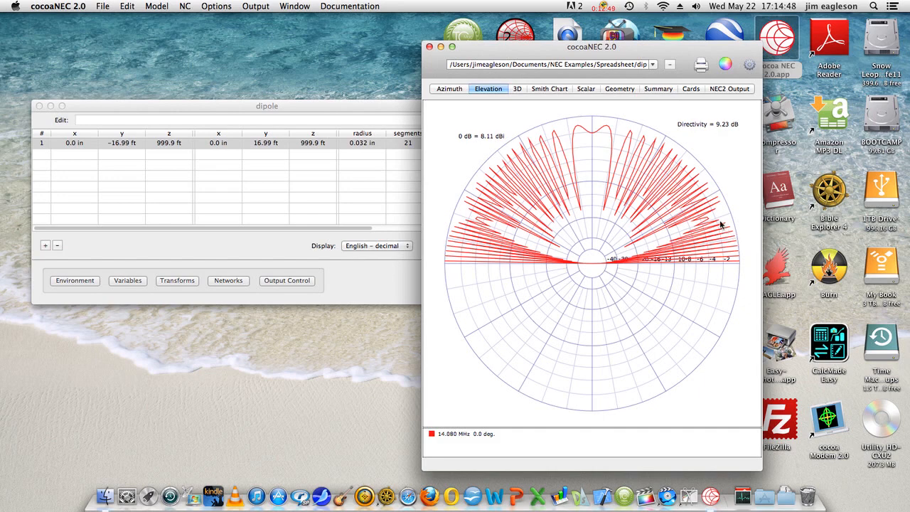
pyautogui.moveTo(712, 221)
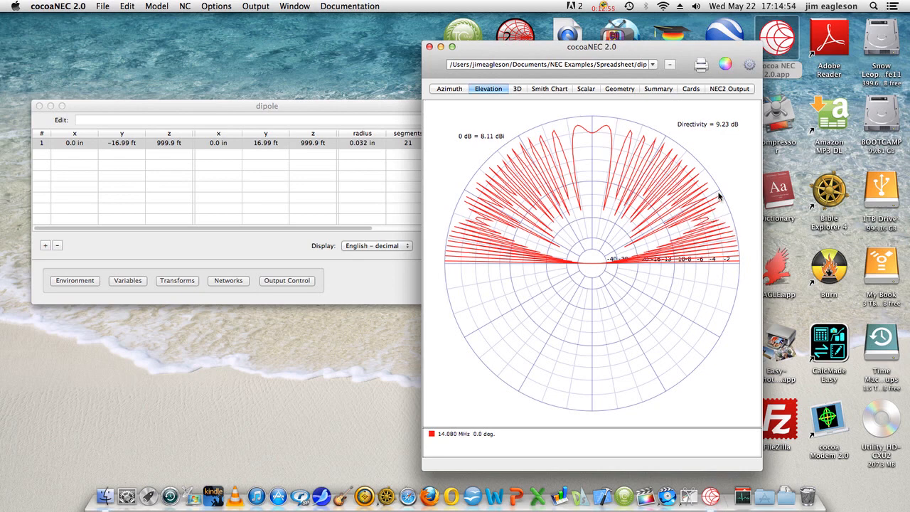
pyautogui.moveTo(667, 145)
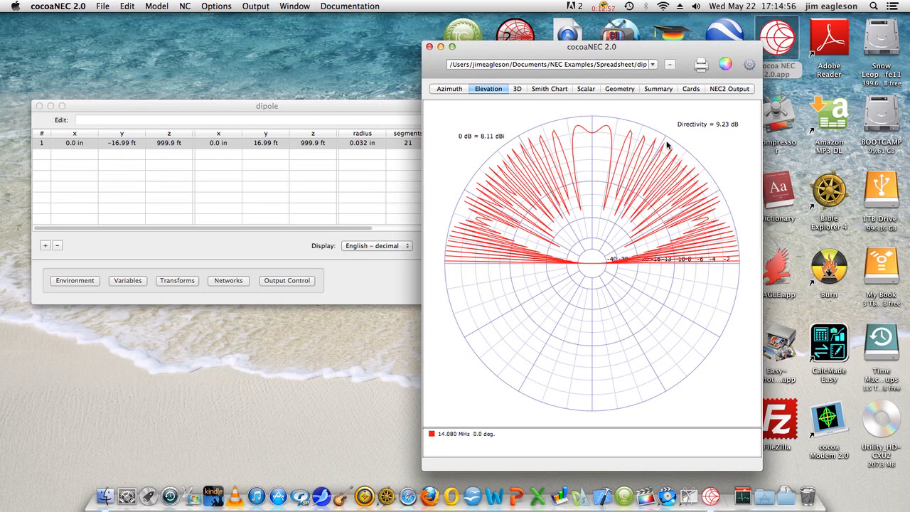
pyautogui.moveTo(716, 188)
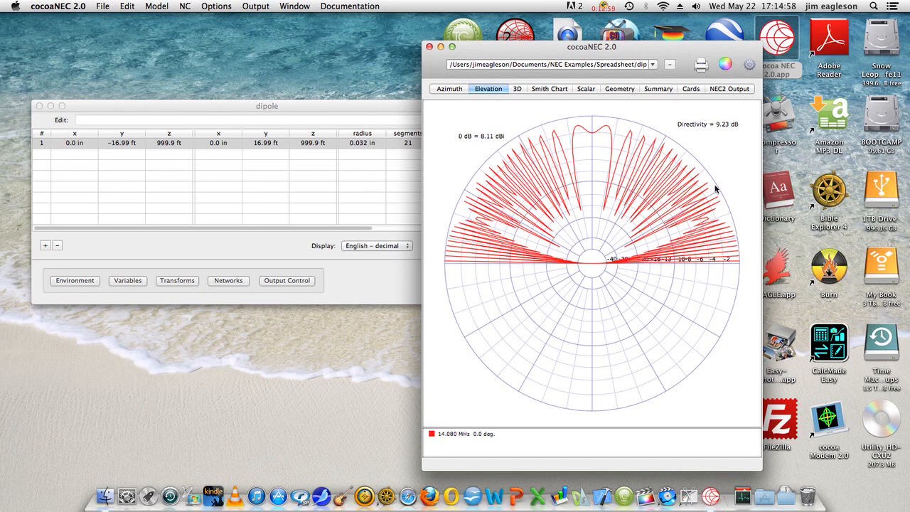
pyautogui.moveTo(691, 259)
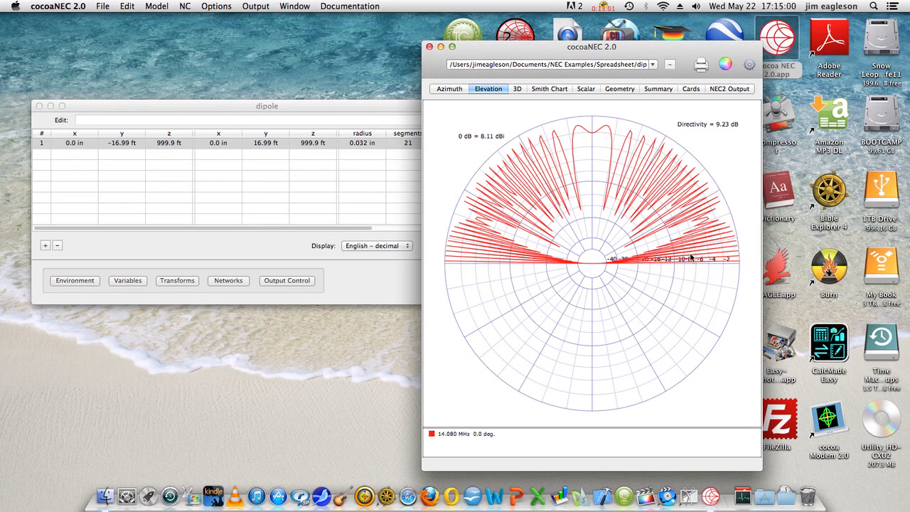
pyautogui.moveTo(694, 256)
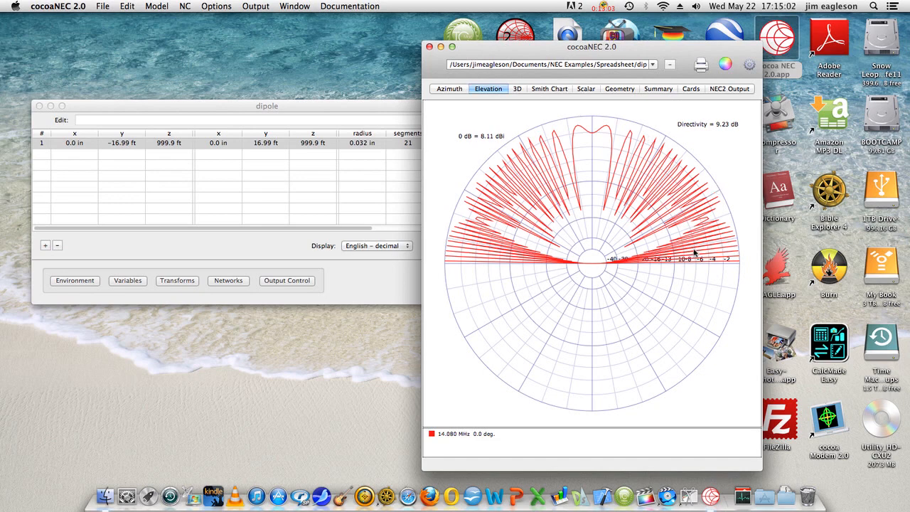
pyautogui.moveTo(718, 253)
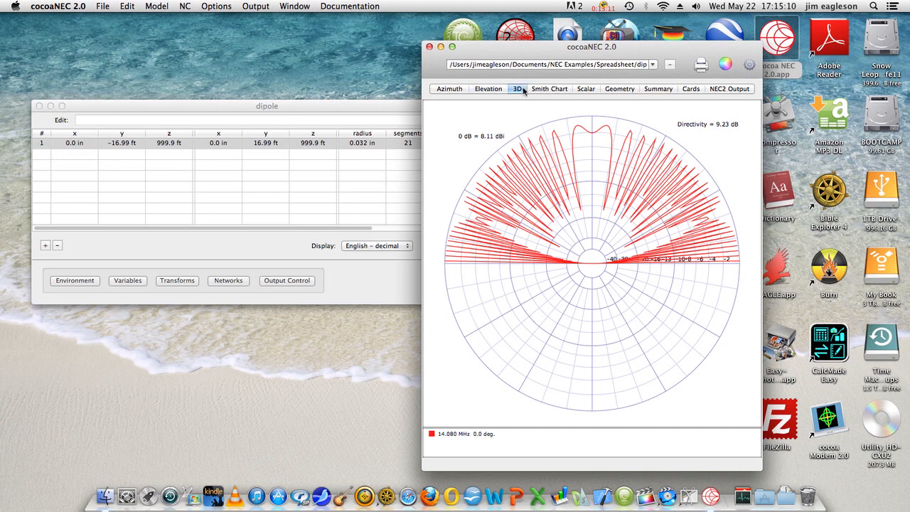
# Step: View the 1000-ft dipole's 3D pattern, then its Smith chart at 72.9 + j2.9 Ω
pyautogui.click(518, 88)
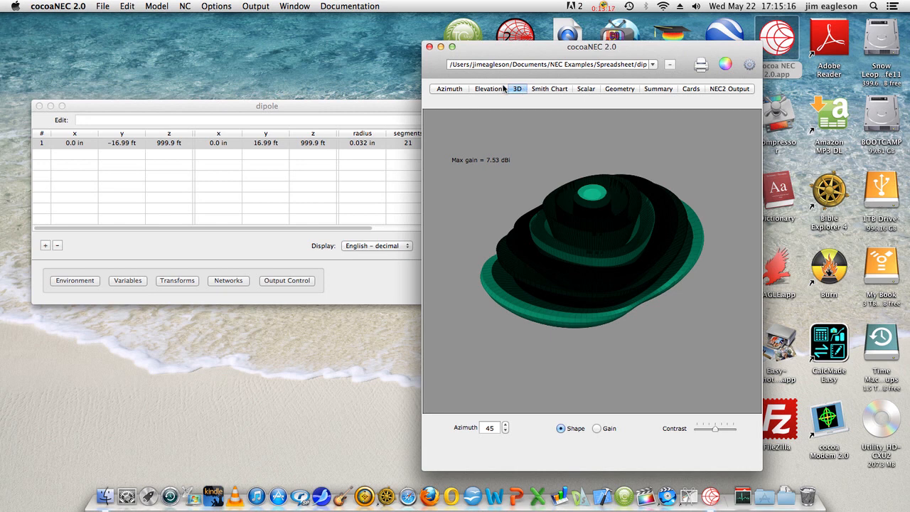
pyautogui.moveTo(549, 94)
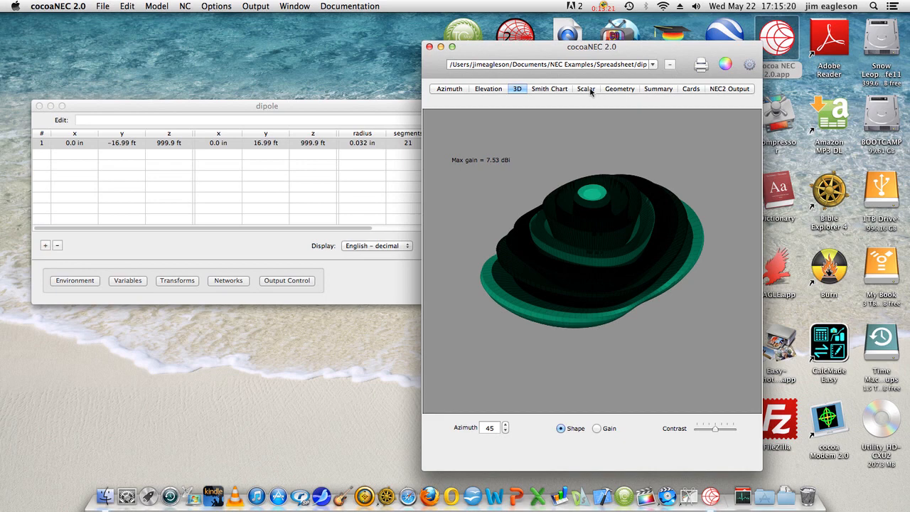
pyautogui.click(549, 88)
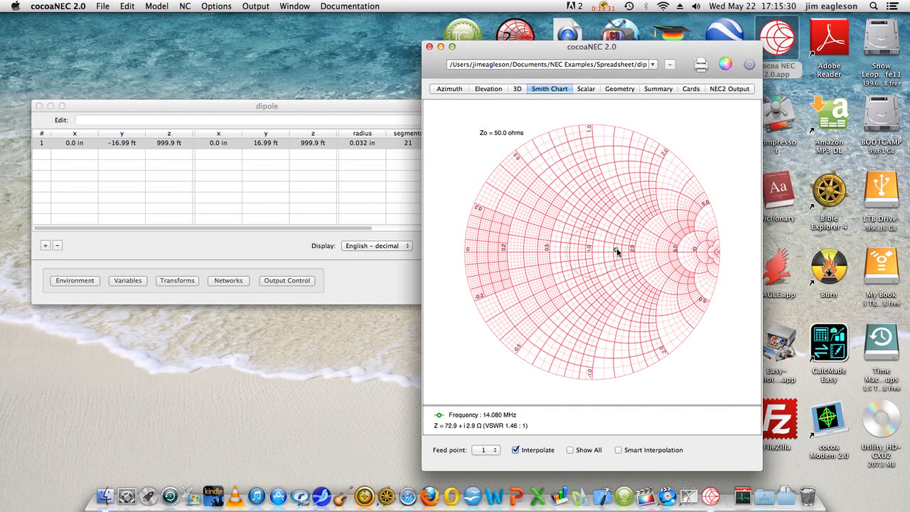
pyautogui.moveTo(609, 264)
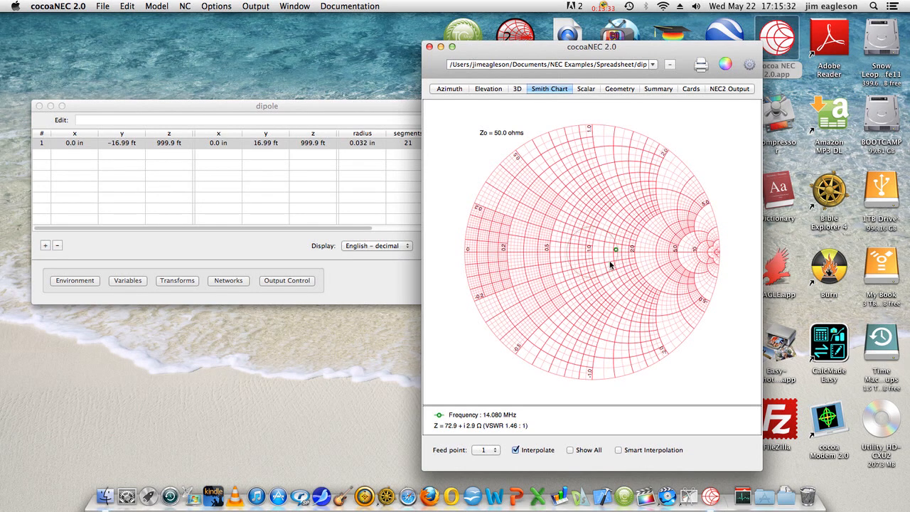
pyautogui.moveTo(517, 429)
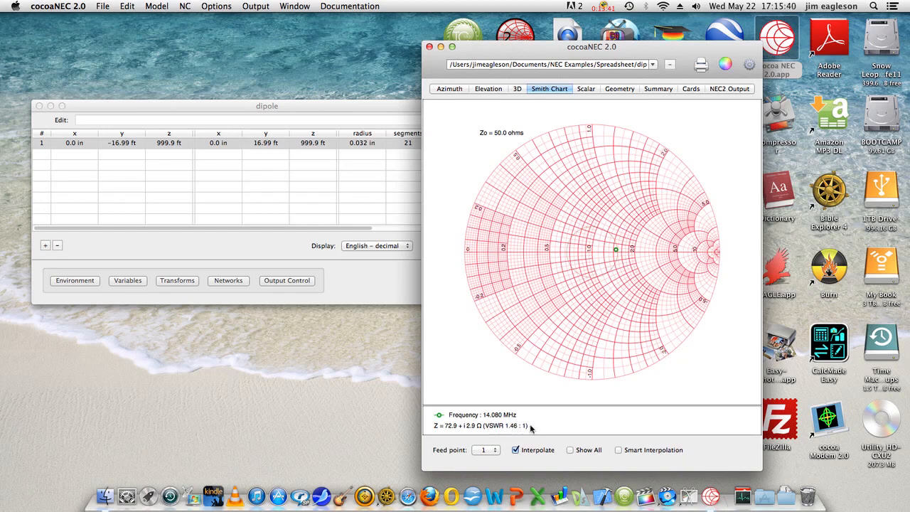
# Step: Show the scalar return-loss plot reading 72.9 + j2.9 Ω, VSWR 1.46, −14.5 dB at 14.080 MHz
pyautogui.click(586, 88)
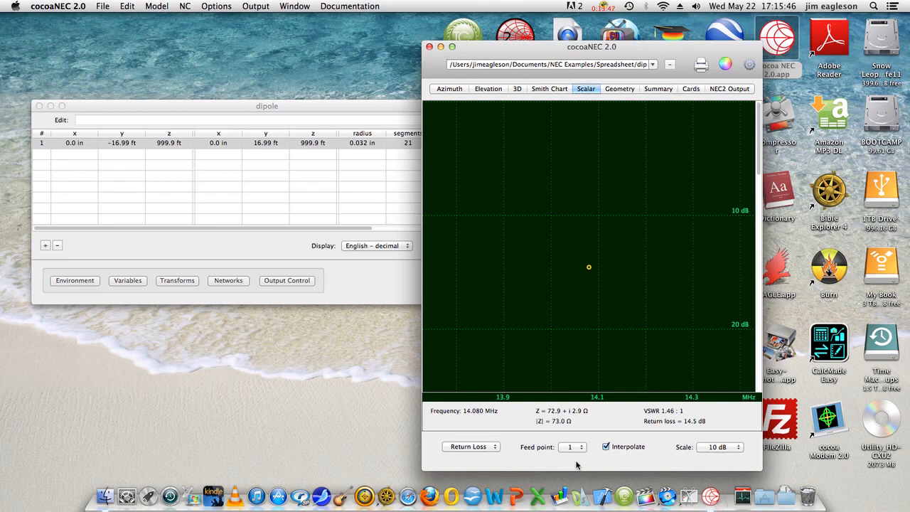
pyautogui.moveTo(595, 268)
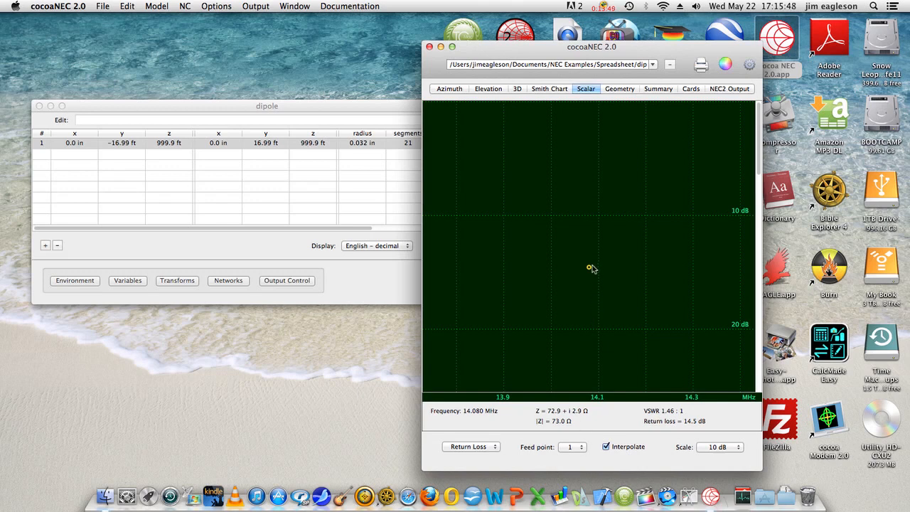
pyautogui.moveTo(652, 438)
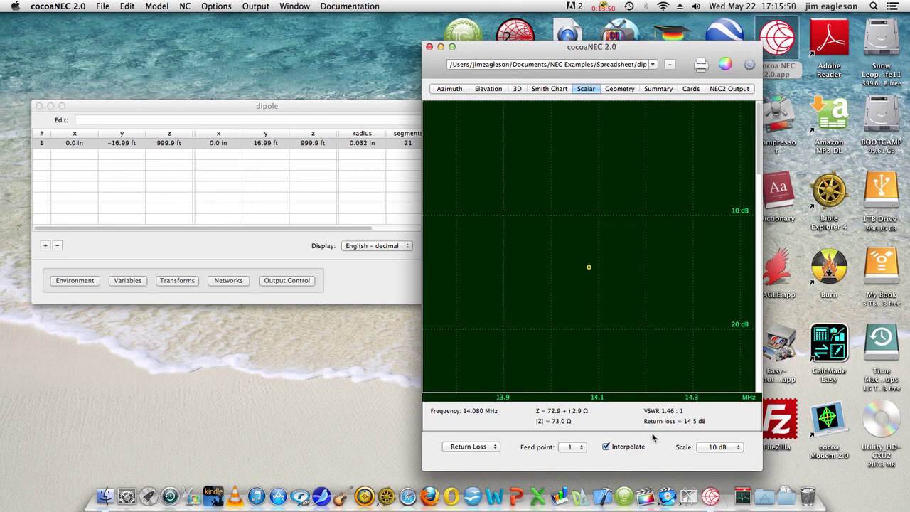
pyautogui.moveTo(523, 418)
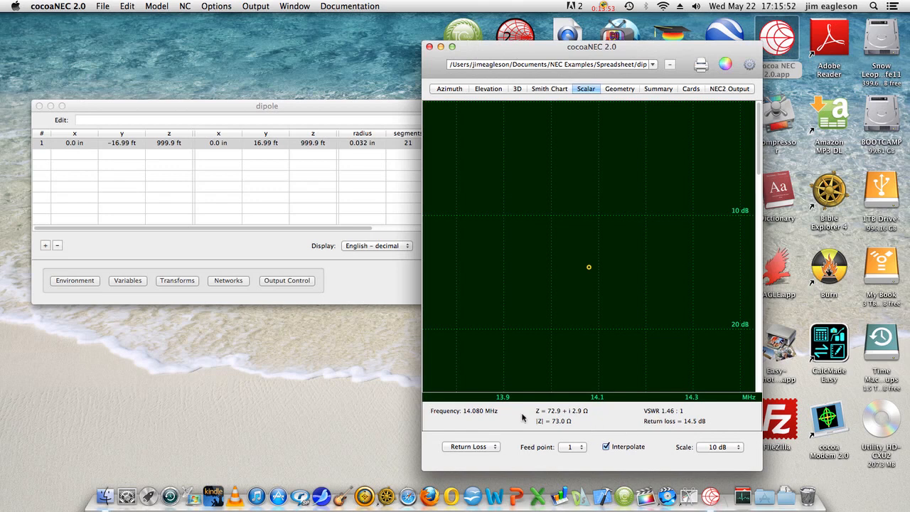
pyautogui.moveTo(552, 412)
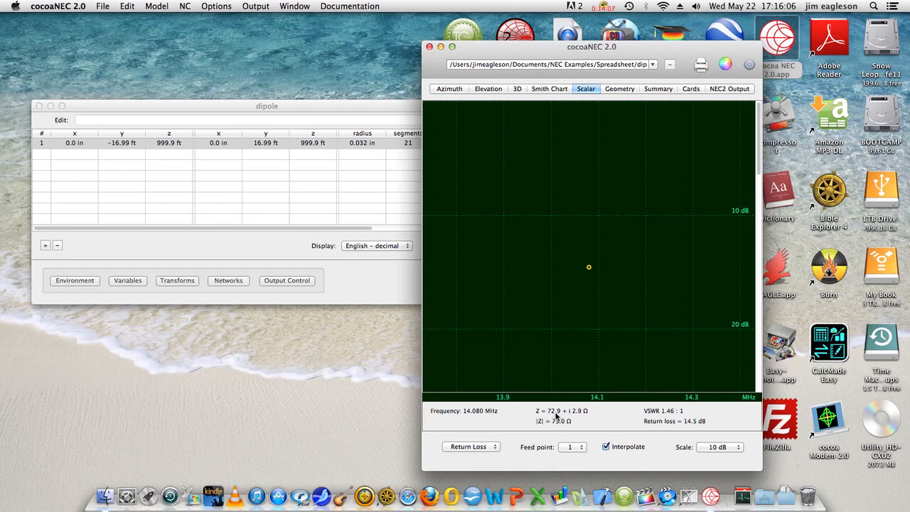
pyautogui.moveTo(628, 198)
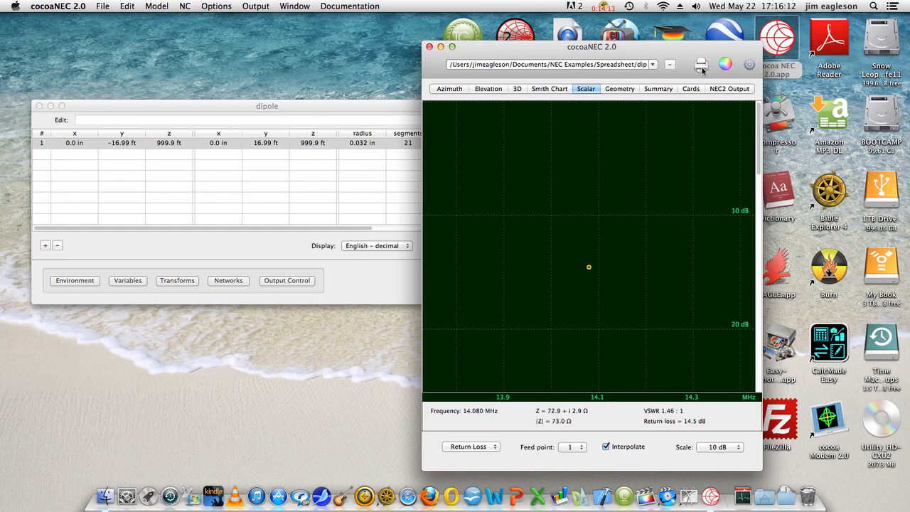
pyautogui.moveTo(486, 139)
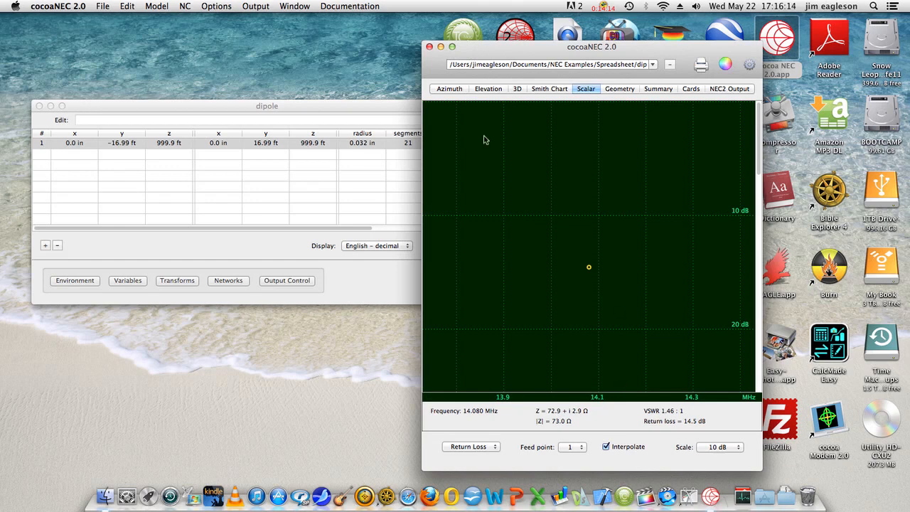
pyautogui.moveTo(654, 106)
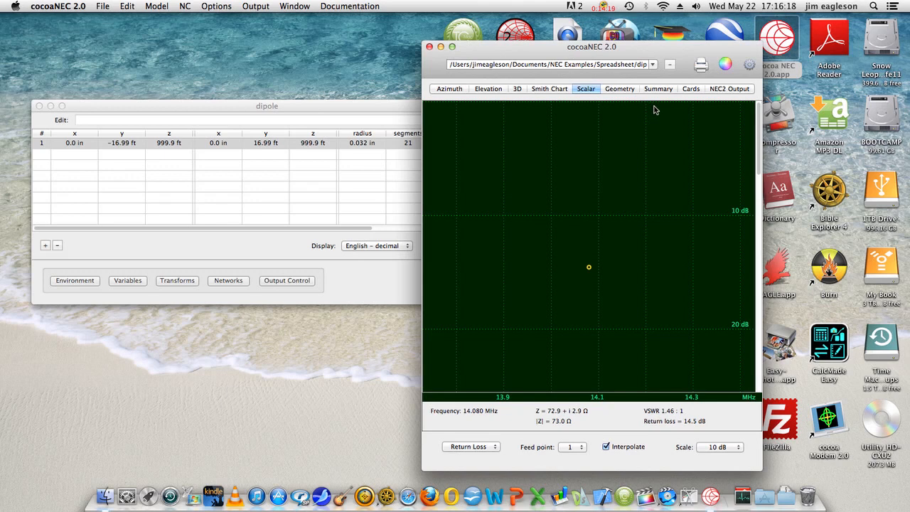
pyautogui.moveTo(673, 94)
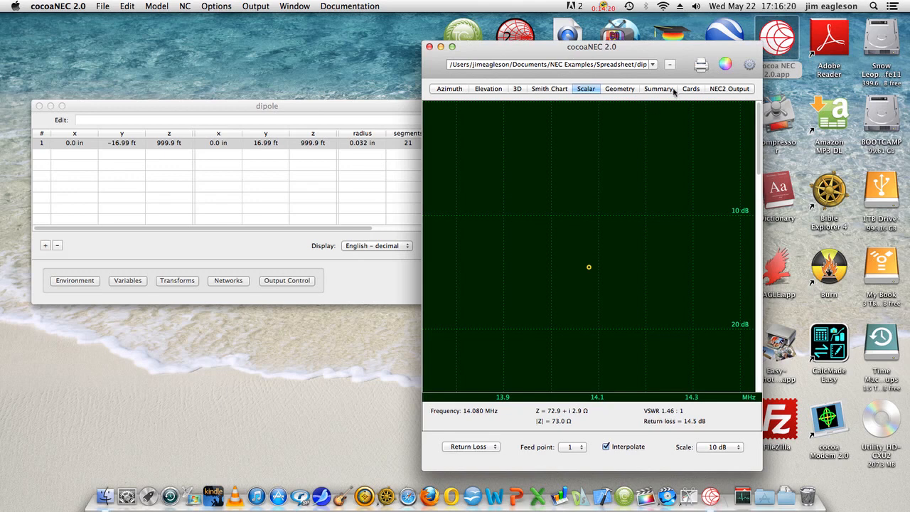
pyautogui.moveTo(495, 205)
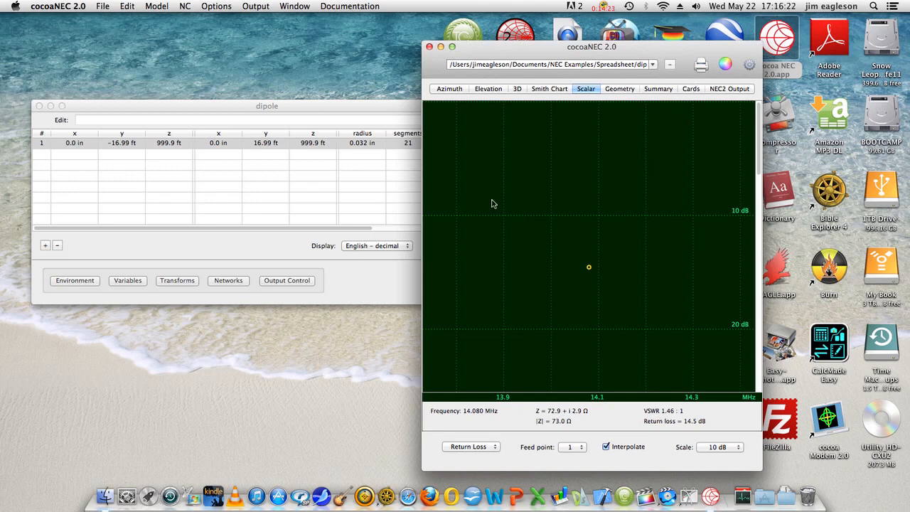
pyautogui.moveTo(538, 244)
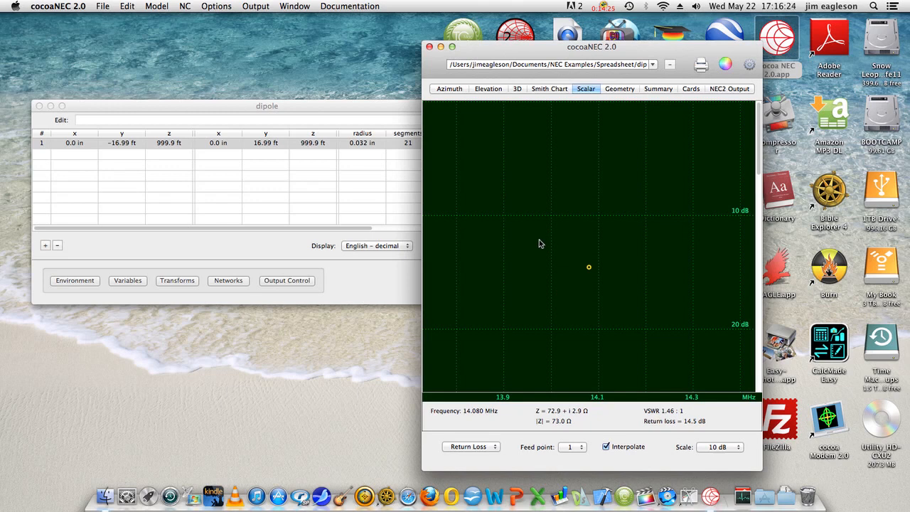
pyautogui.moveTo(569, 307)
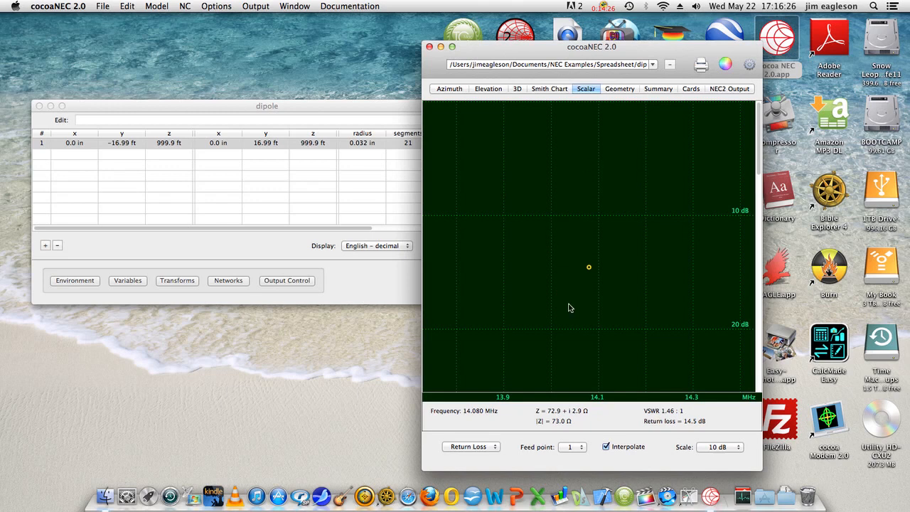
pyautogui.moveTo(589, 165)
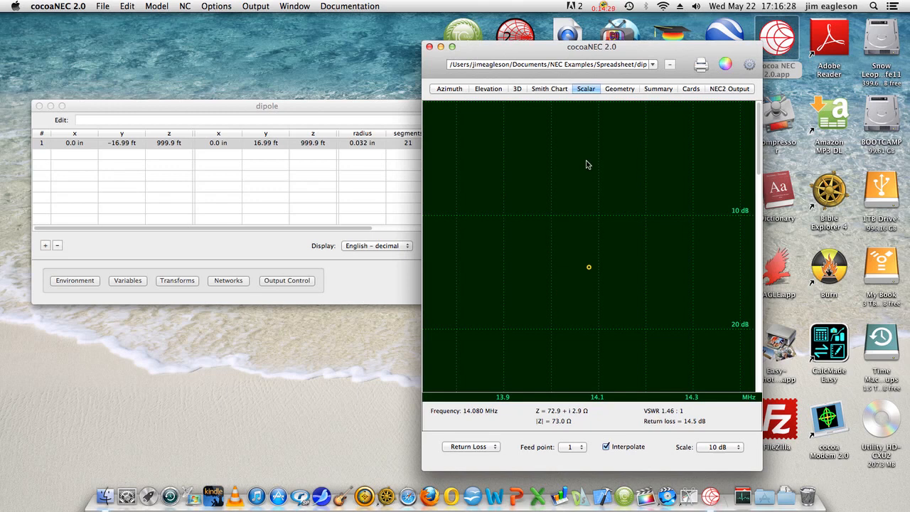
pyautogui.moveTo(538, 155)
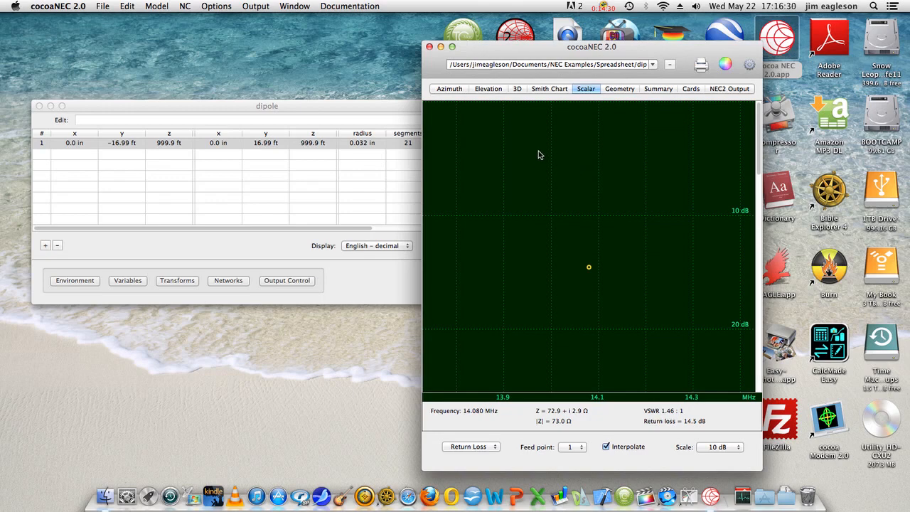